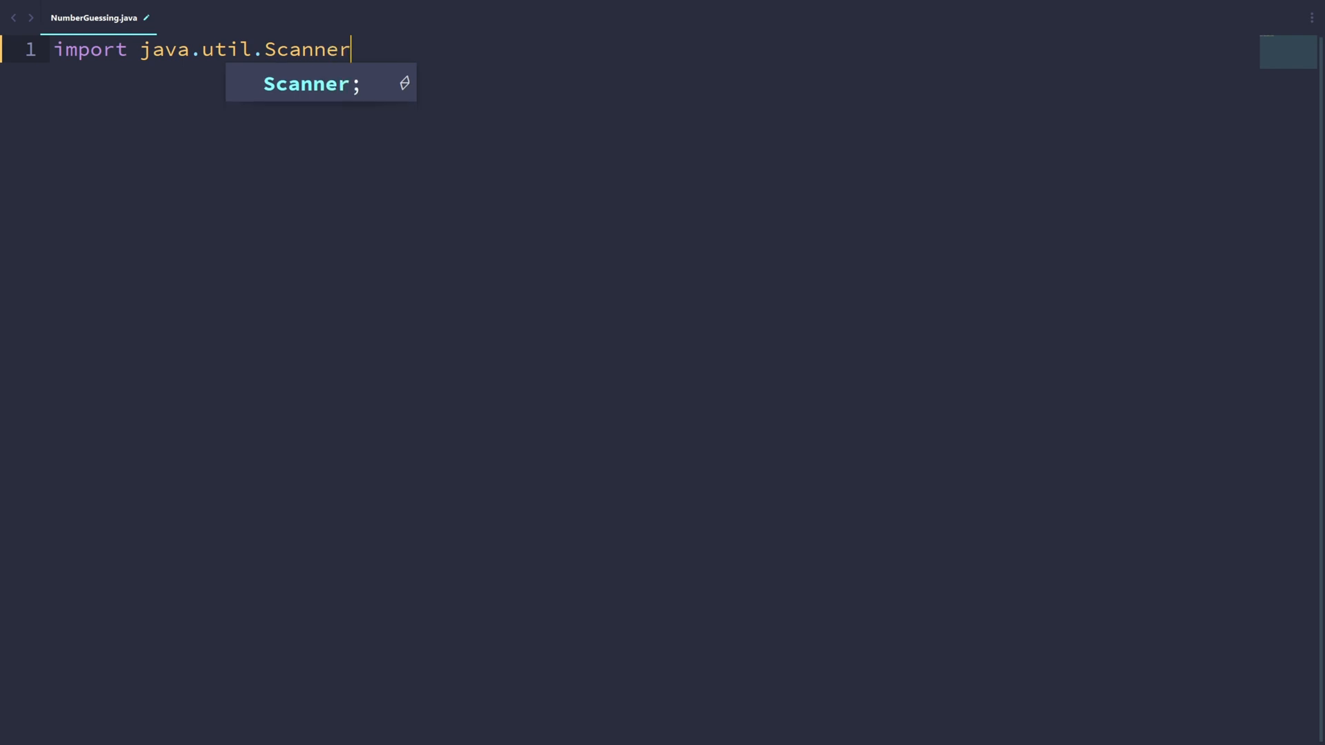
- Add 'import java.util.Scanner;' and declare public class Main with public static void main(String[] args)
{"action": "type", "text": ";"}
{"action": "key", "text": "Enter"}
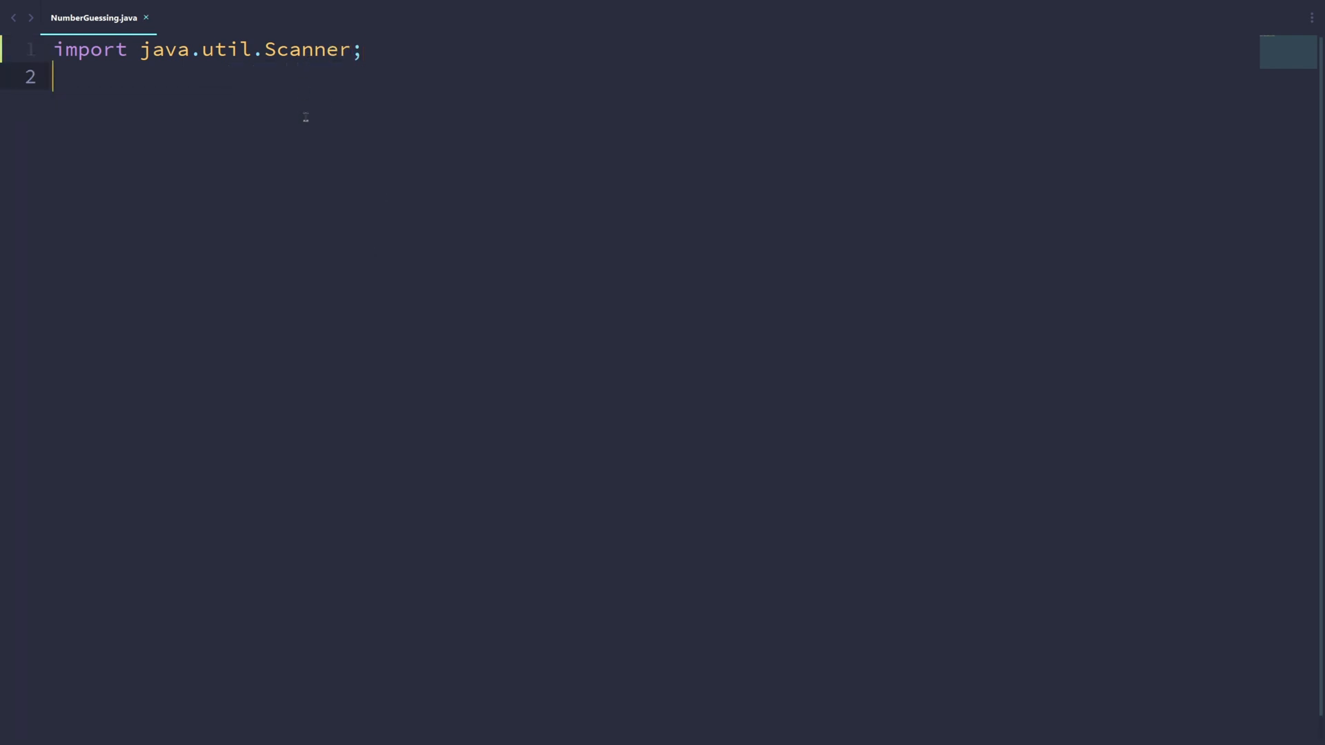
{"action": "key", "text": "Enter"}
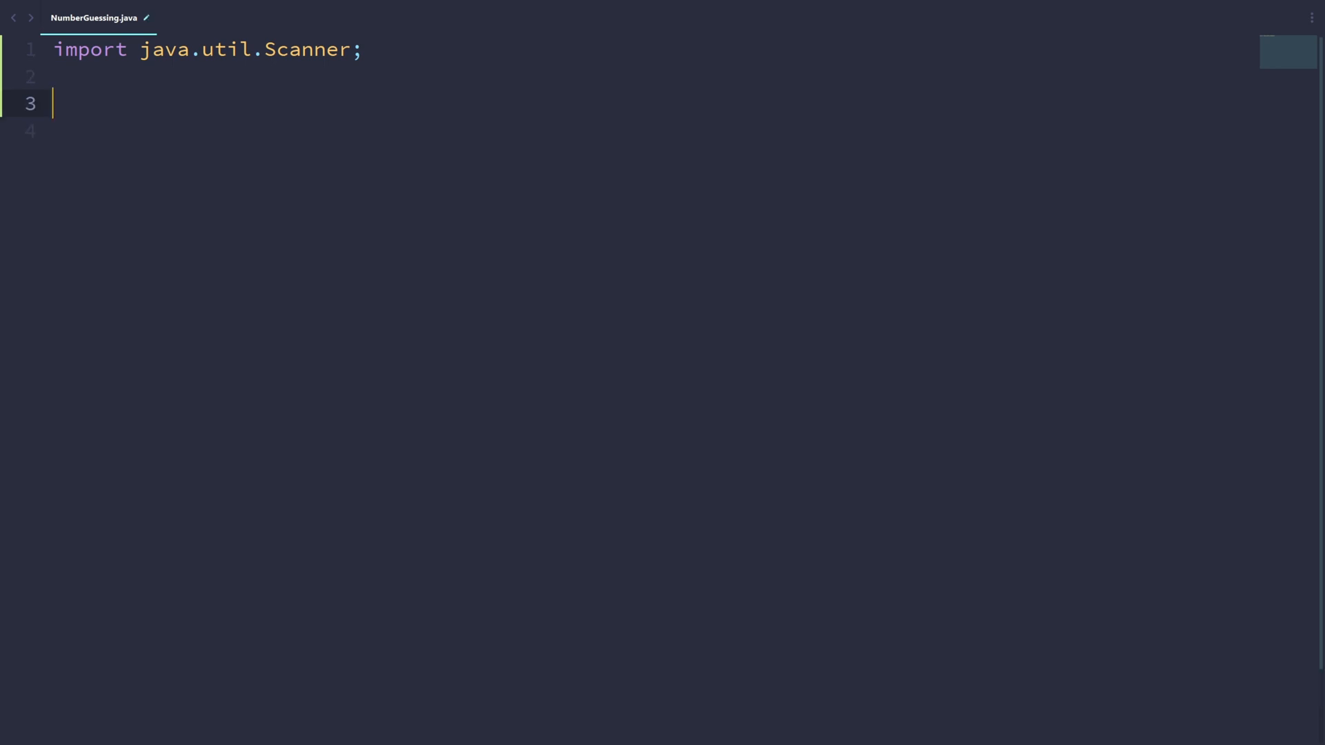
{"action": "type", "text": "cla"}
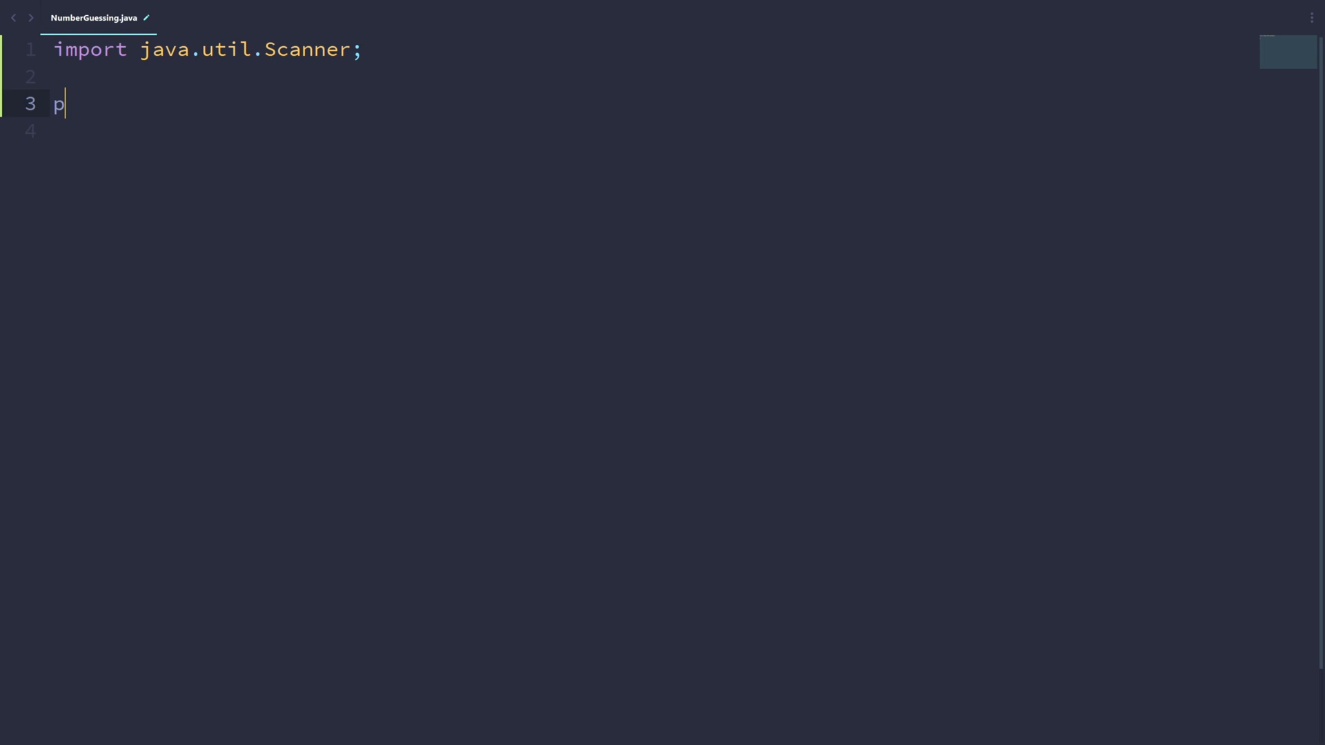
{"action": "key", "text": "Backspace"}
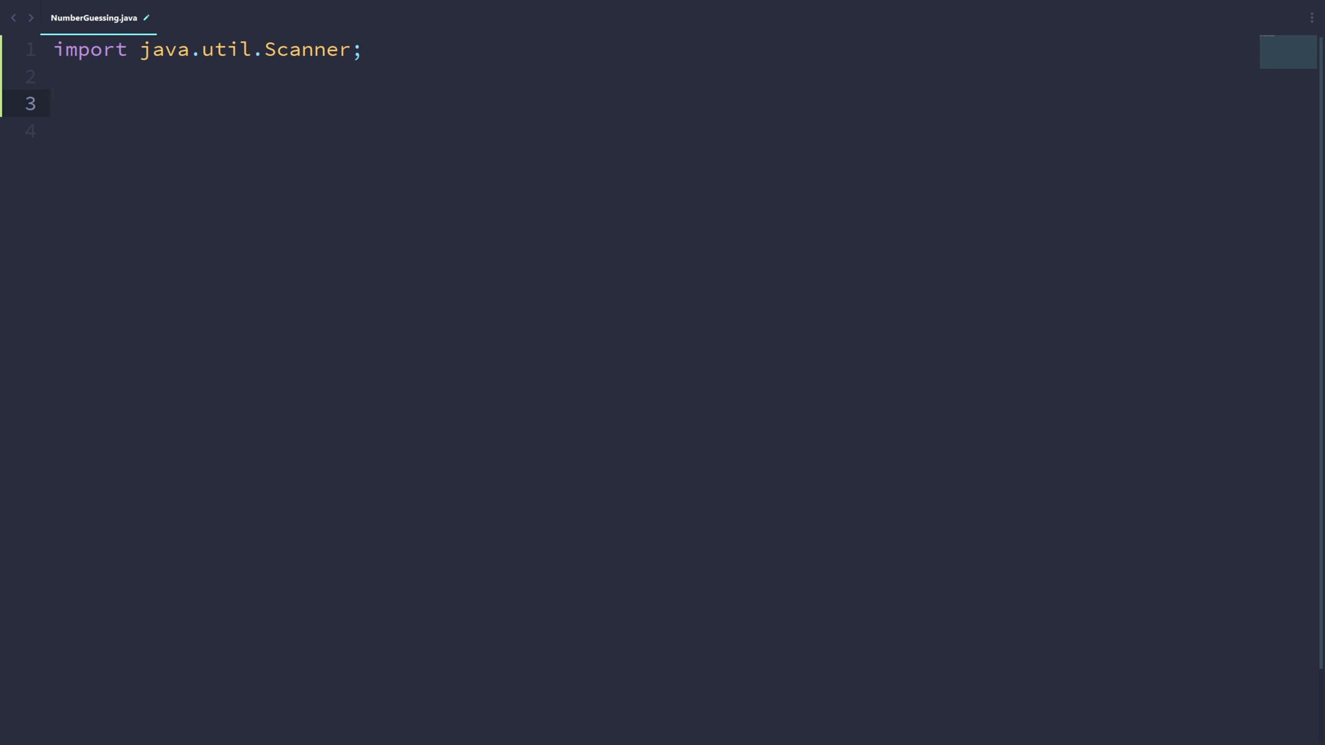
{"action": "type", "text": "public class Main {"}
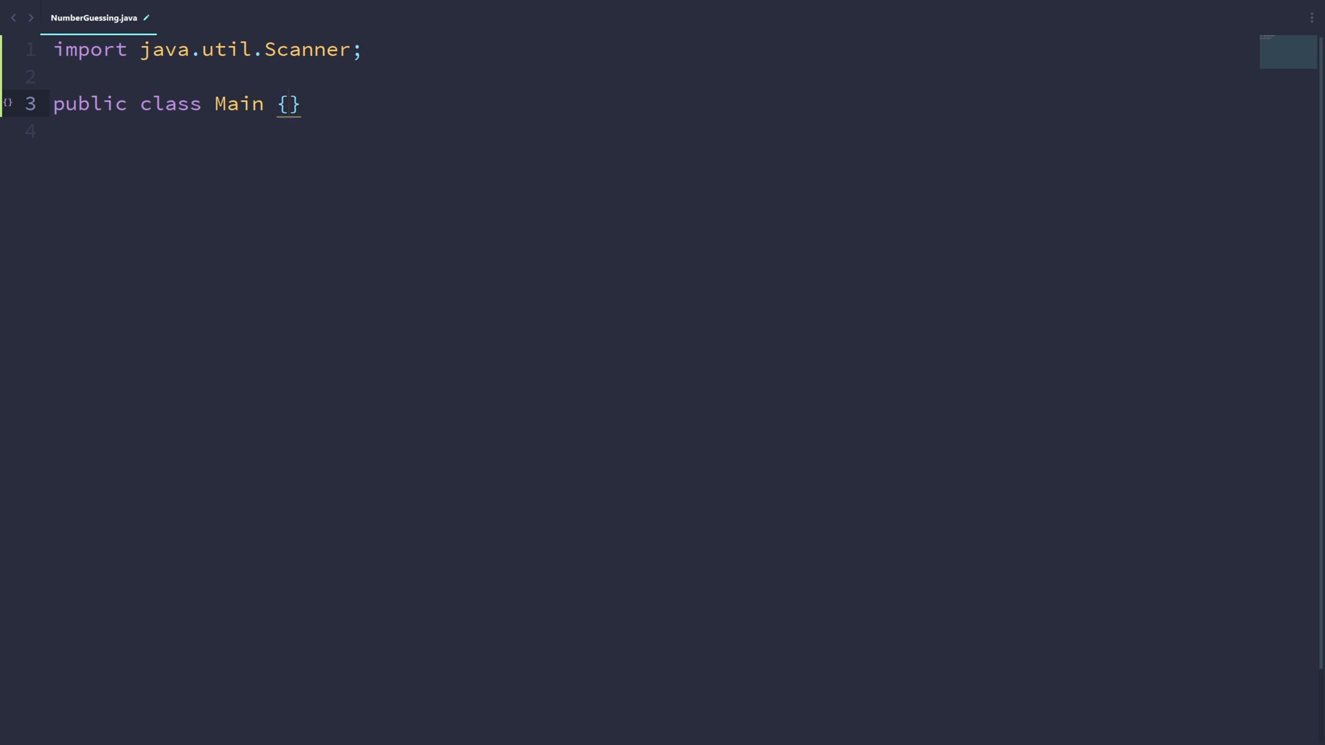
{"action": "type", "text": "main(String[] args) {"}
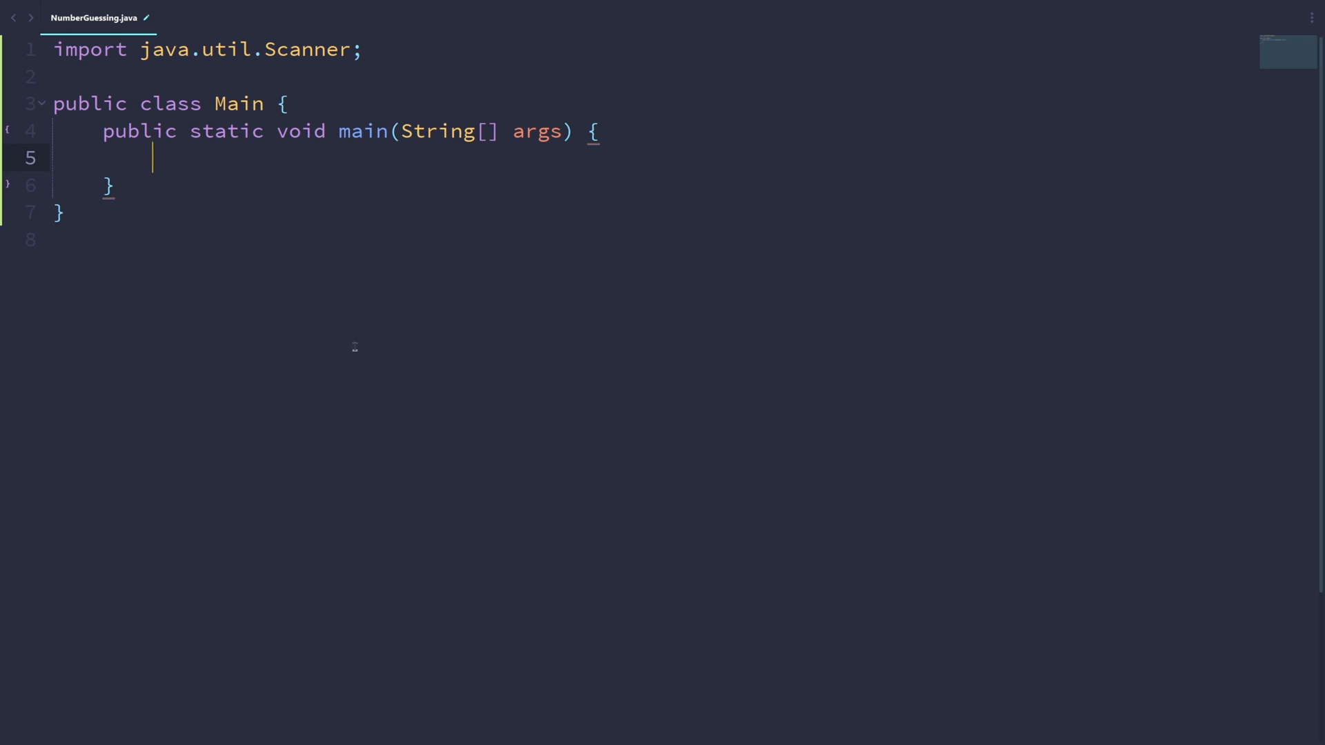
- Create the keyboard reader 'Scanner sc = new Scanner(System.in);' in main
{"action": "type", "text": "Scanner sc"}
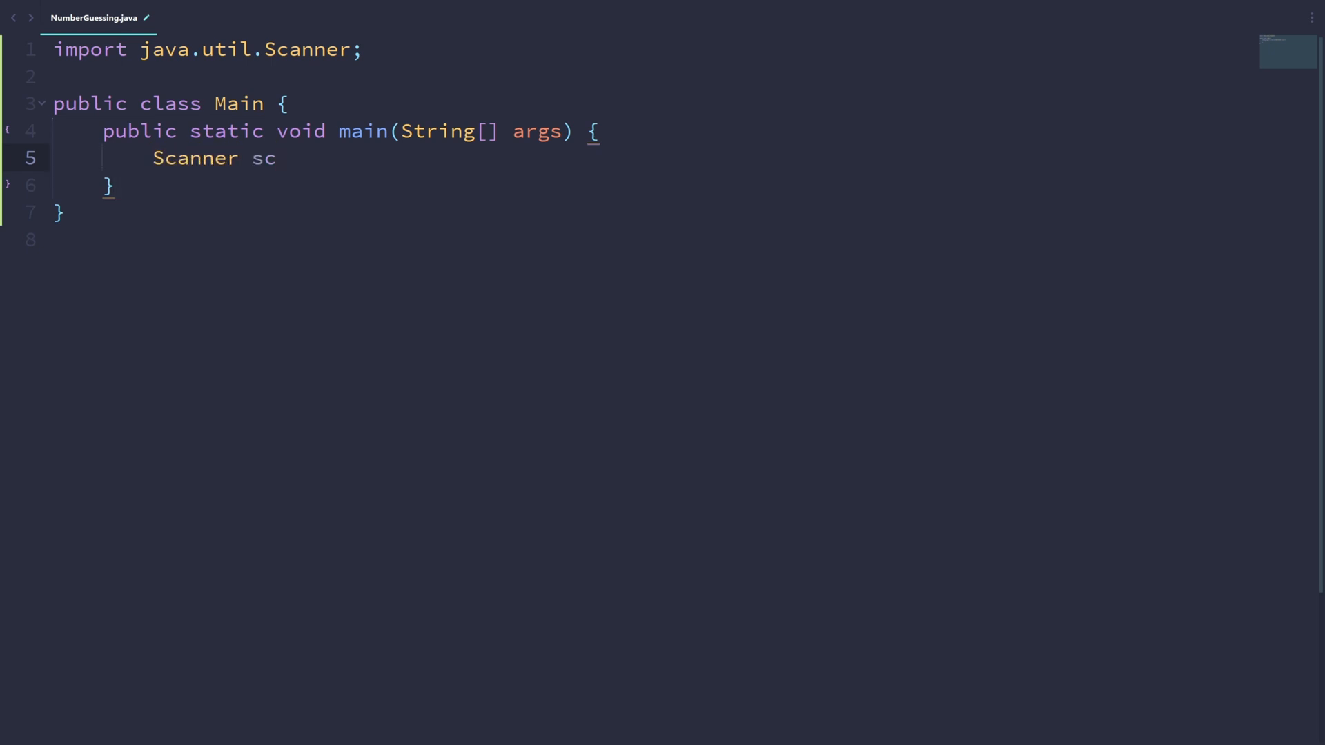
{"action": "type", "text": "= new"}
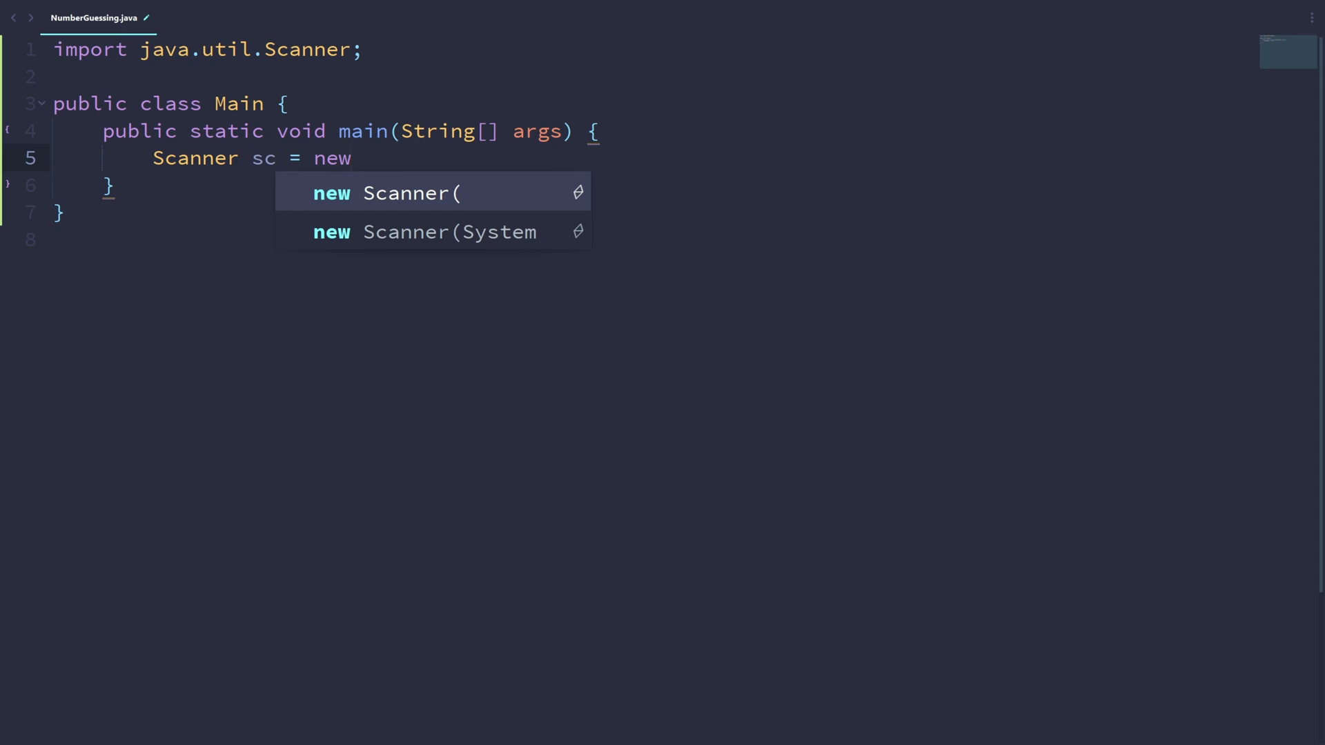
{"action": "key", "text": "Escape"}
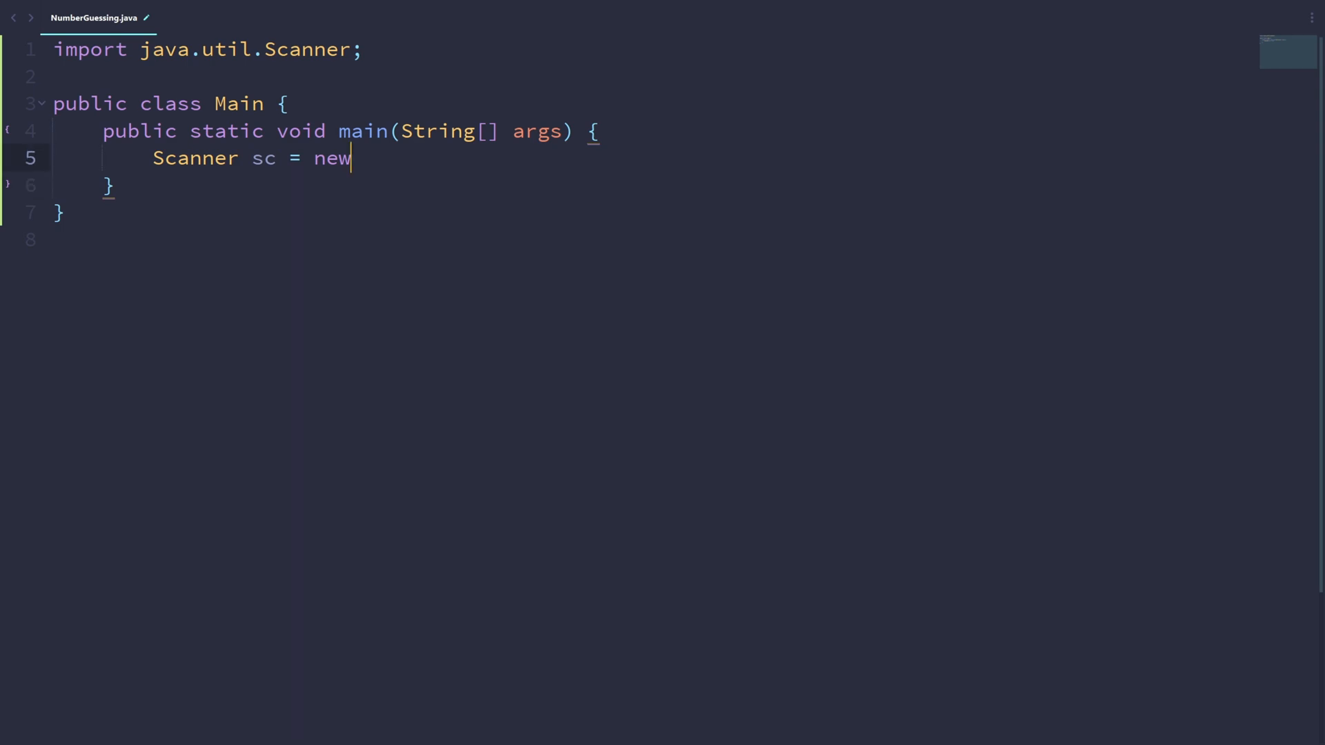
{"action": "type", "text": "Scanner(System)"}
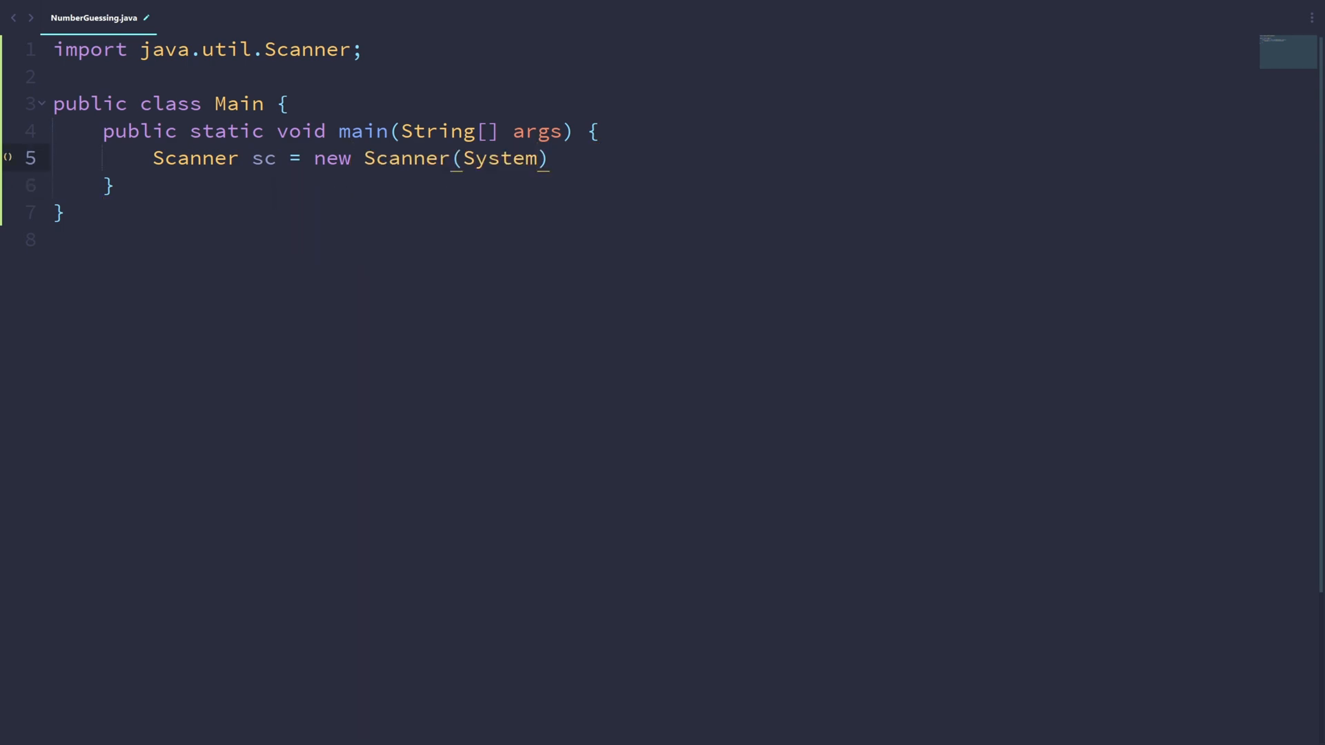
{"action": "type", "text": ".in;"}
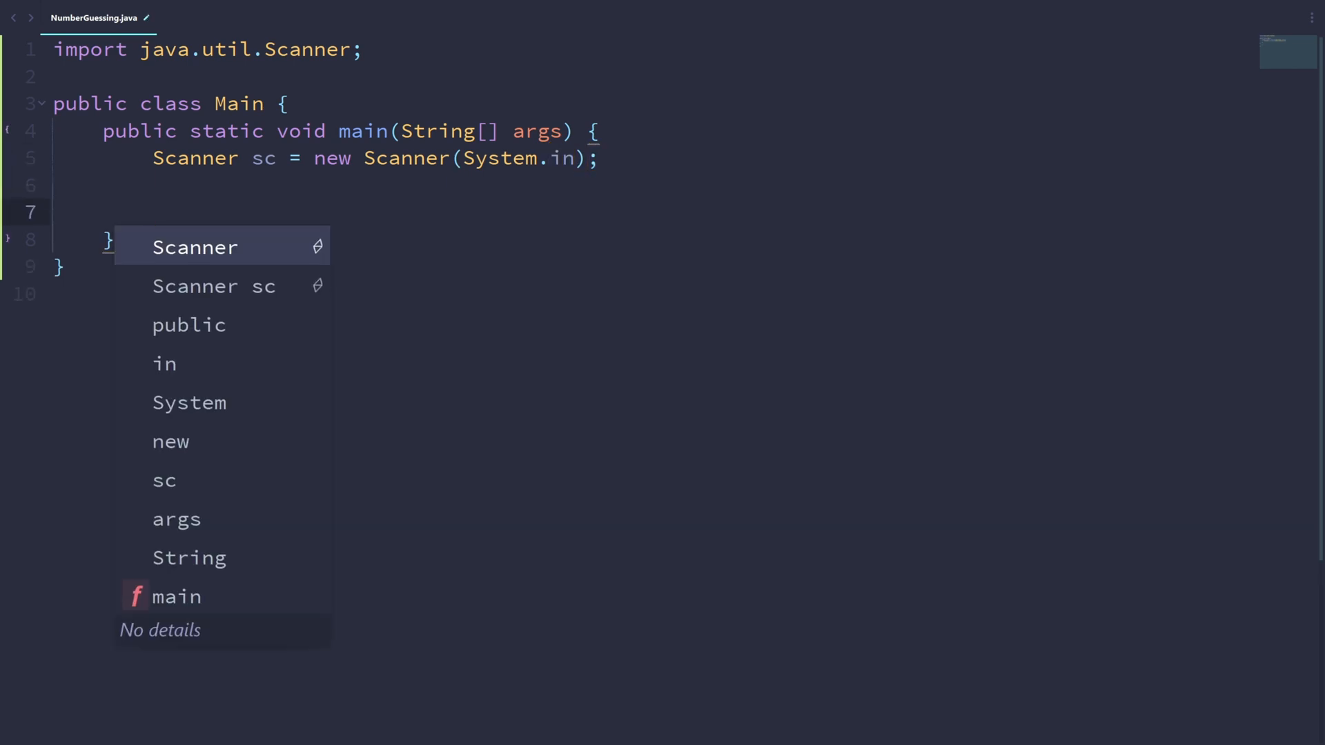
- Add '// Generate the random number' and 'int num = (int) (Math.random() * 10 + 1);'
{"action": "type", "text": "// Genera"}
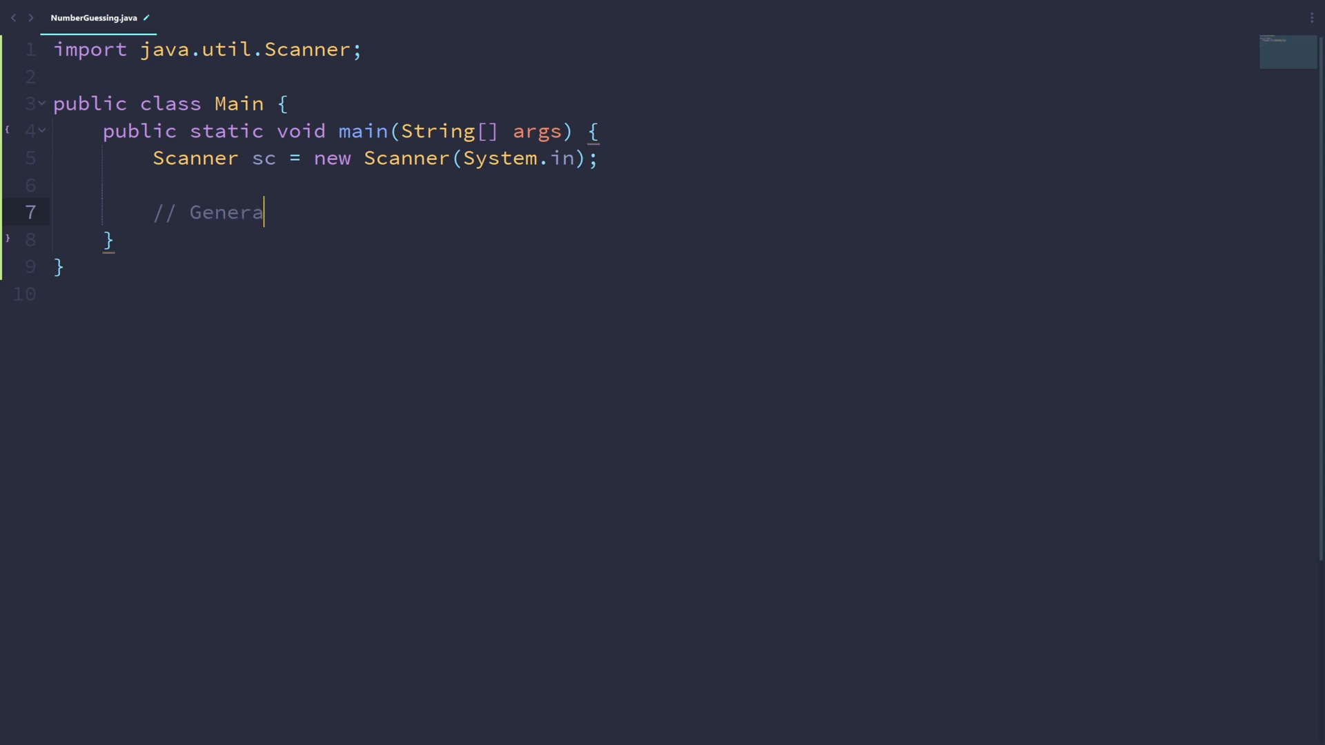
{"action": "type", "text": "te the random number"}
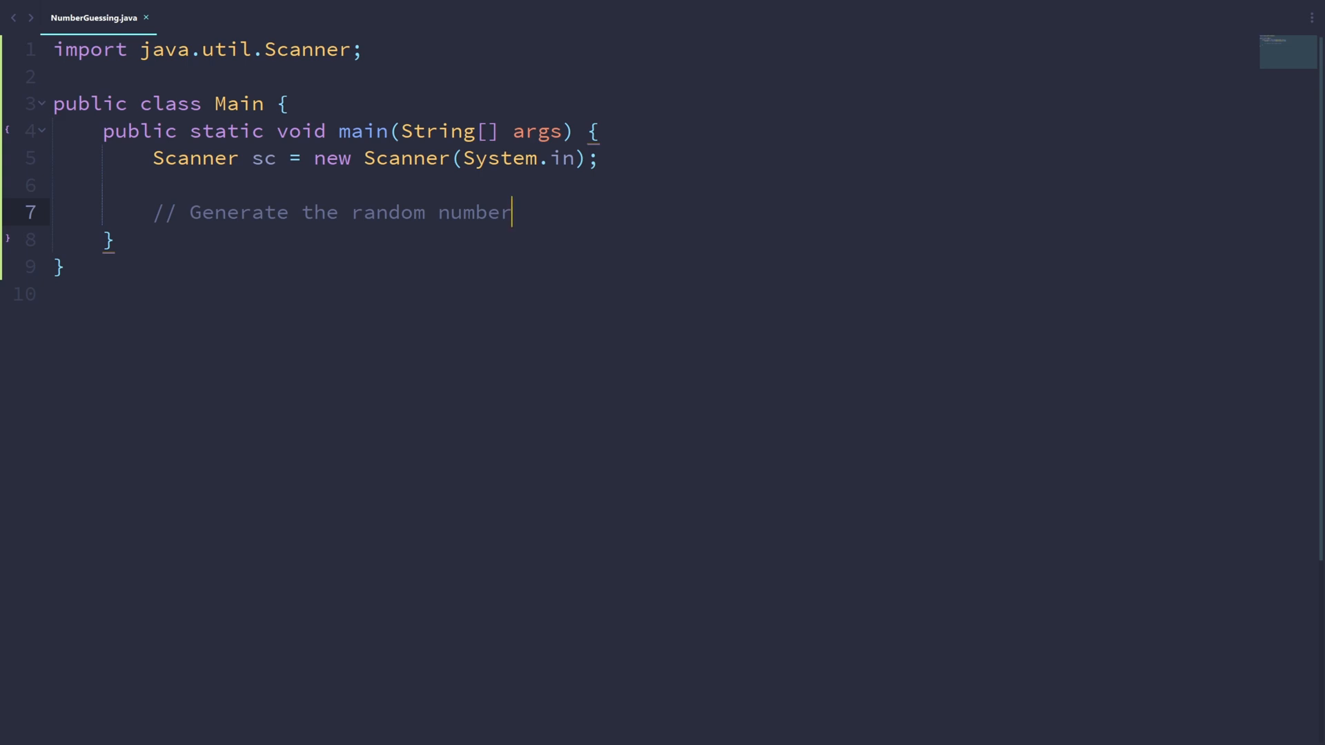
{"action": "key", "text": "Enter"}
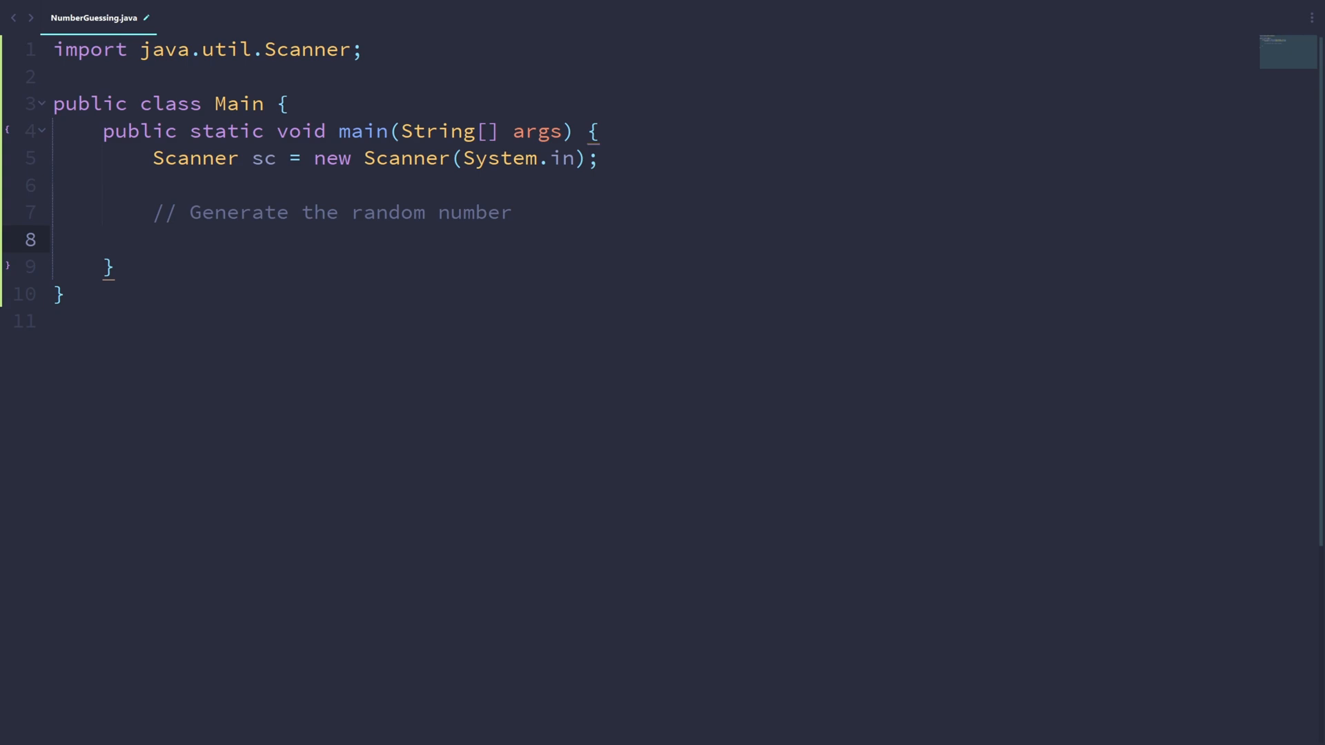
{"action": "type", "text": "int"}
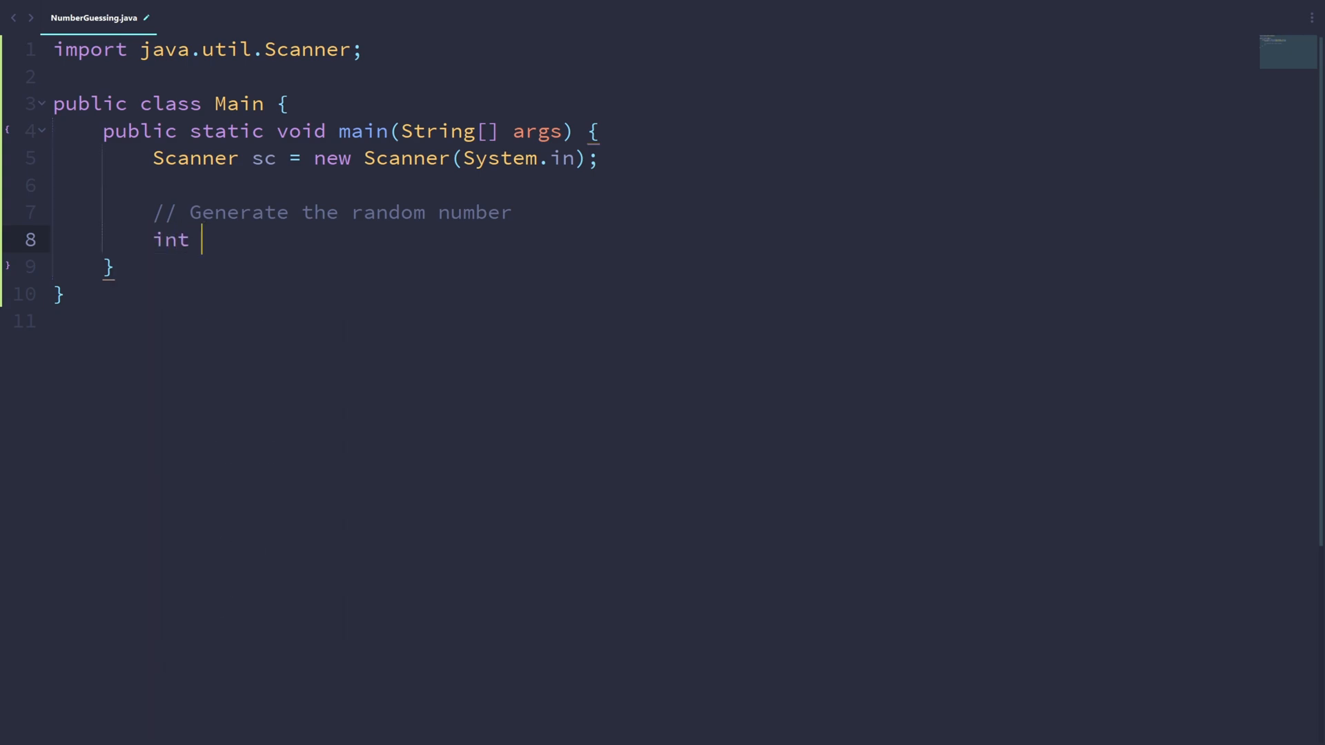
{"action": "type", "text": "num"}
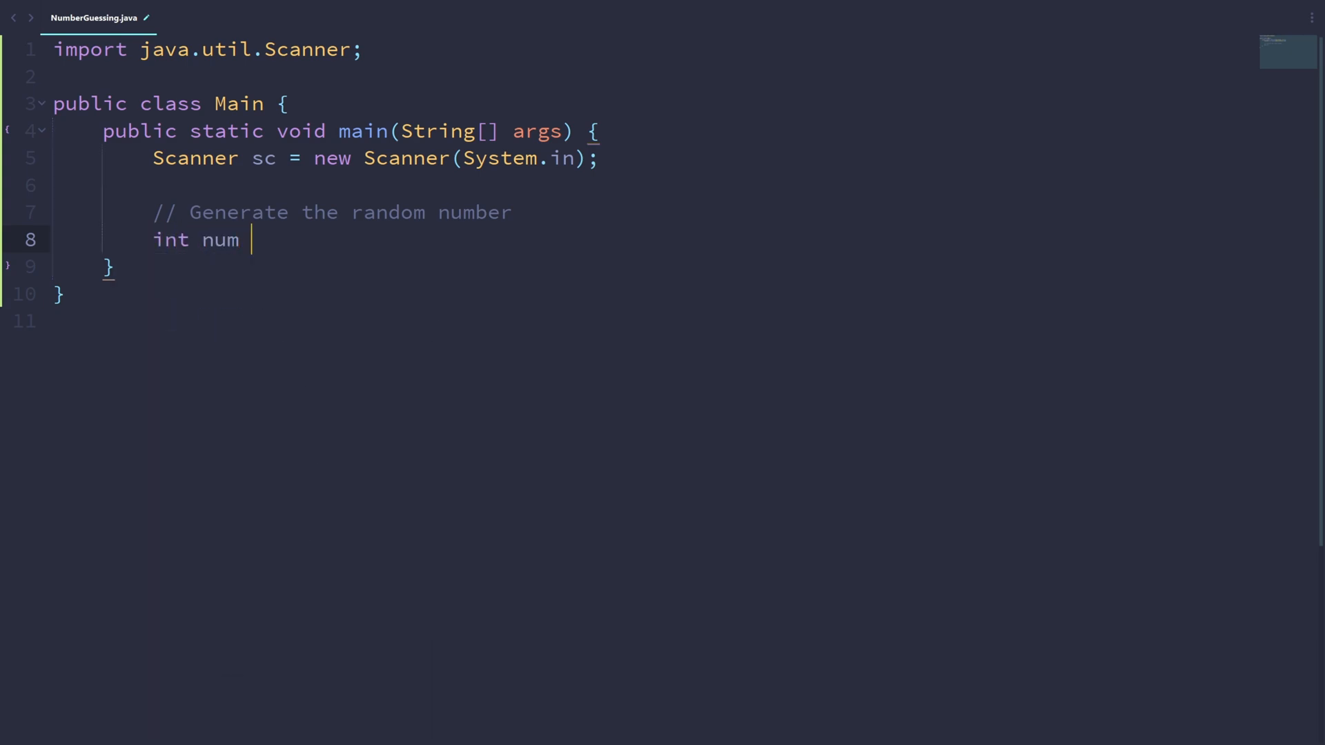
{"action": "type", "text": "= (int)"}
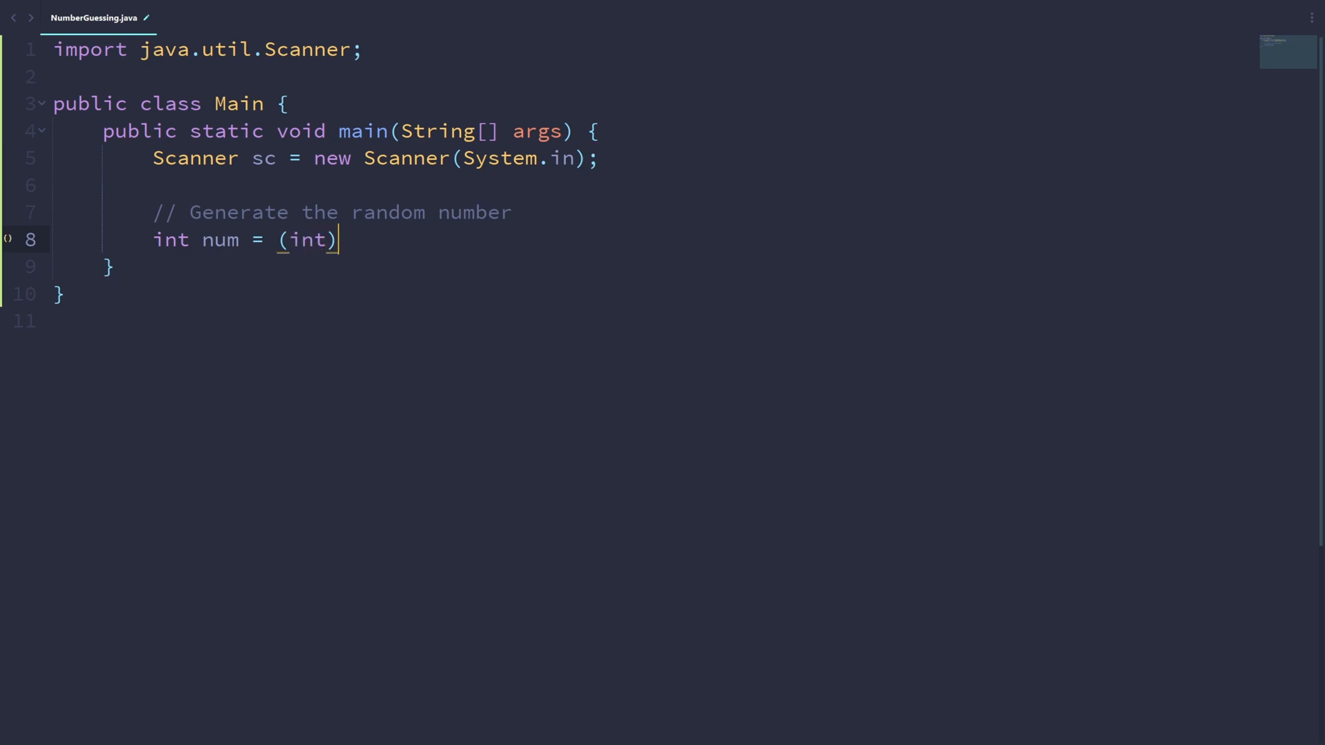
{"action": "type", "text": "(Math.random() *"}
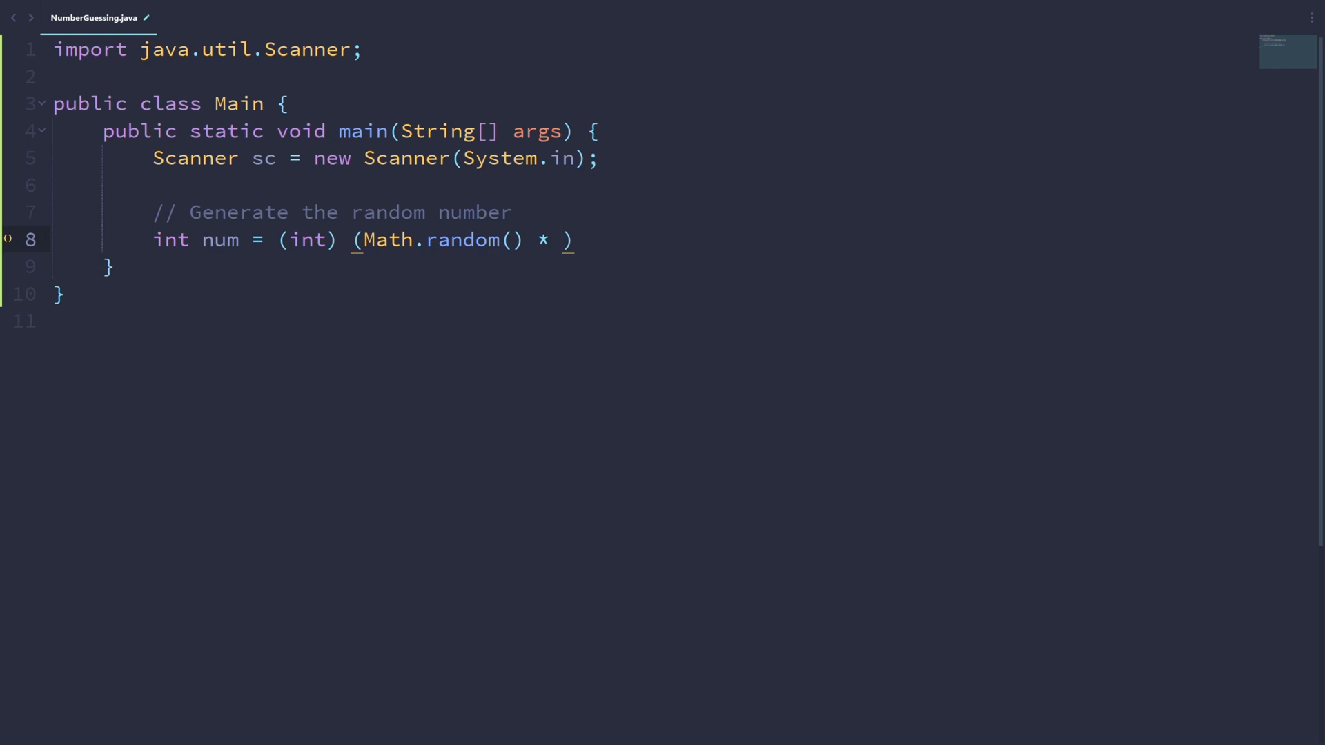
{"action": "key", "text": "Ctrl+s"}
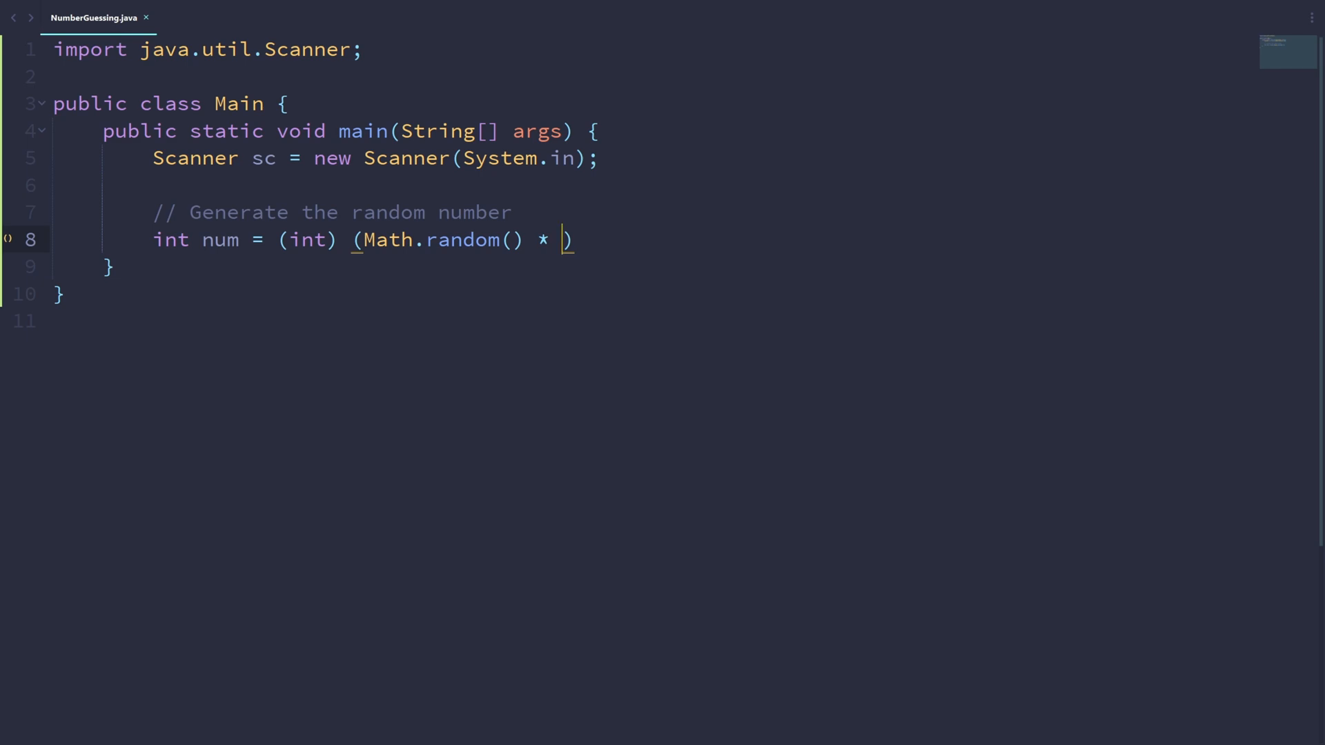
{"action": "type", "text": "10 + 1"}
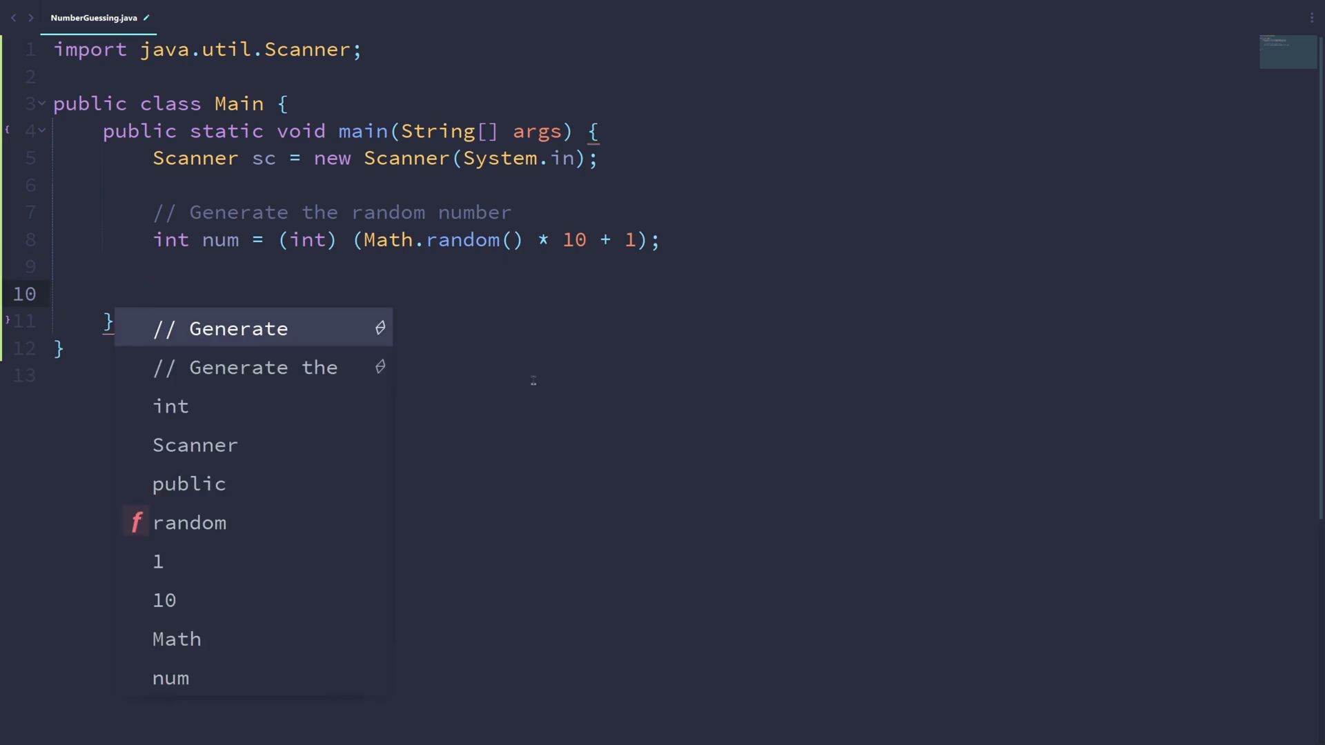
- Add 'int guess;' and 'int numGuesses = 3;' below the random number line
{"action": "type", "text": "int guess;"}
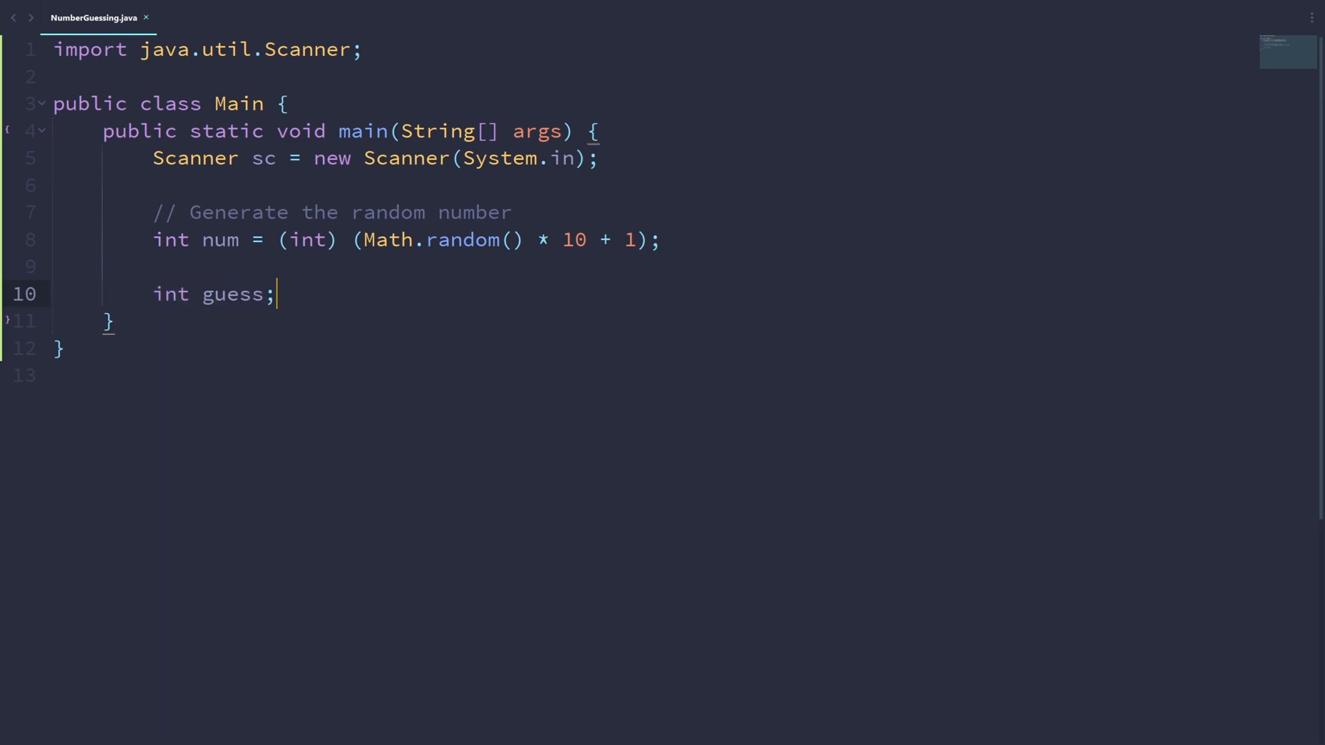
{"action": "double_click", "coordinate": [233, 294]}
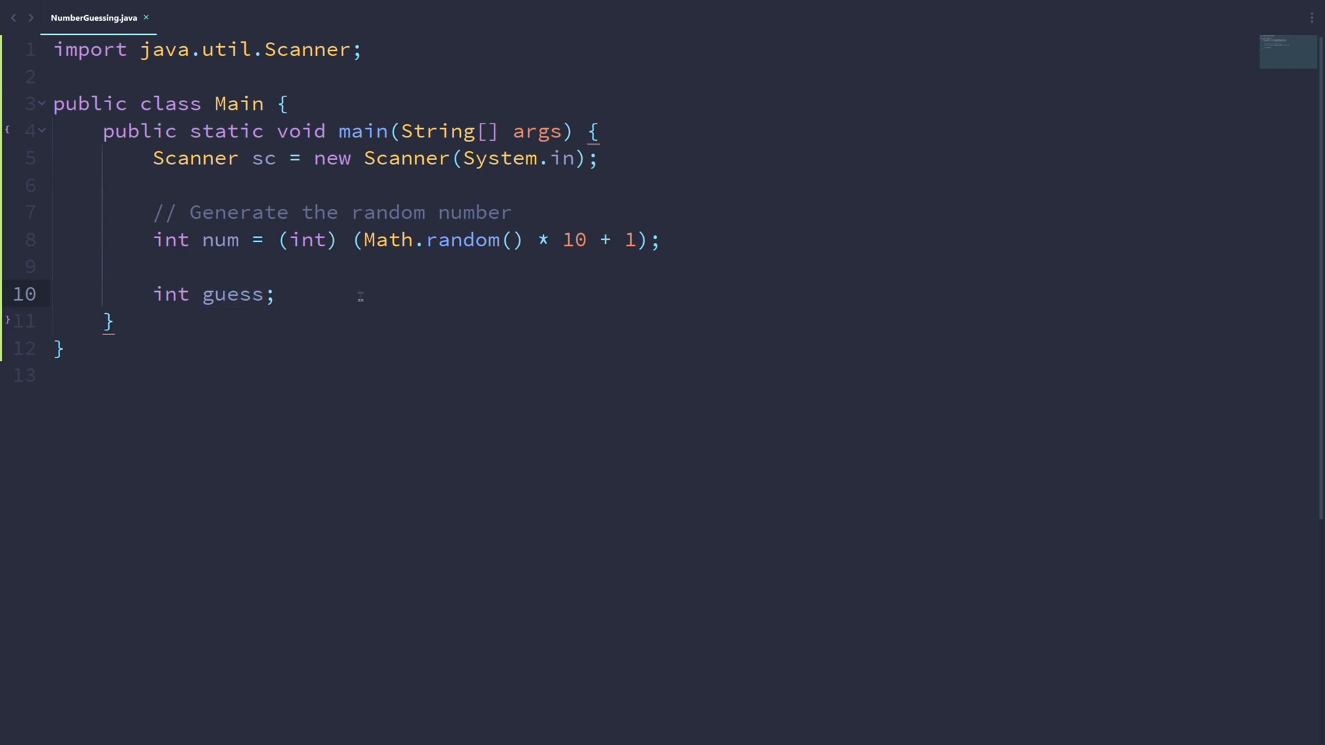
{"action": "key", "text": "Enter"}
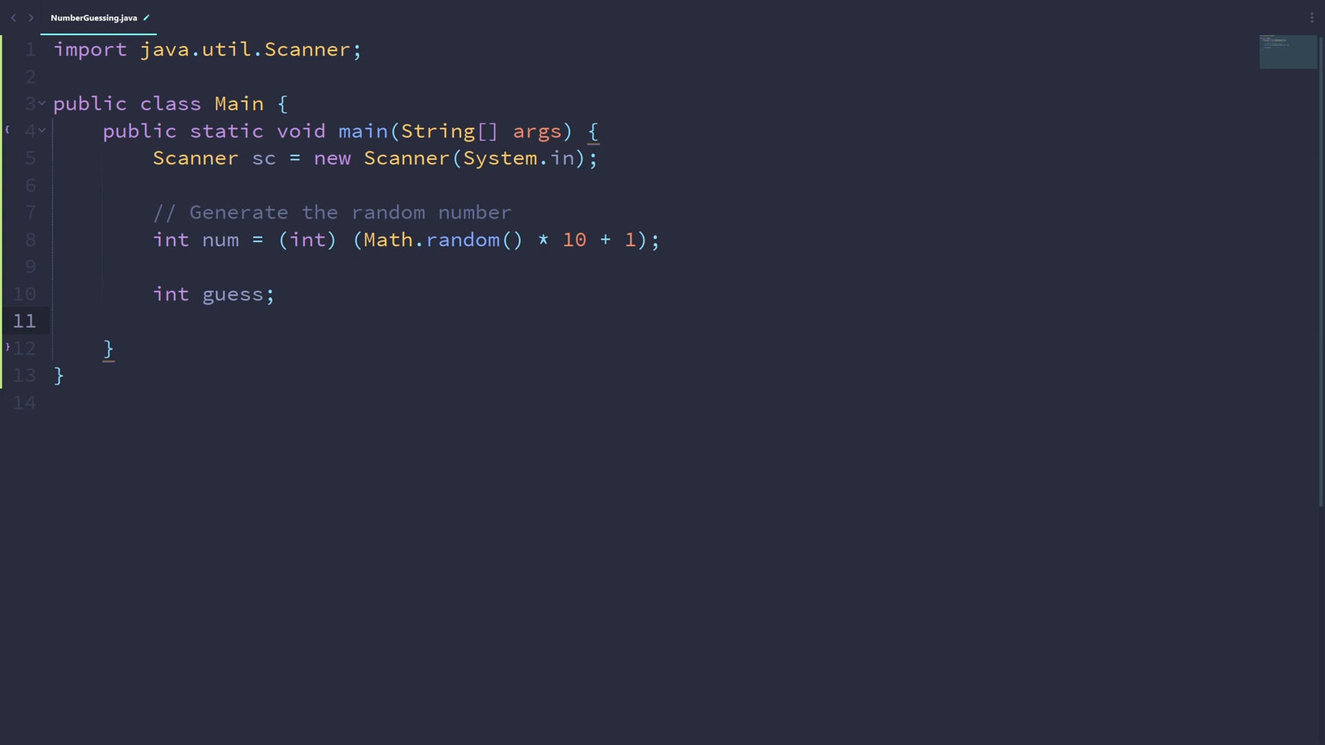
{"action": "type", "text": "int"}
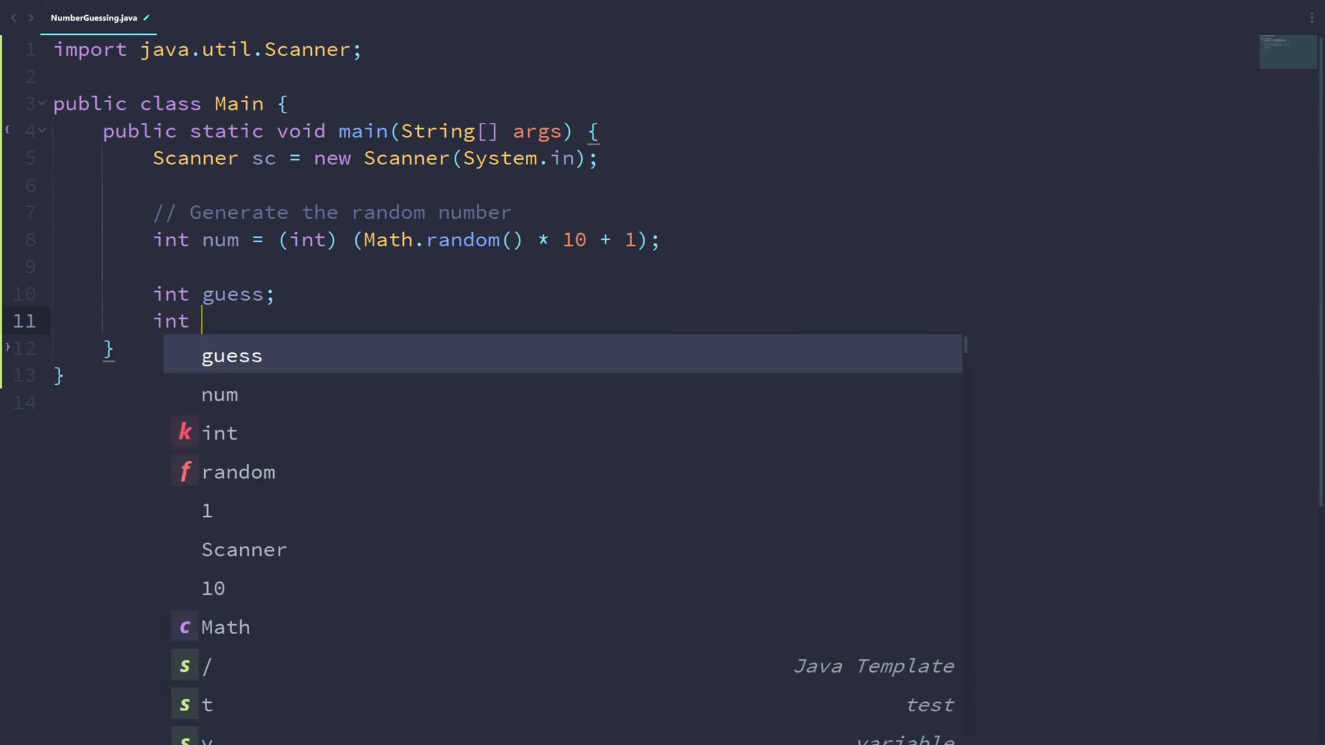
{"action": "type", "text": "numGuesses"}
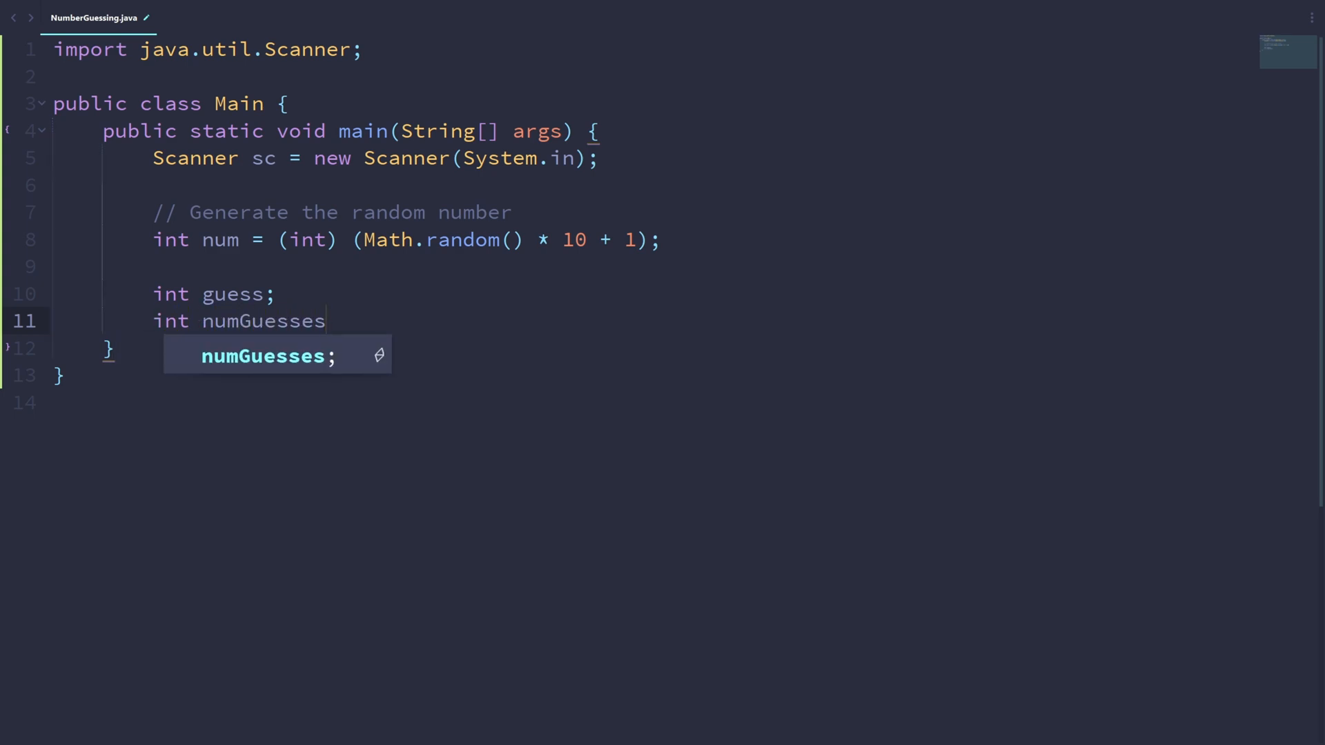
{"action": "type", "text": "= 3;"}
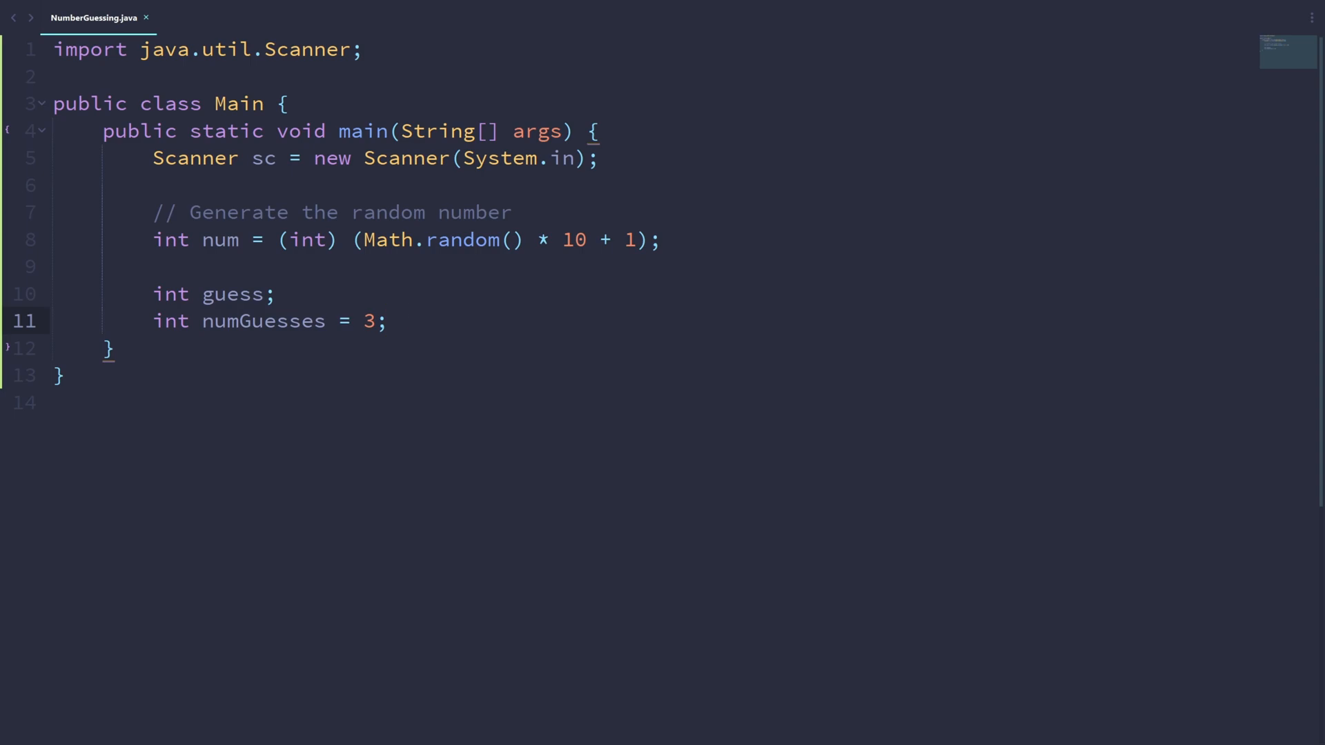
{"action": "left_click", "coordinate": [388, 321]}
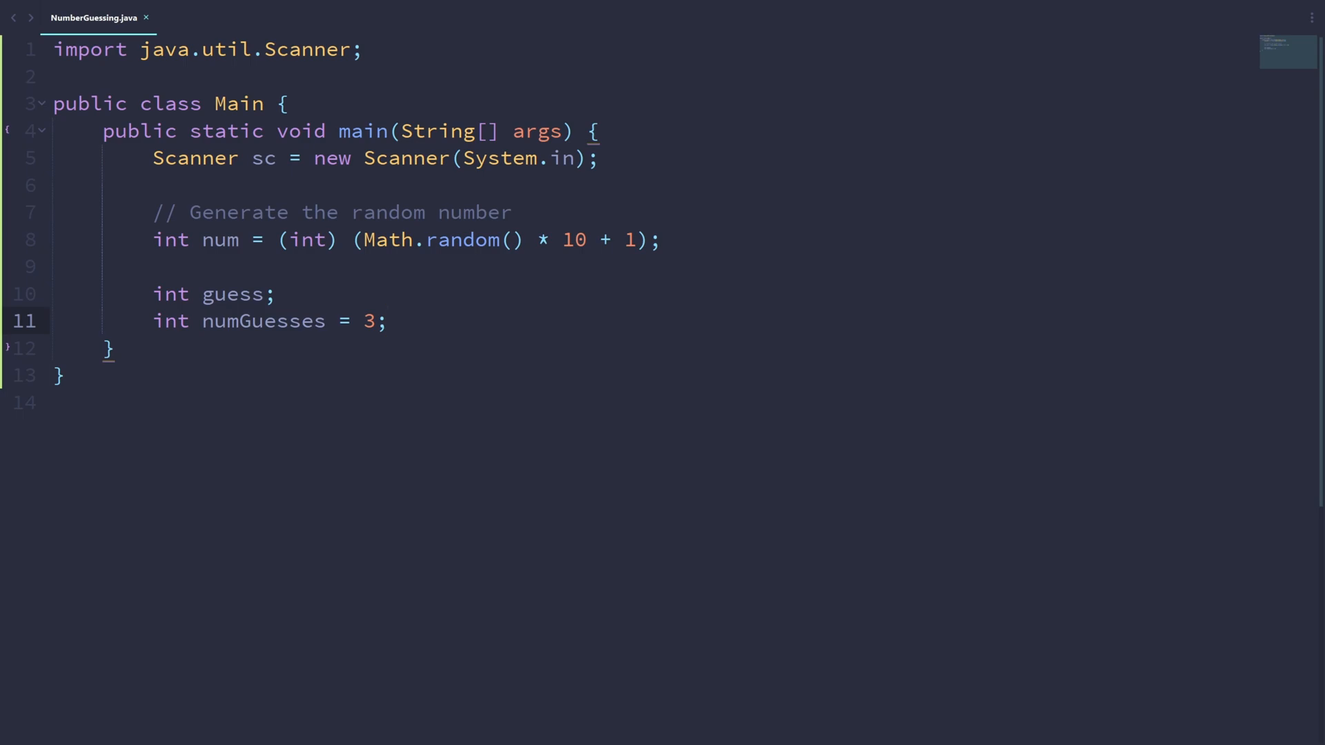
- Write a while (numGuesses > 0) loop with an empty body
{"action": "type", "text": "w"}
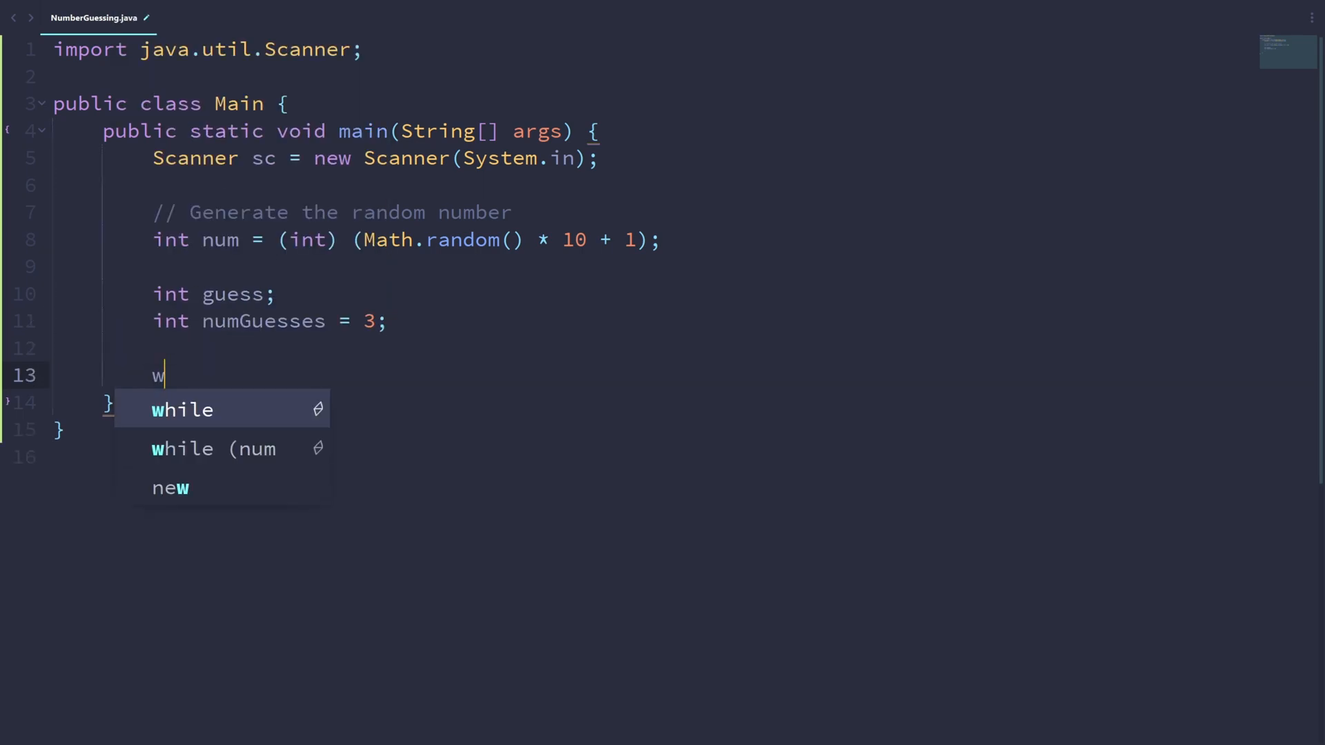
{"action": "type", "text": "hile () {"}
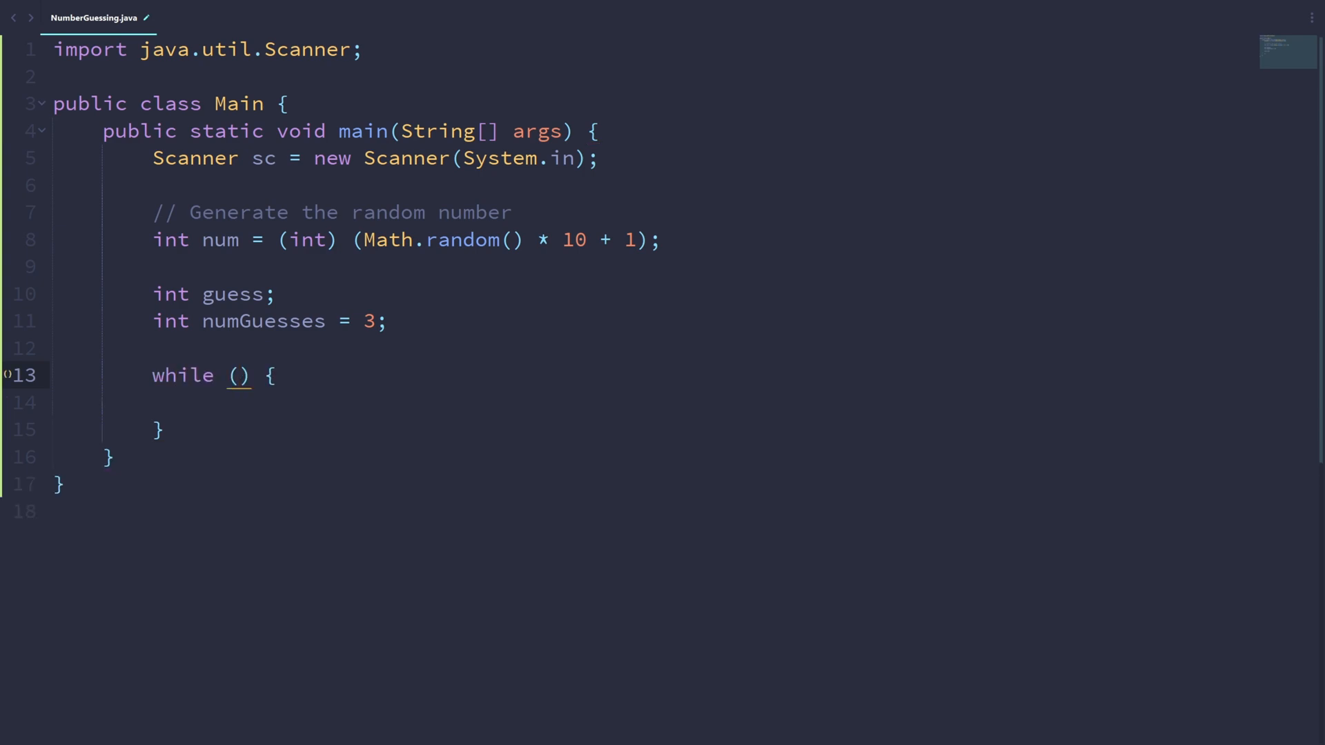
{"action": "type", "text": "nu"}
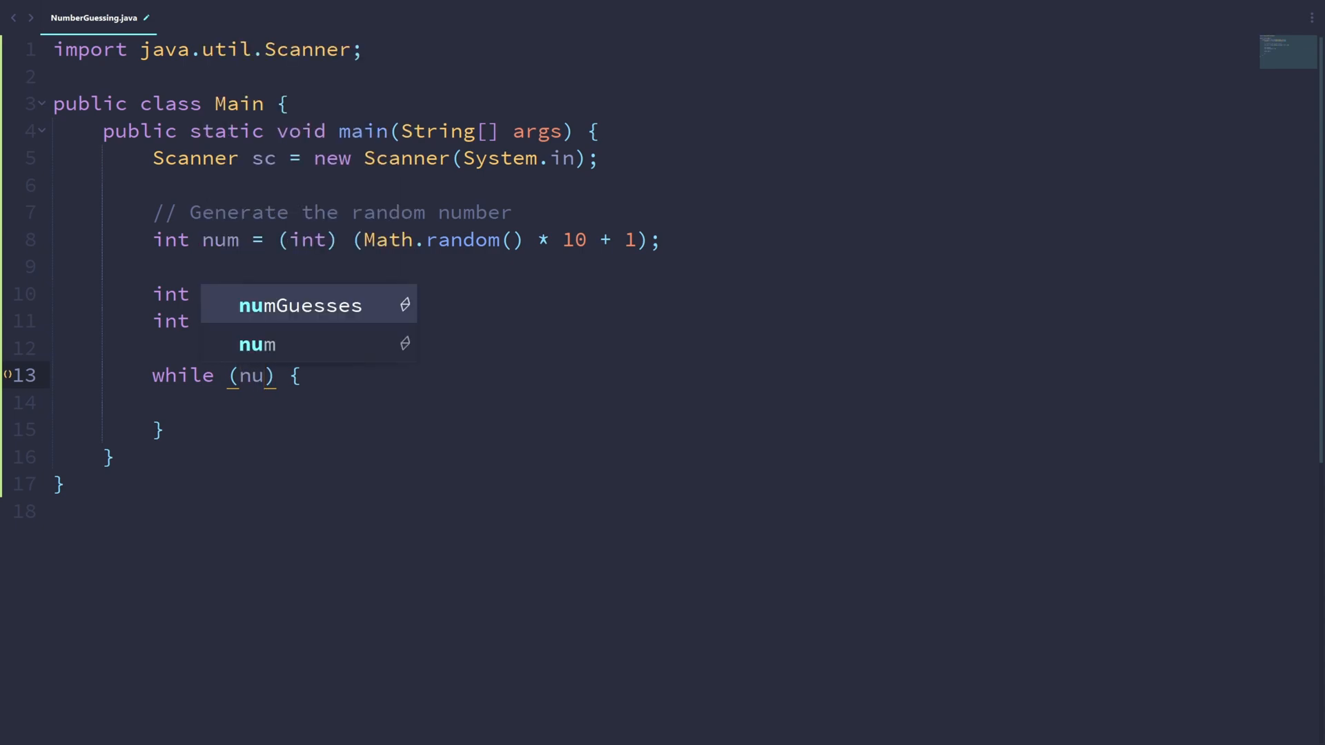
{"action": "left_click", "coordinate": [300, 306]}
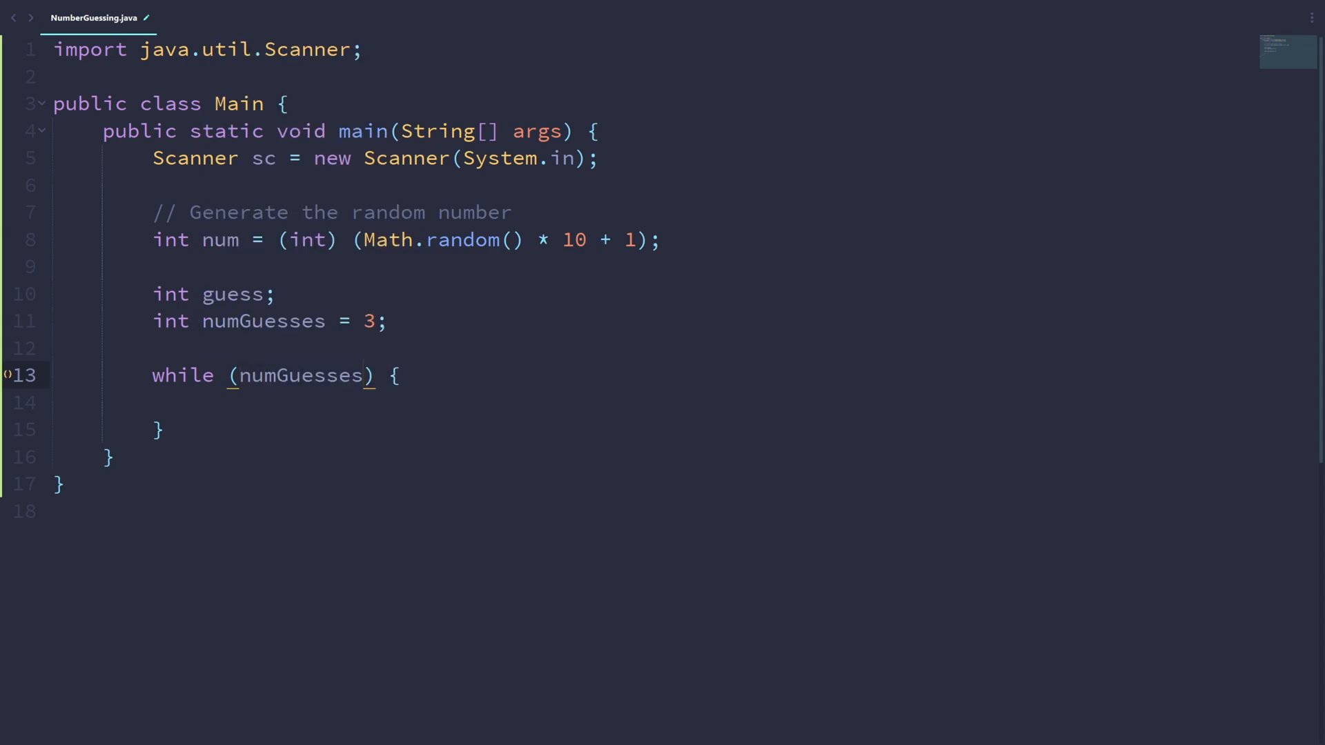
{"action": "type", "text": "> 0"}
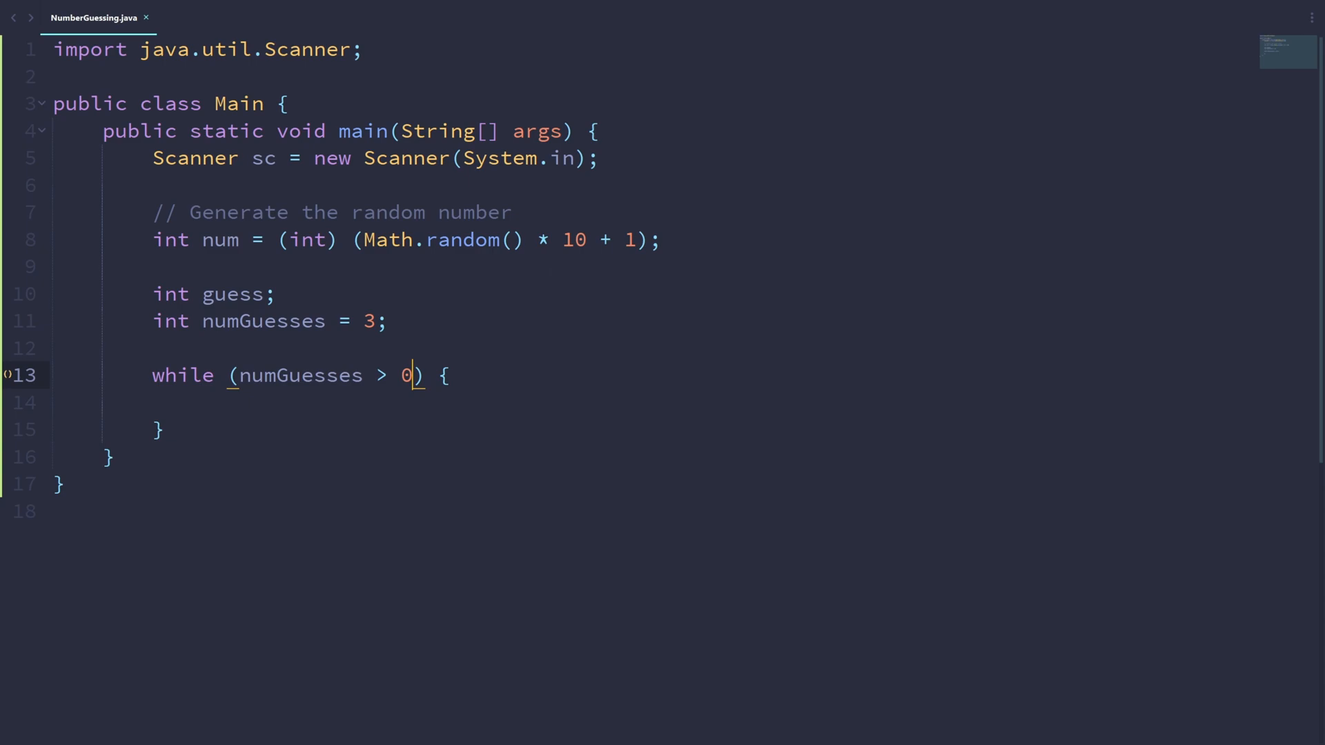
{"action": "double_click", "coordinate": [300, 375]}
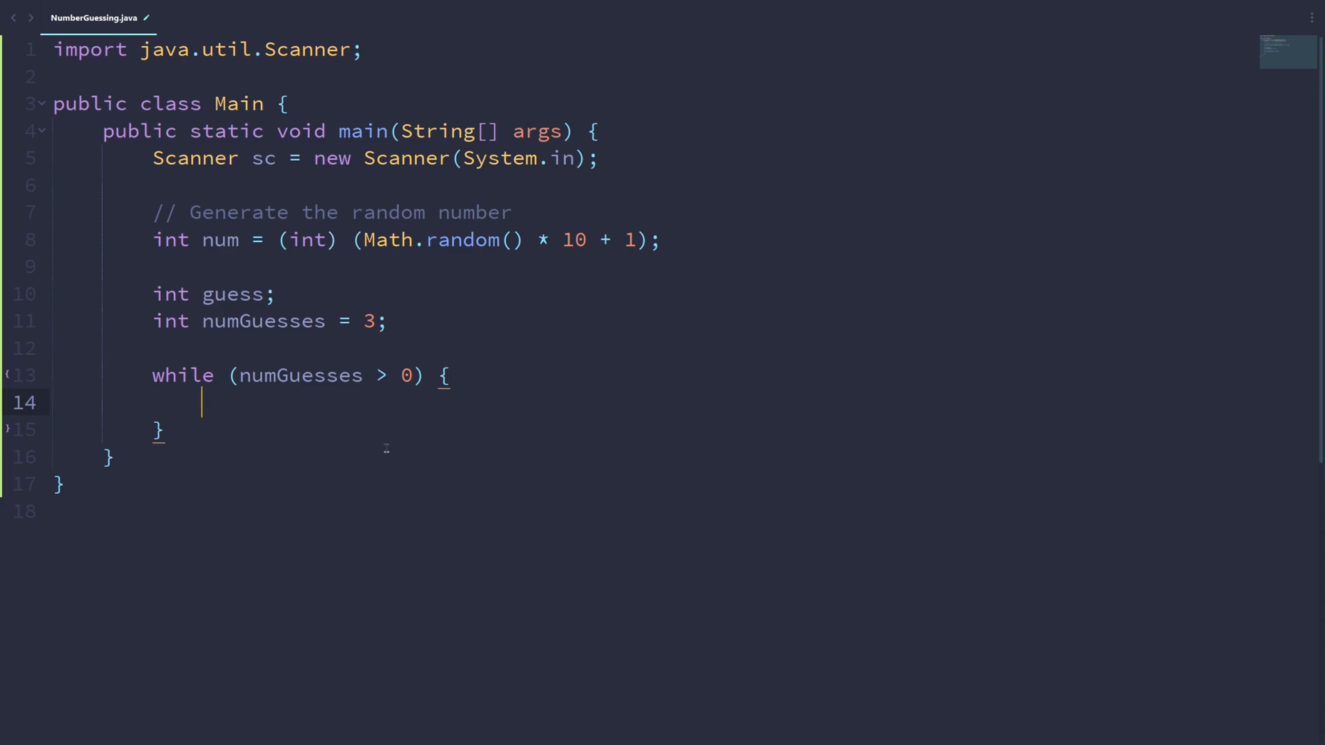
- Inside the loop, print the 'Guess a number between 1 and 10' prompt and read guess = sc.nextInt();
{"action": "type", "text": "publi"}
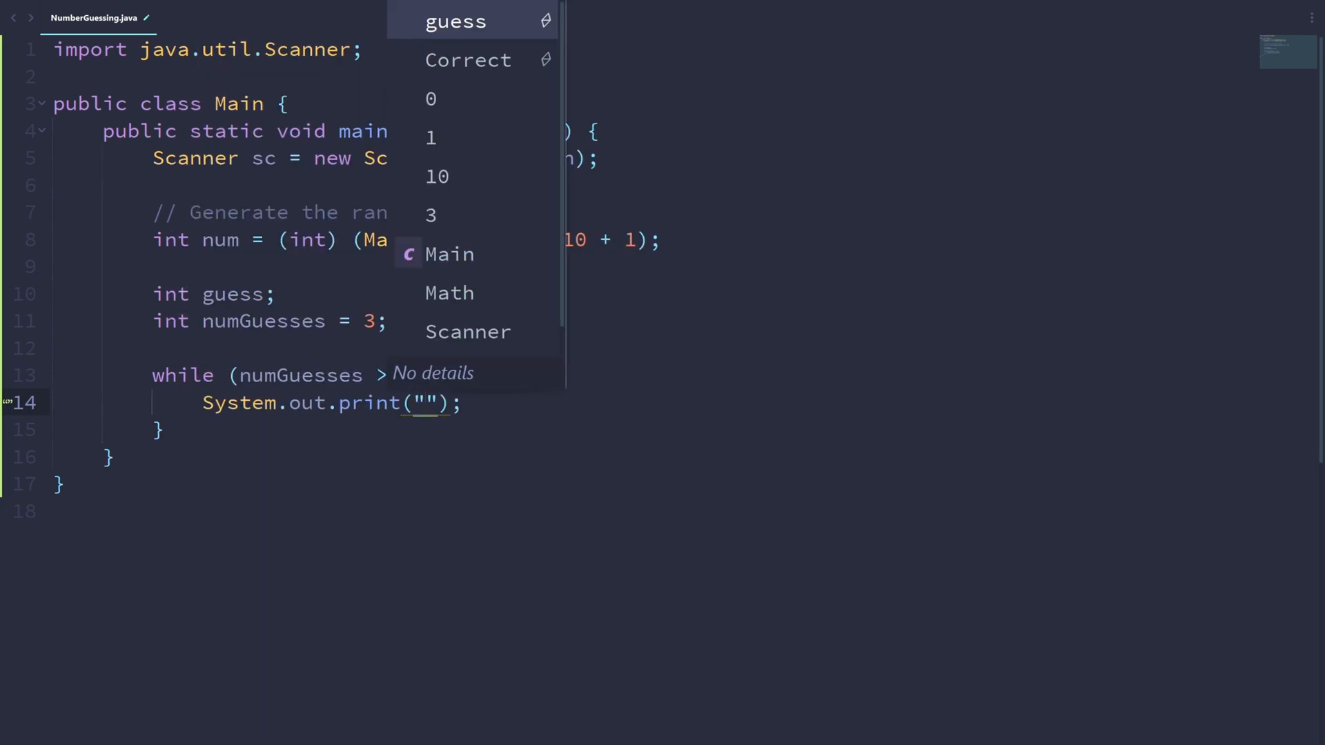
{"action": "type", "text": "Guess a number between 1 and 10:"}
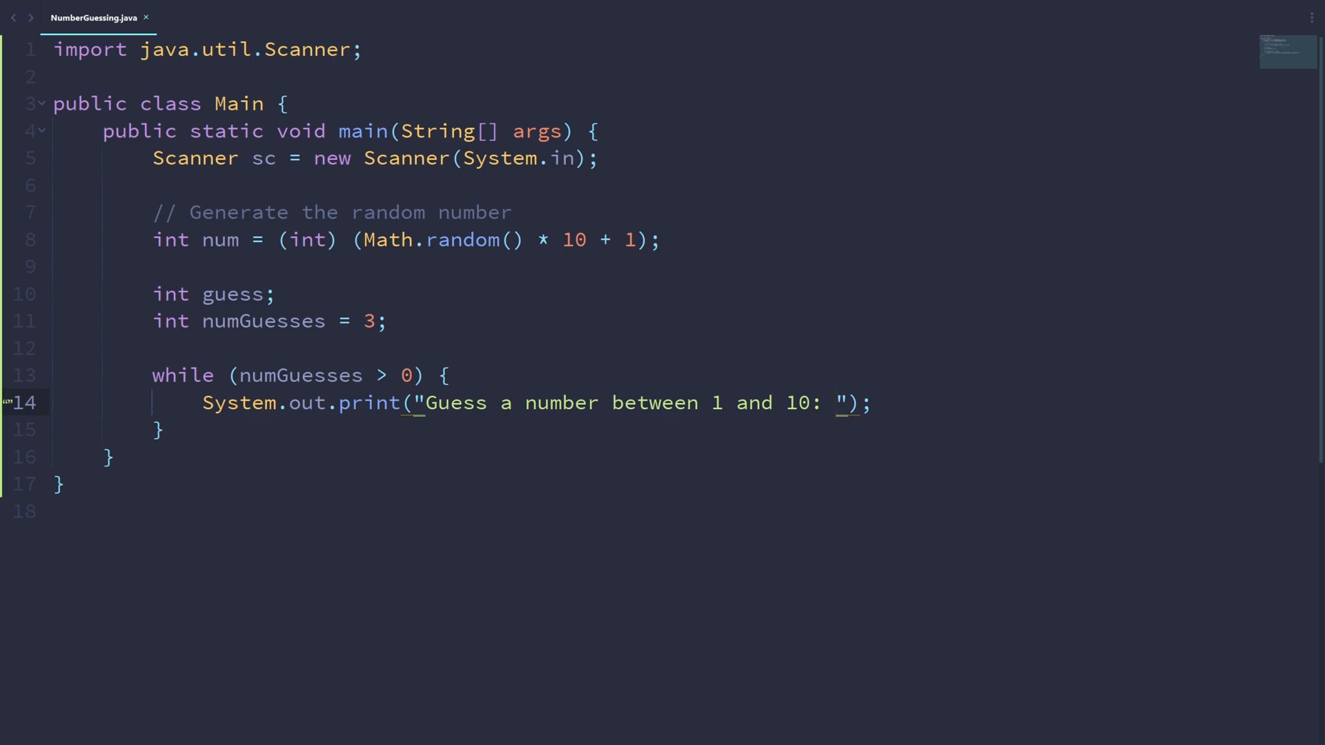
{"action": "key", "text": "Enter"}
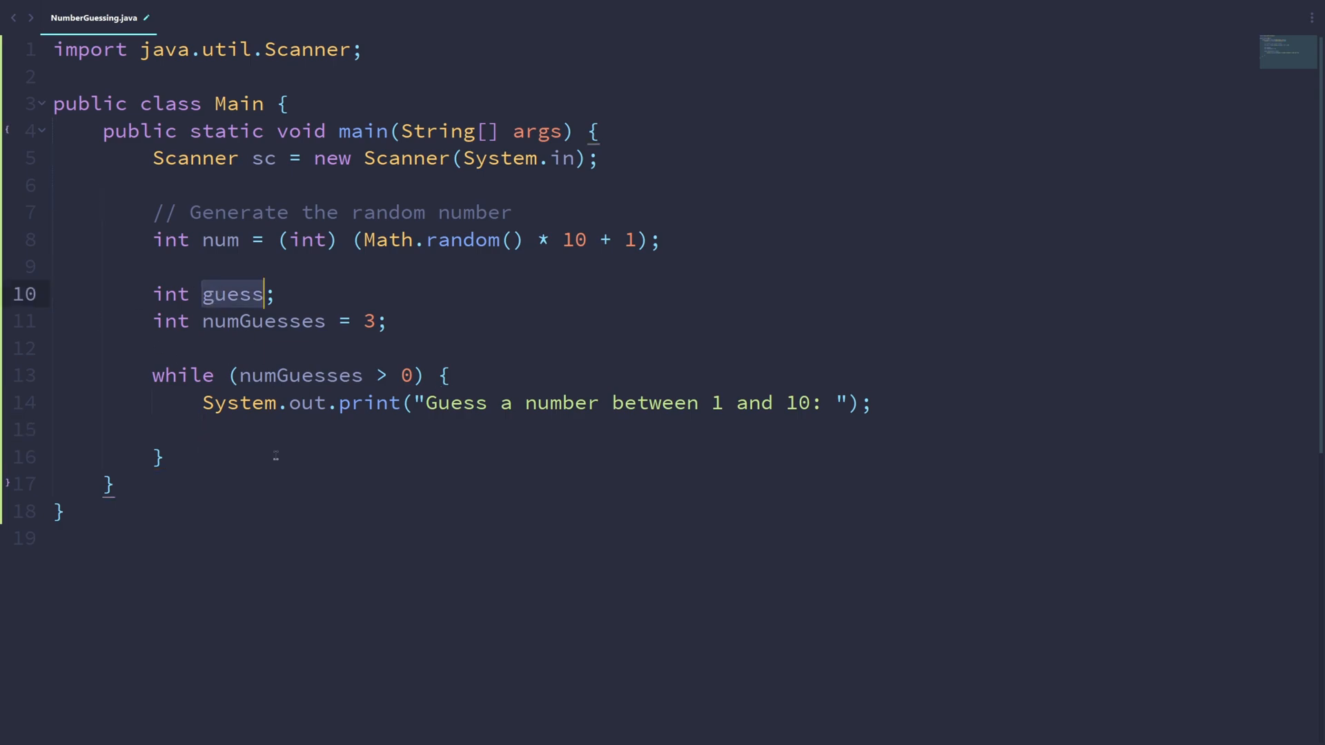
{"action": "type", "text": "guess ="}
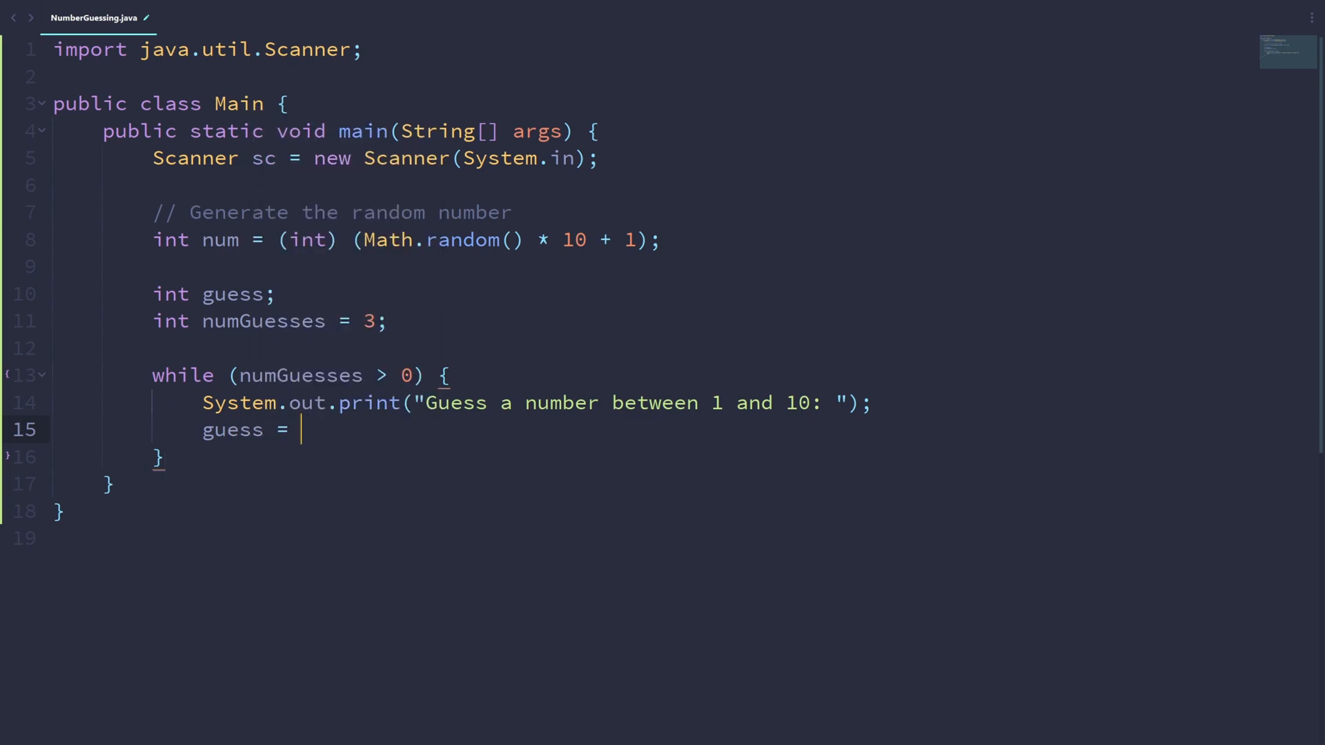
{"action": "type", "text": "sc.nex"}
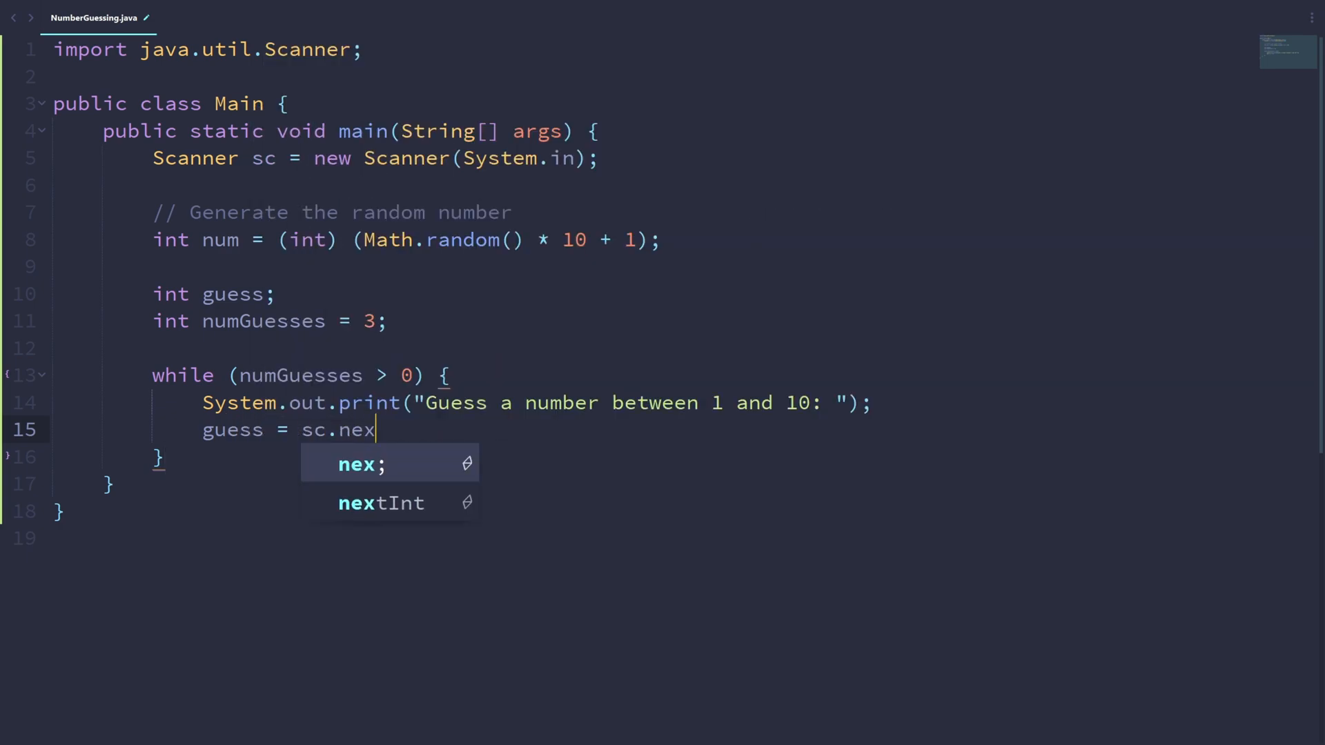
{"action": "left_click", "coordinate": [380, 504]}
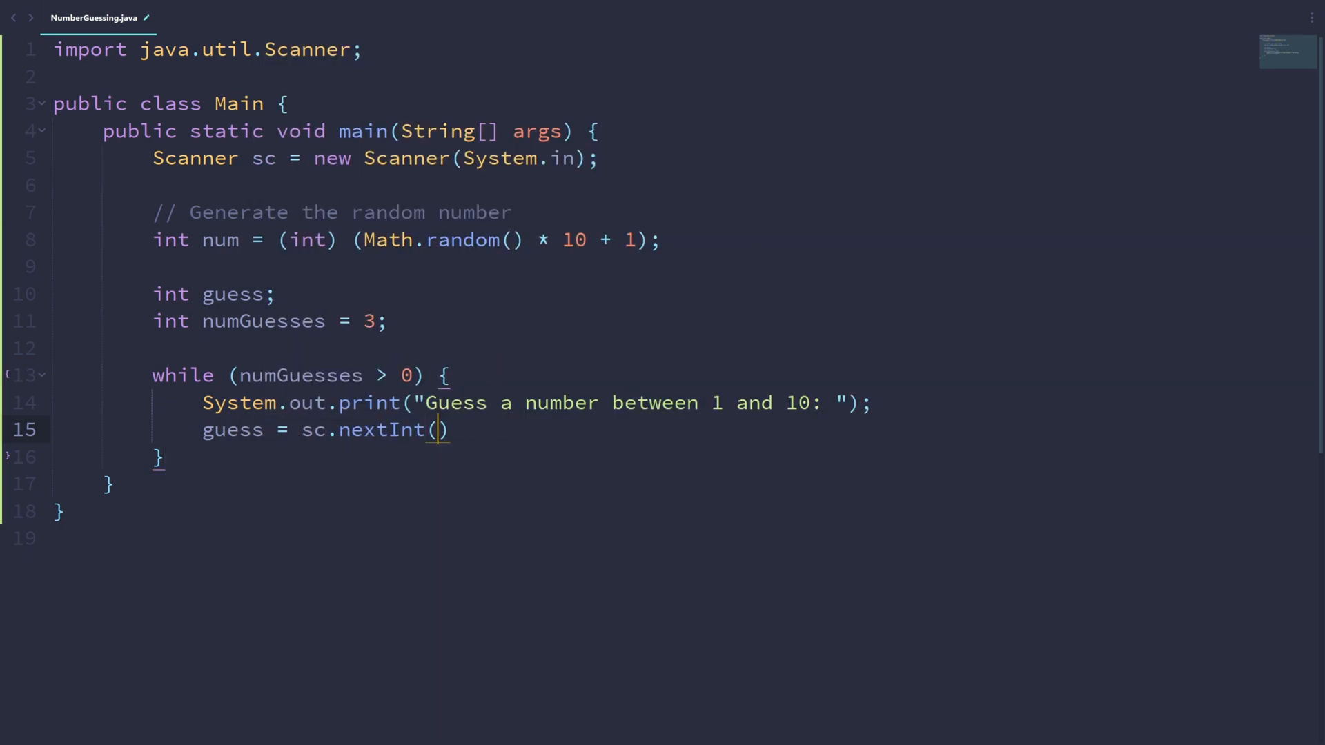
{"action": "type", "text": ";"}
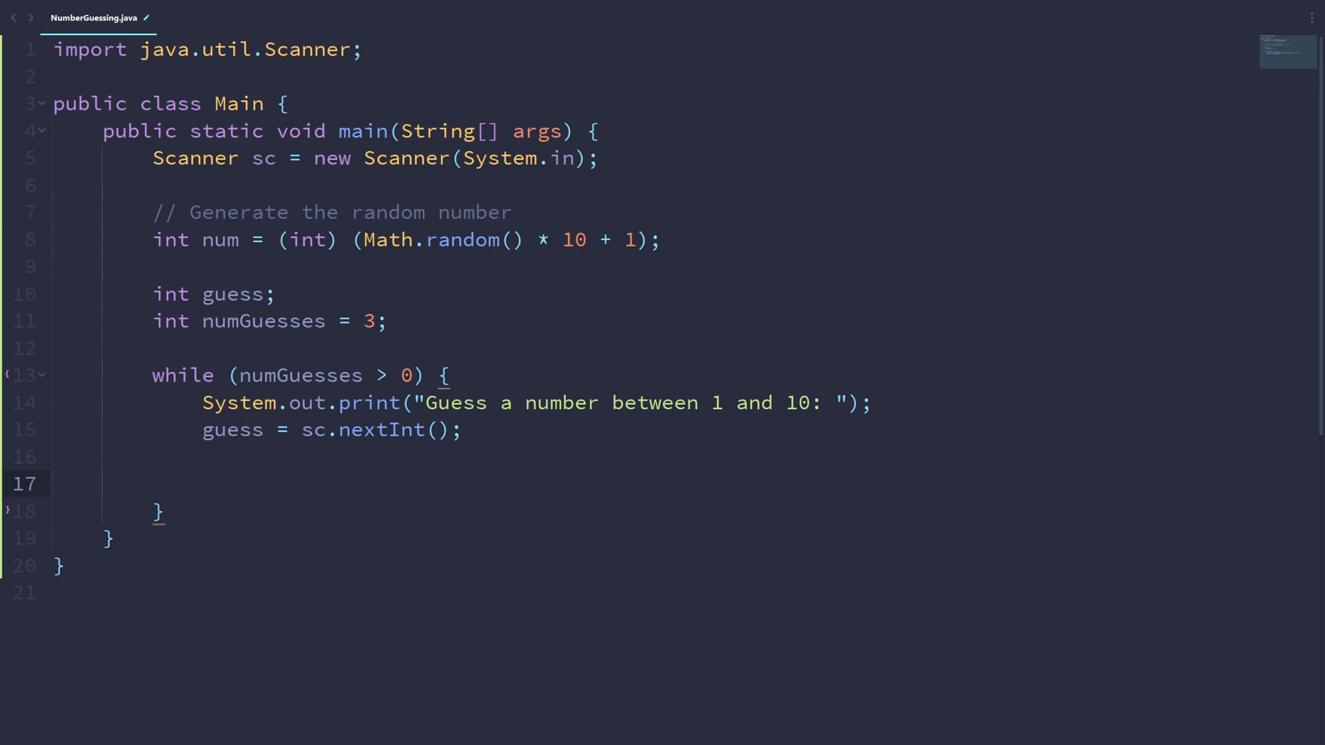
- Add if (guess == num) printing 'Congratulations! You got the number, which is ' + num, then break
{"action": "type", "text": "if ()"}
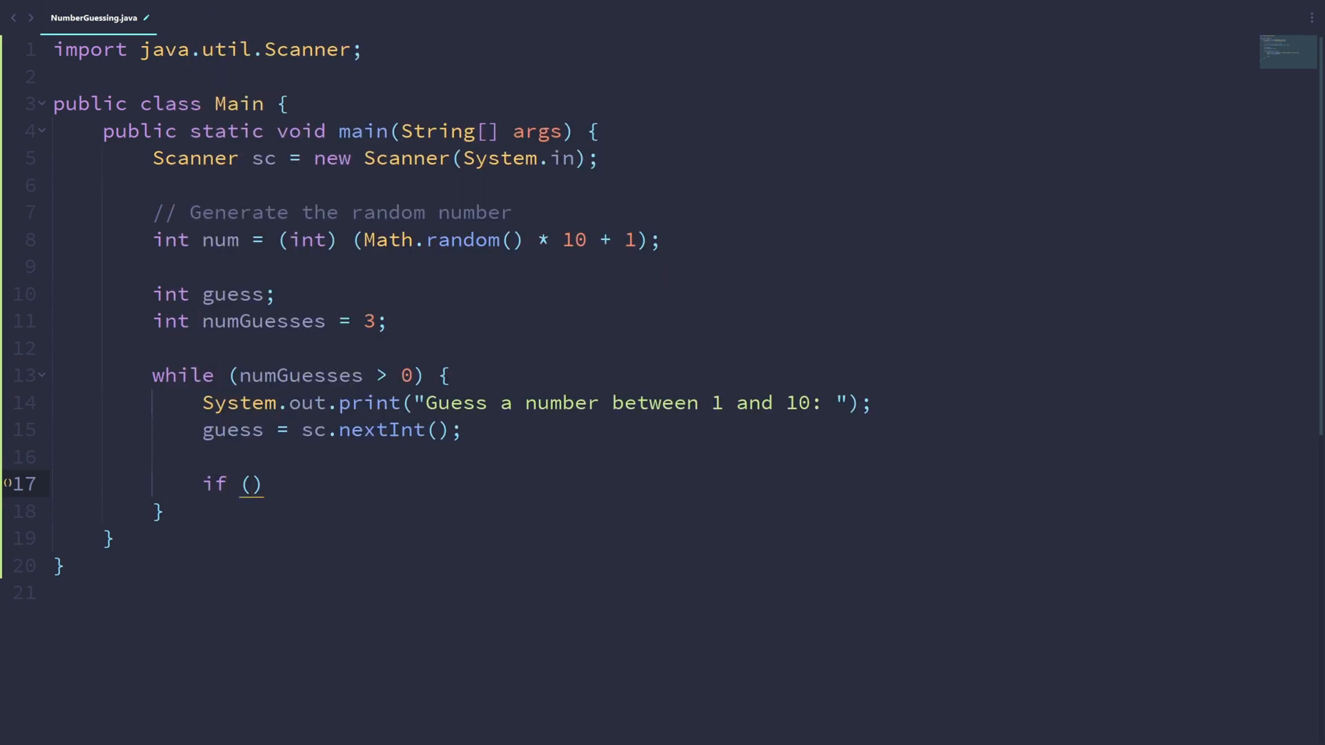
{"action": "type", "text": "{"}
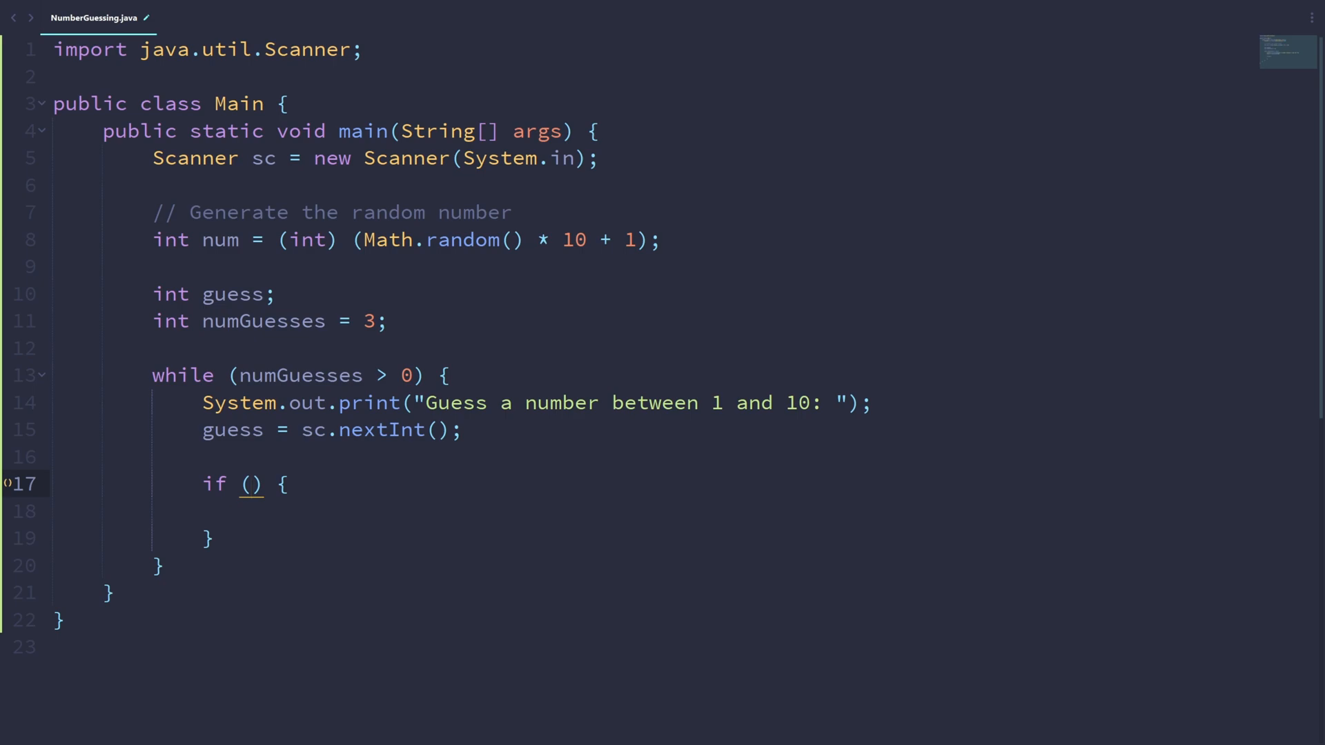
{"action": "type", "text": "guess"}
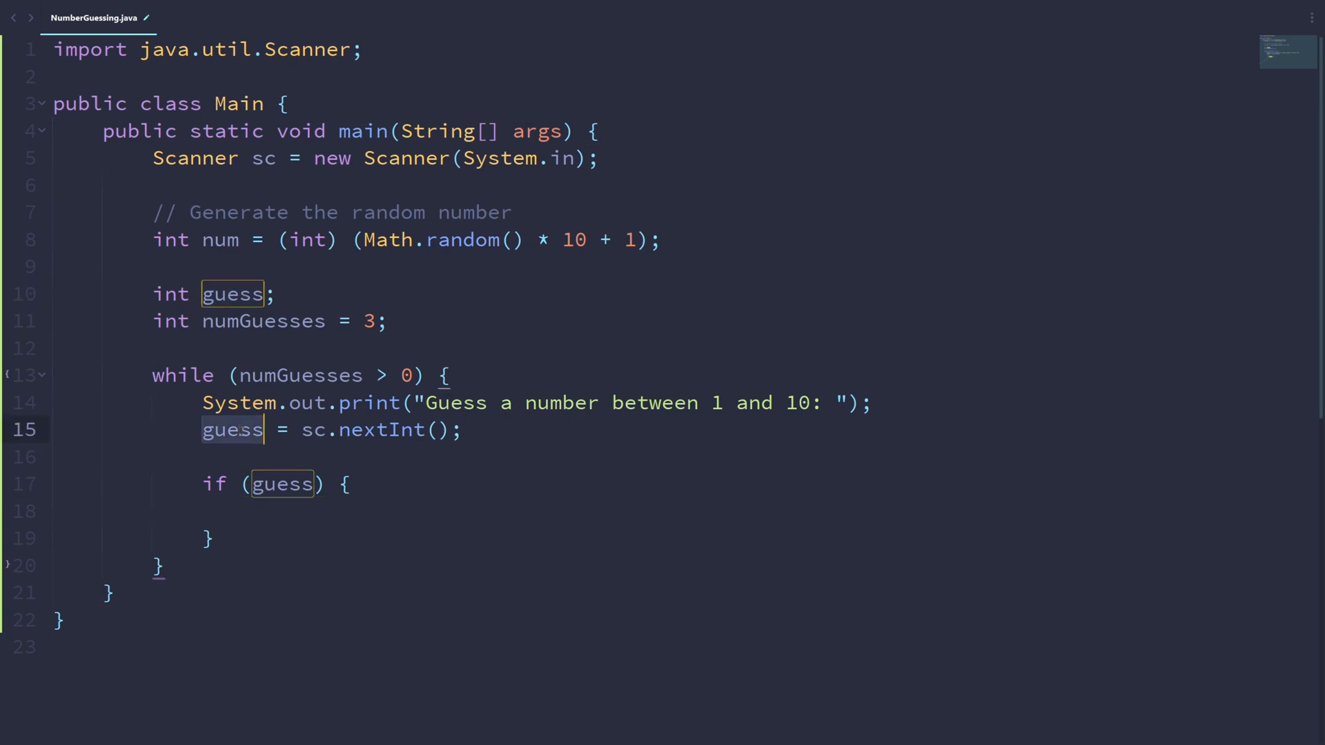
{"action": "type", "text": "== num"}
{"action": "left_click", "coordinate": [647, 512]}
{"action": "type", "text": "System.out.println();"}
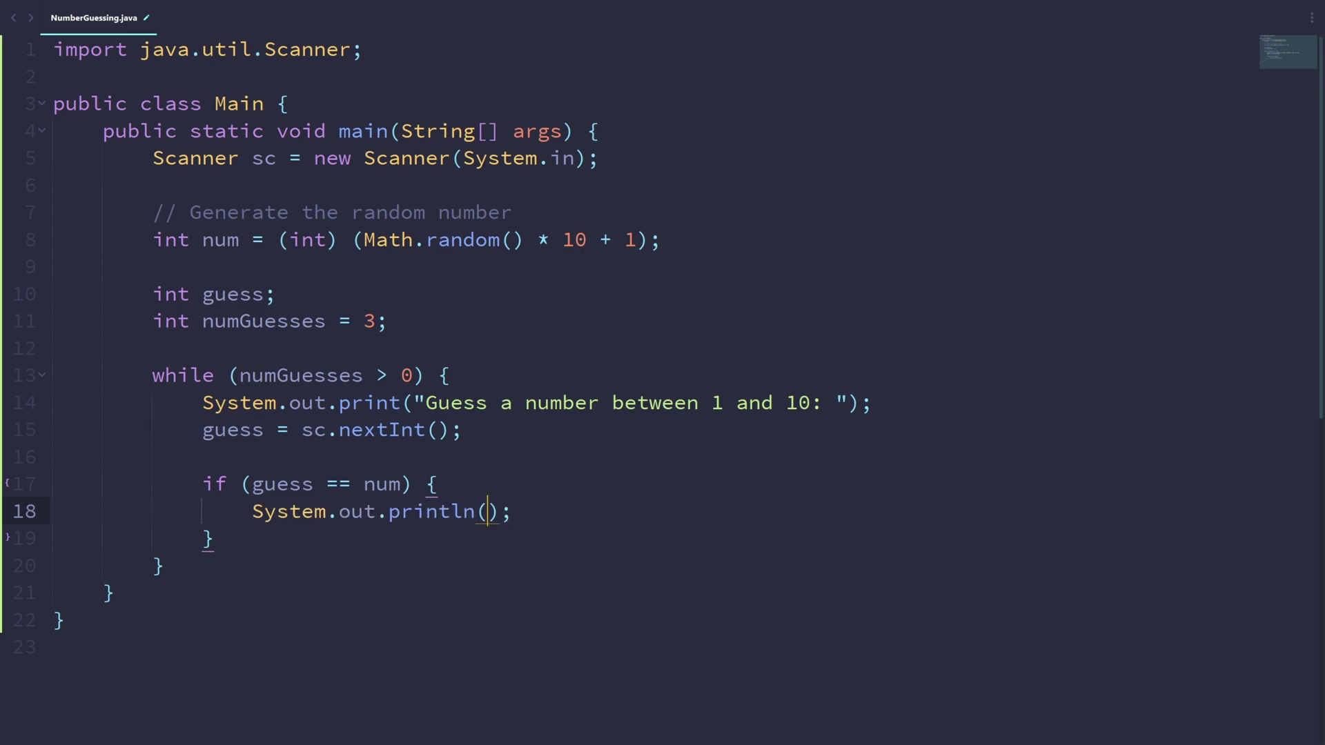
{"action": "type", "text": "\"Congratu\""}
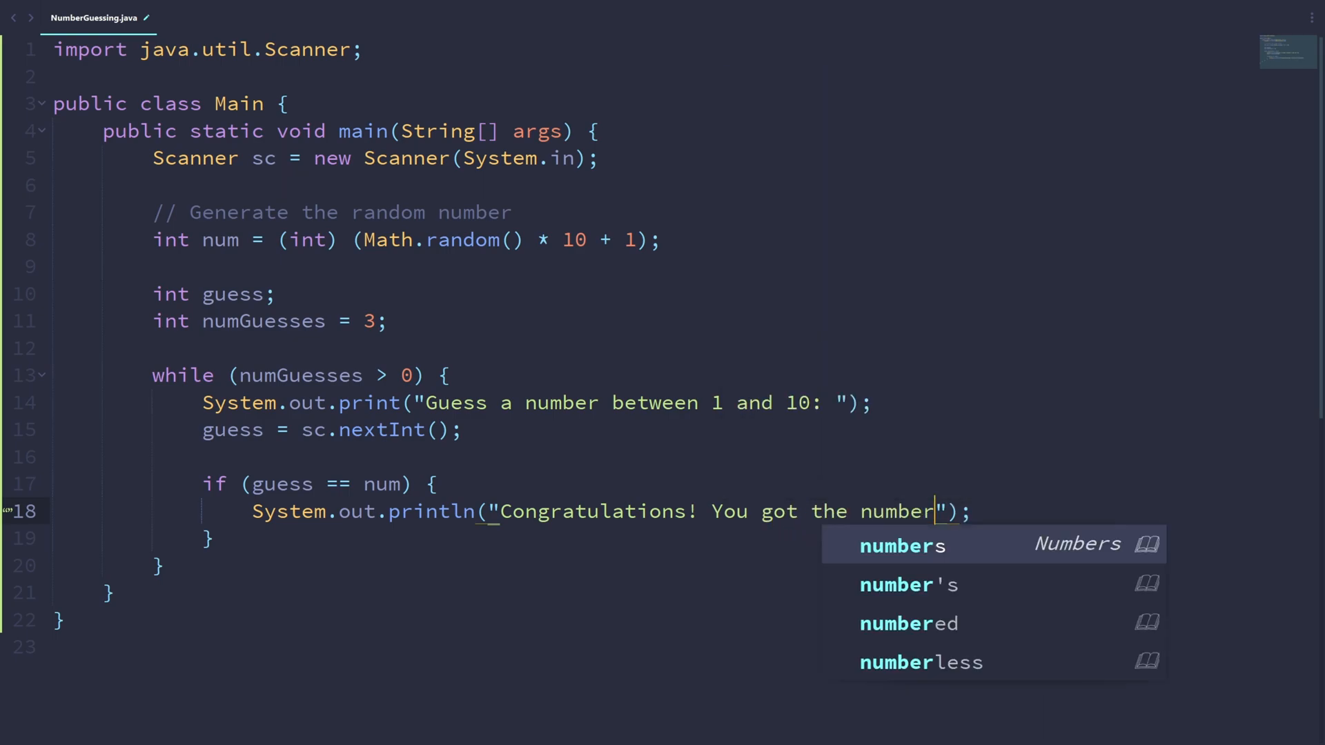
{"action": "type", "text": ", which is \" + num"}
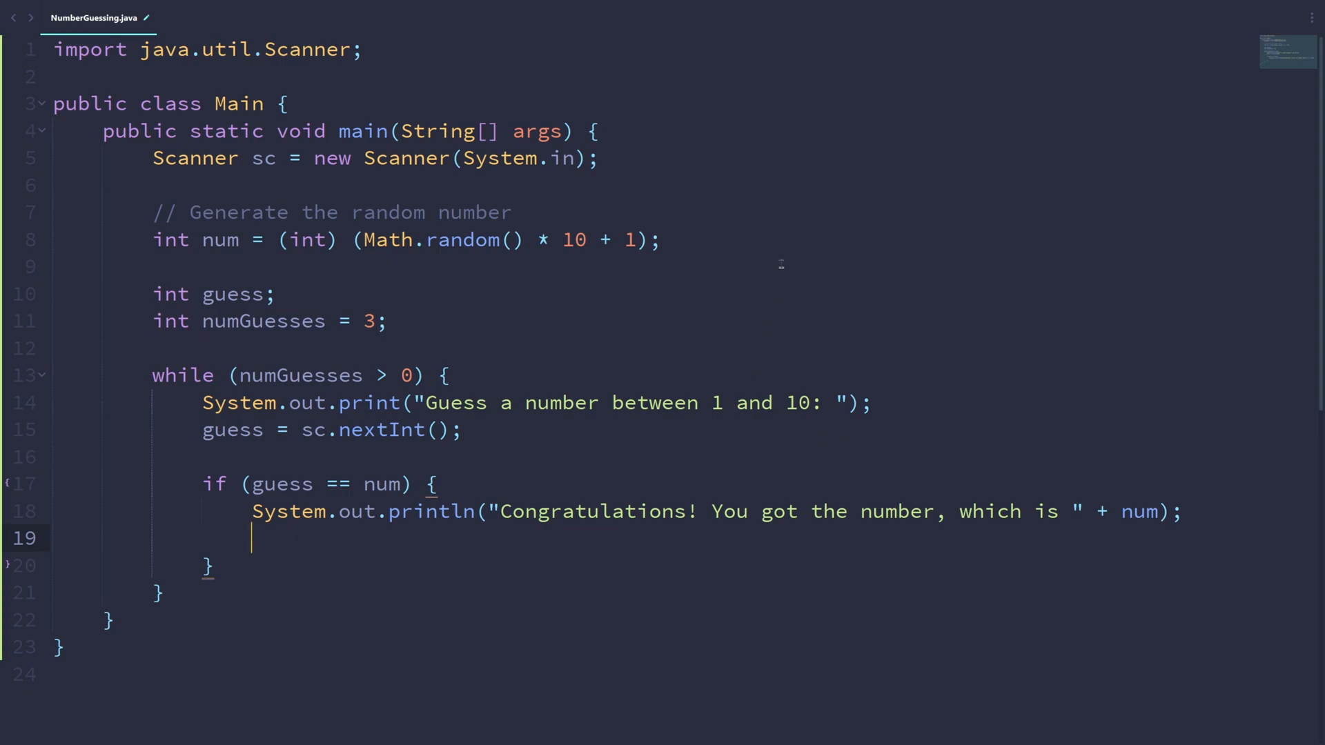
{"action": "type", "text": "break;"}
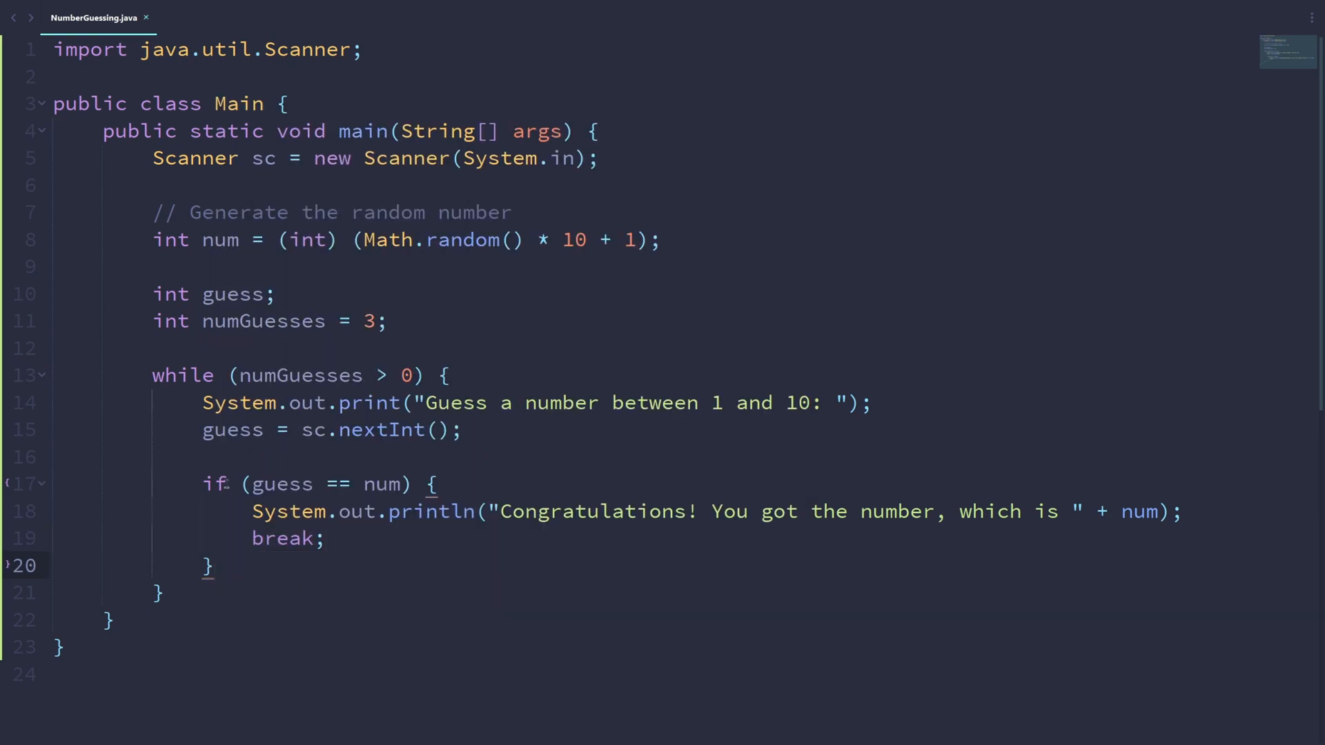
{"action": "double_click", "coordinate": [278, 484]}
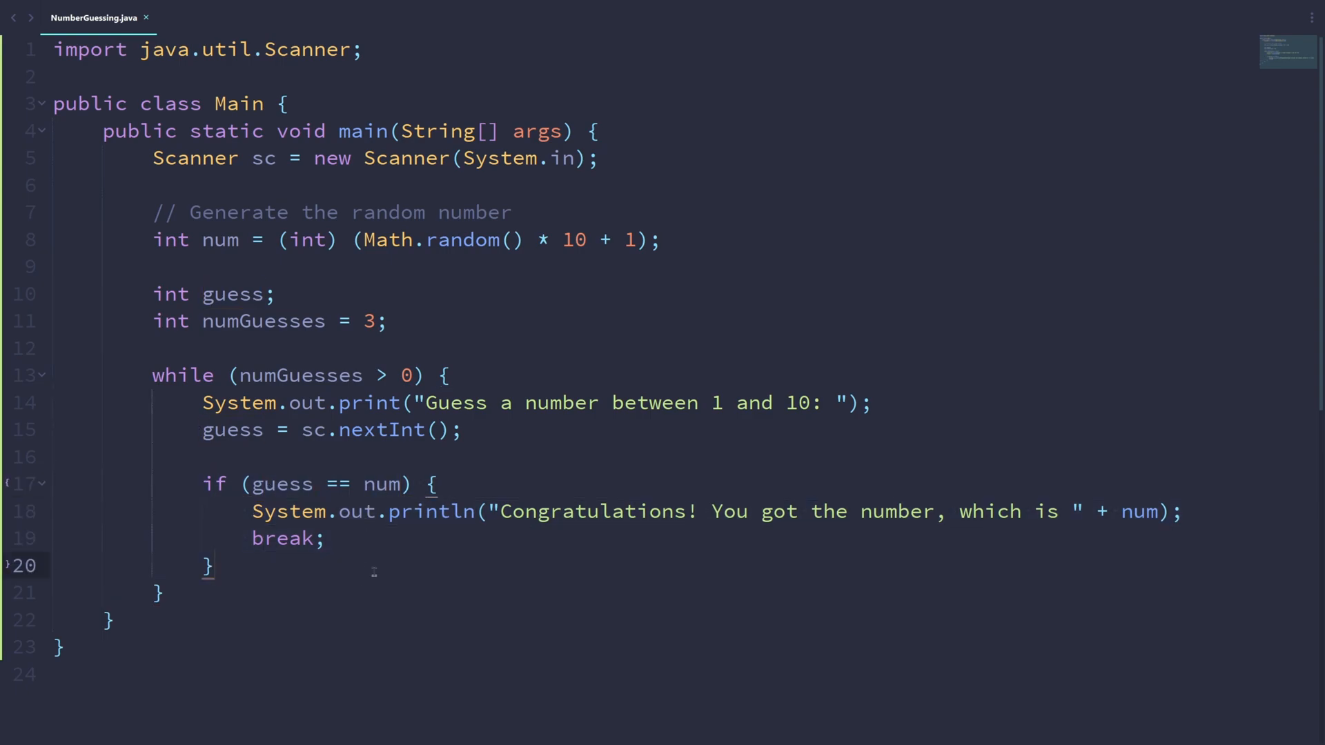
- Add else if (guess < num) printing 'Too low.' and an else branch printing 'Too high.'
{"action": "left_click", "coordinate": [214, 566]}
{"action": "type", "text": " else if () {"}
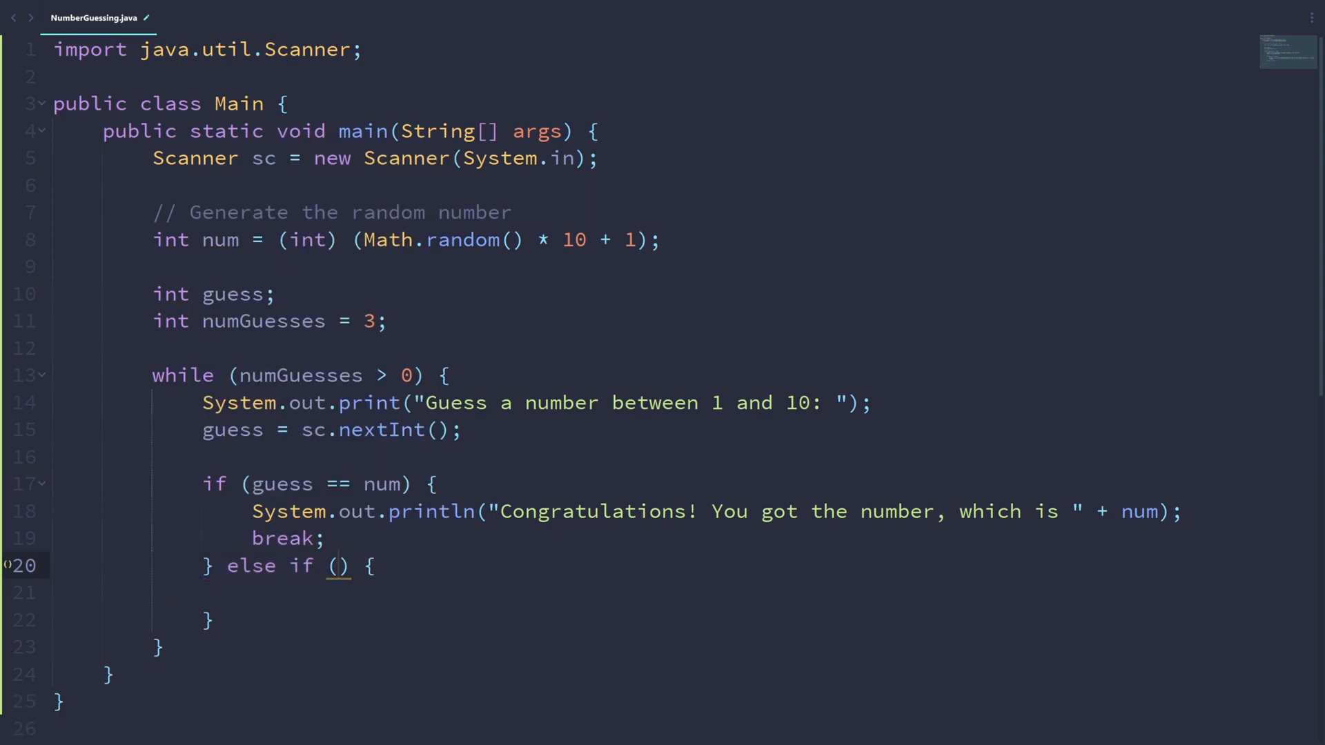
{"action": "type", "text": "guess < num"}
{"action": "type", "text": "System.out.println();"}
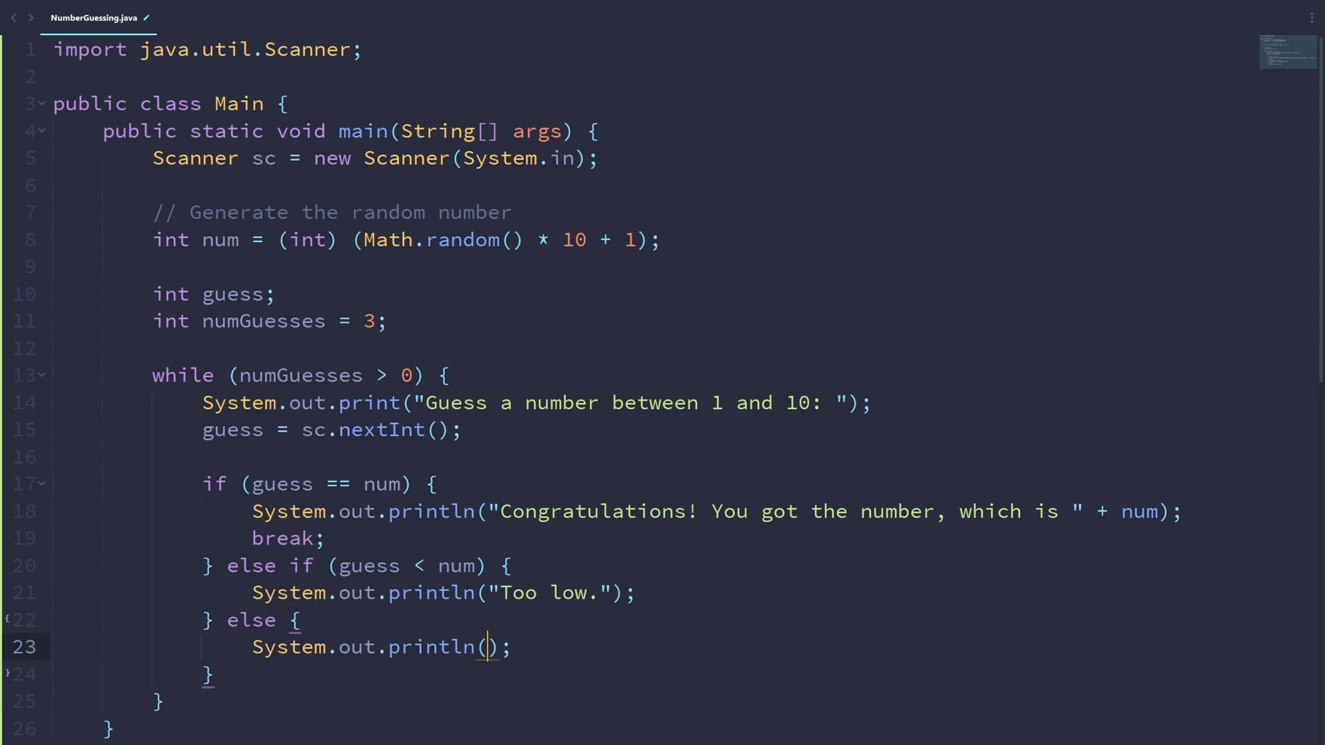
{"action": "type", "text": "\"Too high.\""}
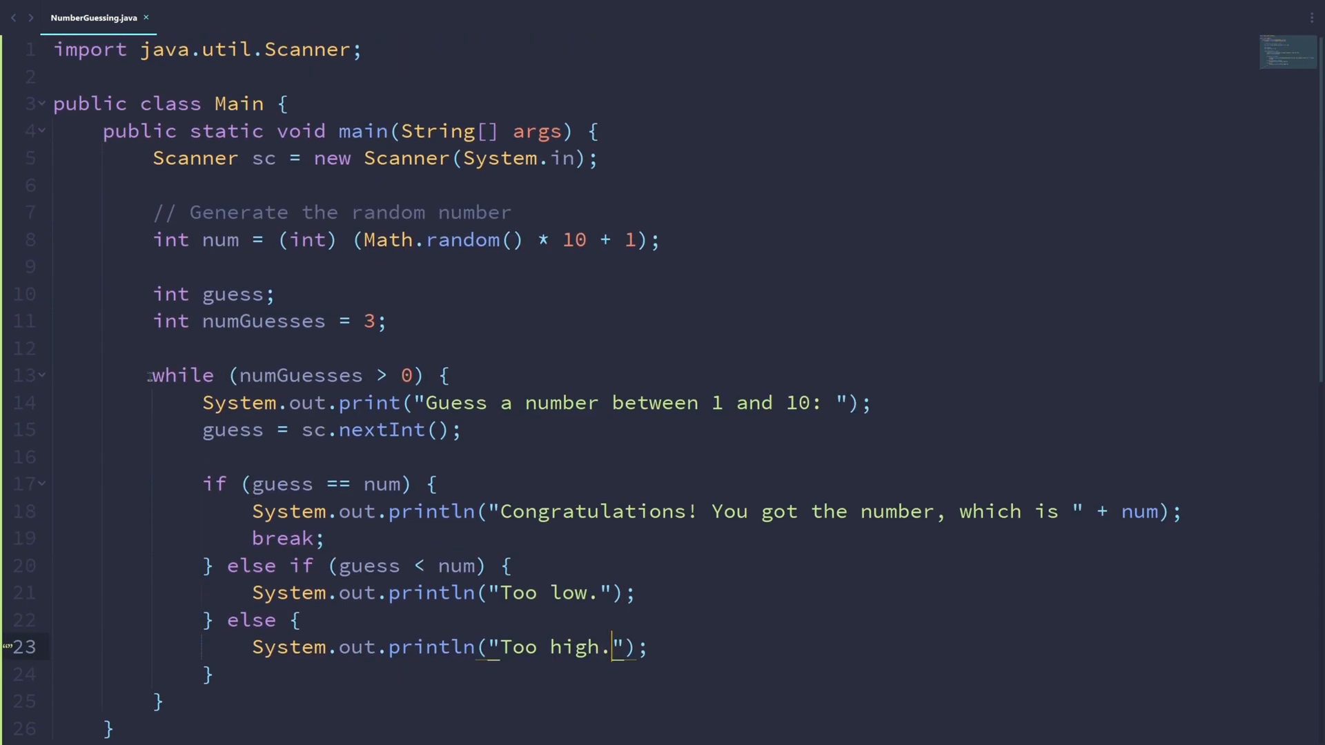
{"action": "left_click_drag", "start_coordinate": [150, 375], "coordinate": [159, 702]}
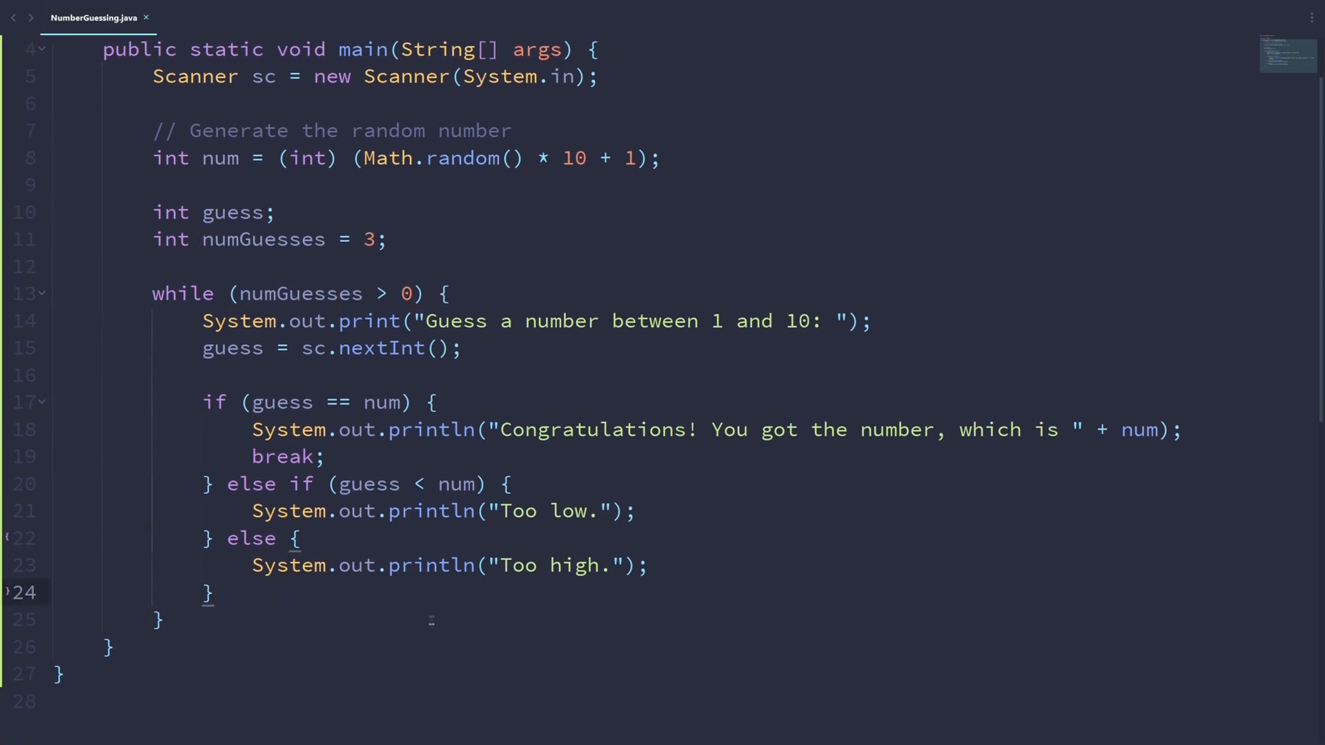
- Add 'numGuesses--;' after the if/else block inside the while loop
{"action": "type", "text": "numGuesses"}
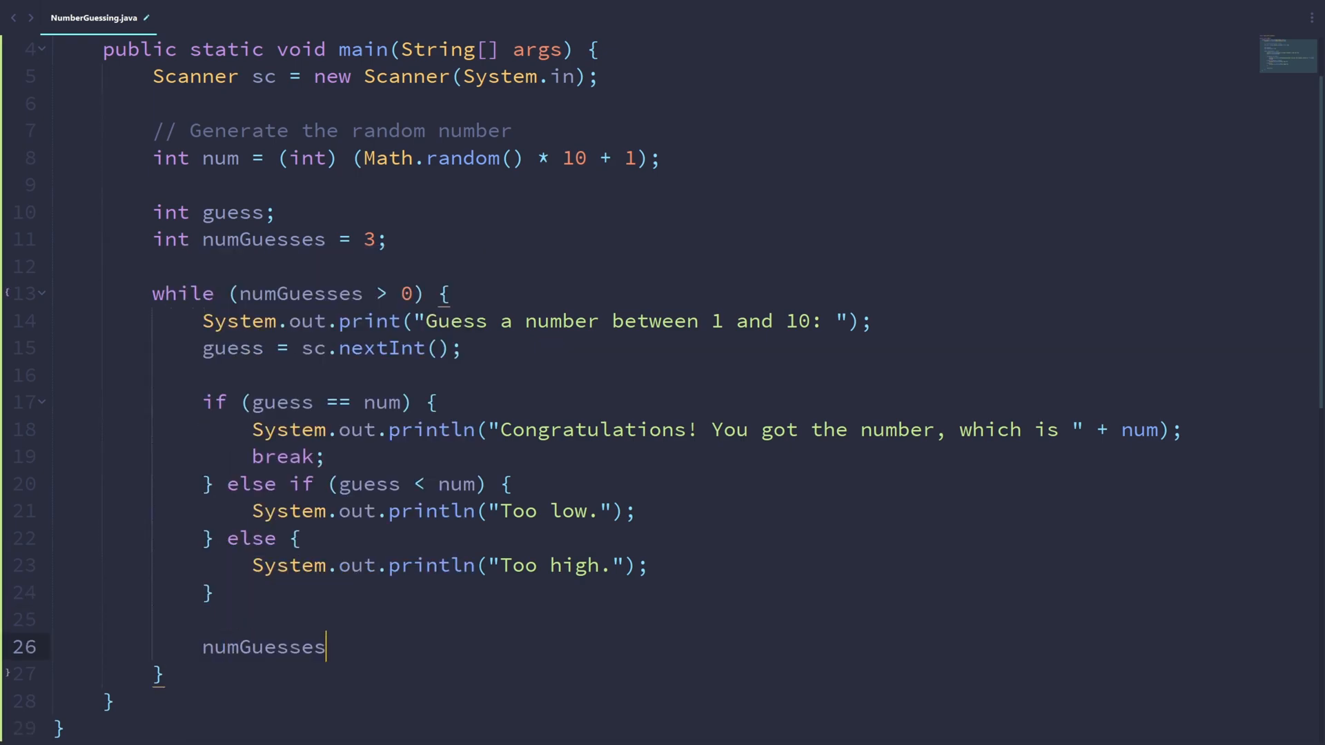
{"action": "type", "text": "--;"}
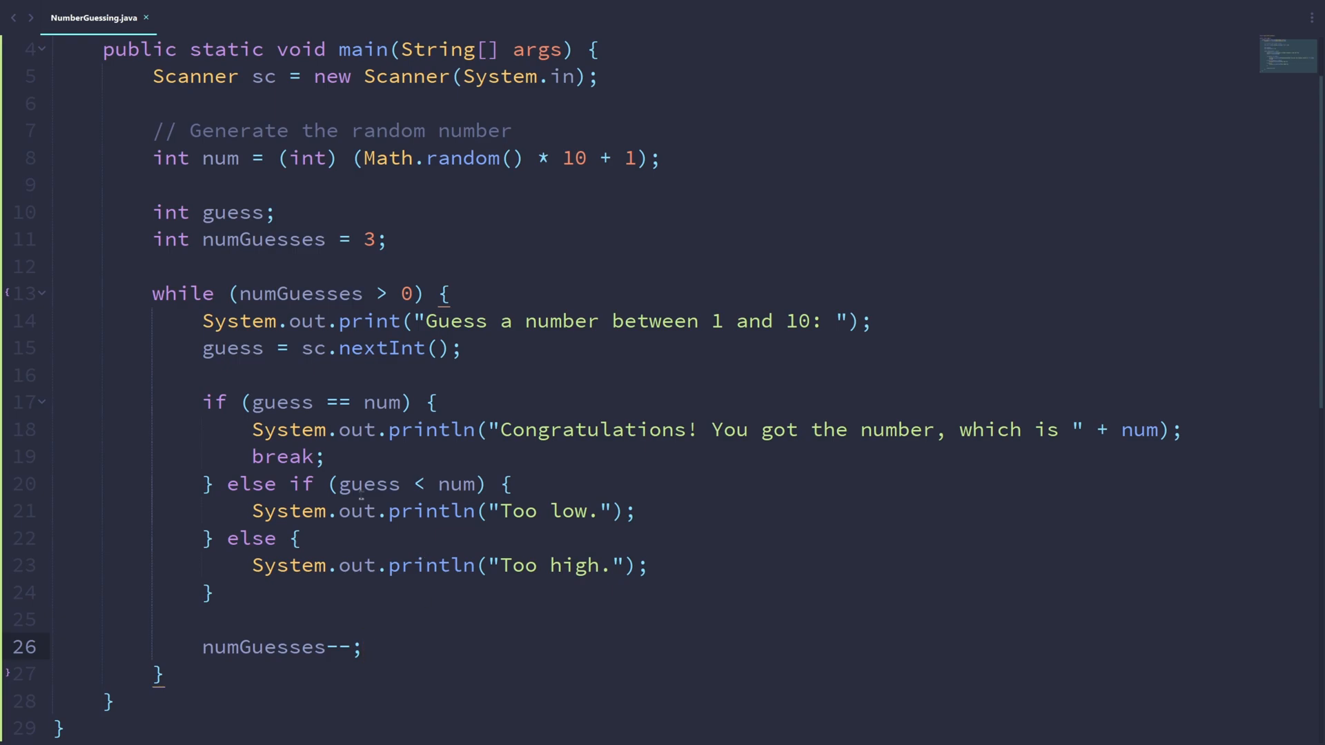
{"action": "left_click_drag", "start_coordinate": [151, 293], "coordinate": [215, 592]}
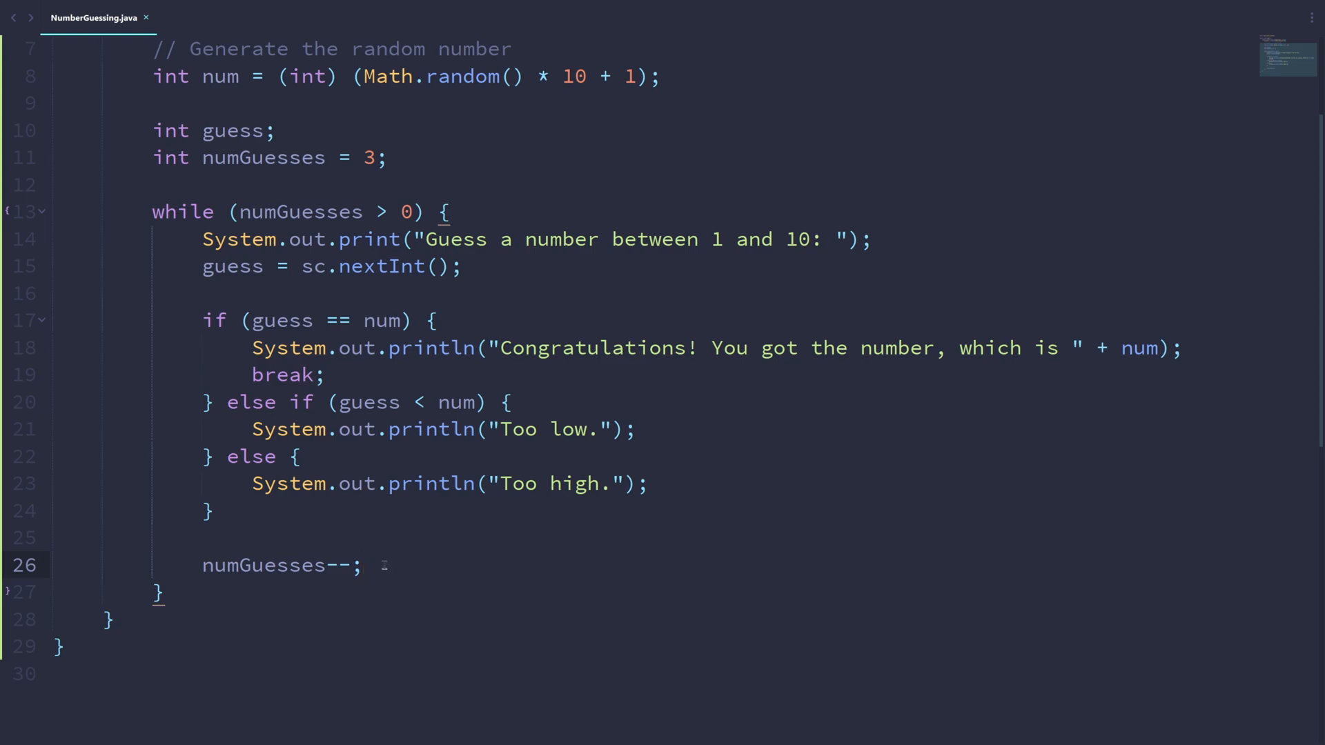
- Below numGuesses--, add if (numGuesses == 0) printing 'You ran out of guesses, the number was ' + num
{"action": "left_click", "coordinate": [364, 566]}
{"action": "type", "text": "if () {"}
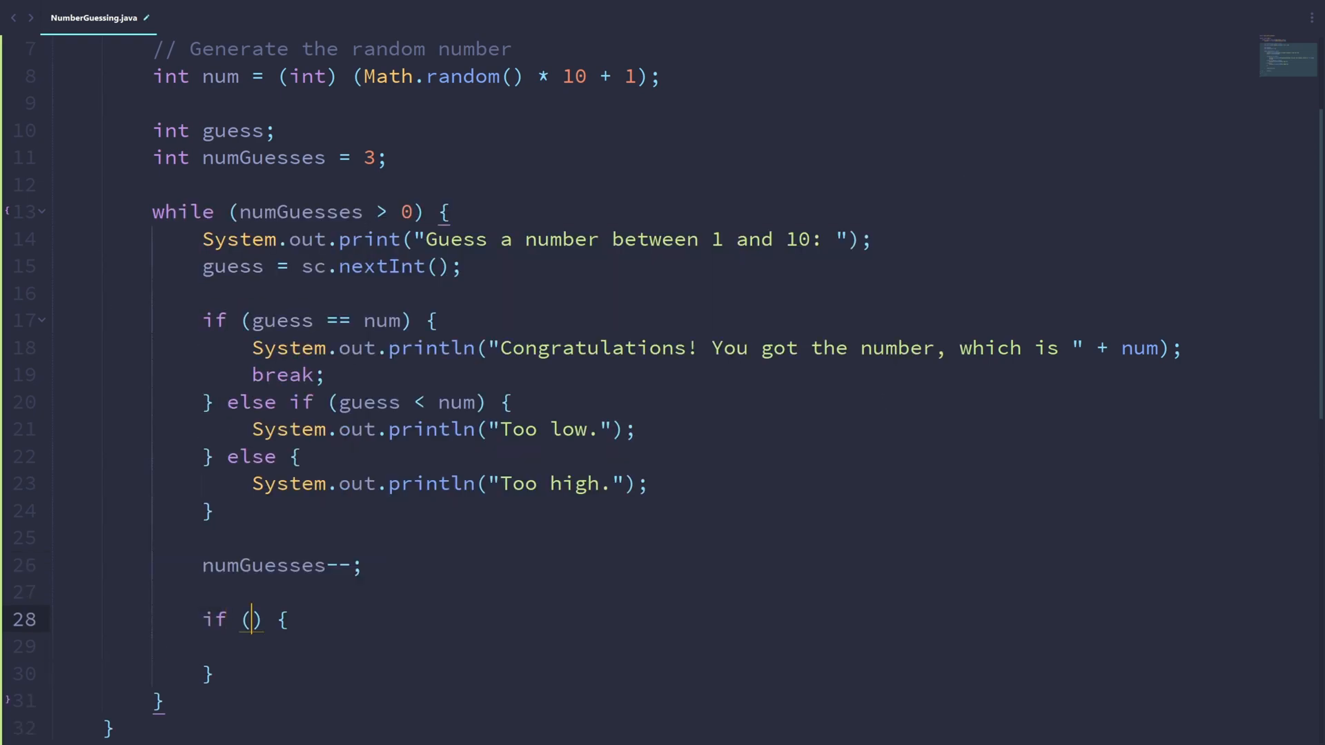
{"action": "type", "text": "num"}
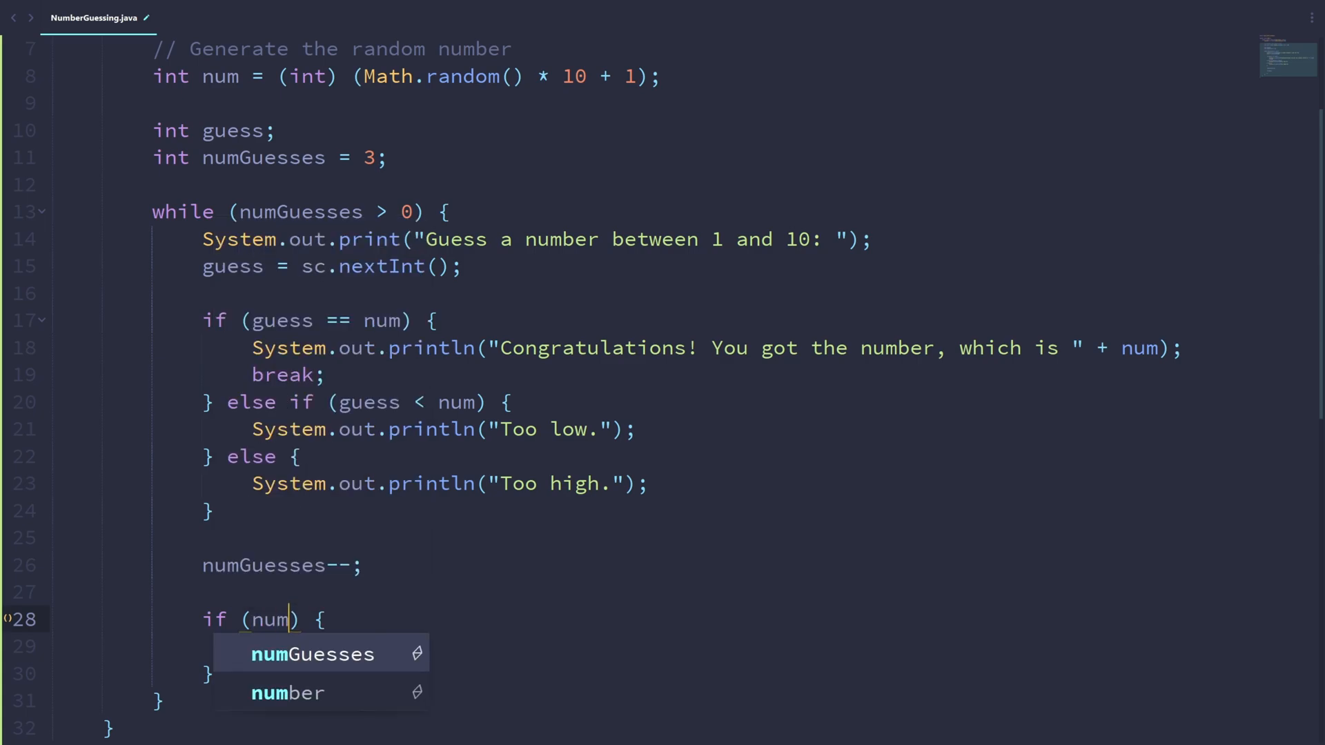
{"action": "type", "text": "Guesses == 10"}
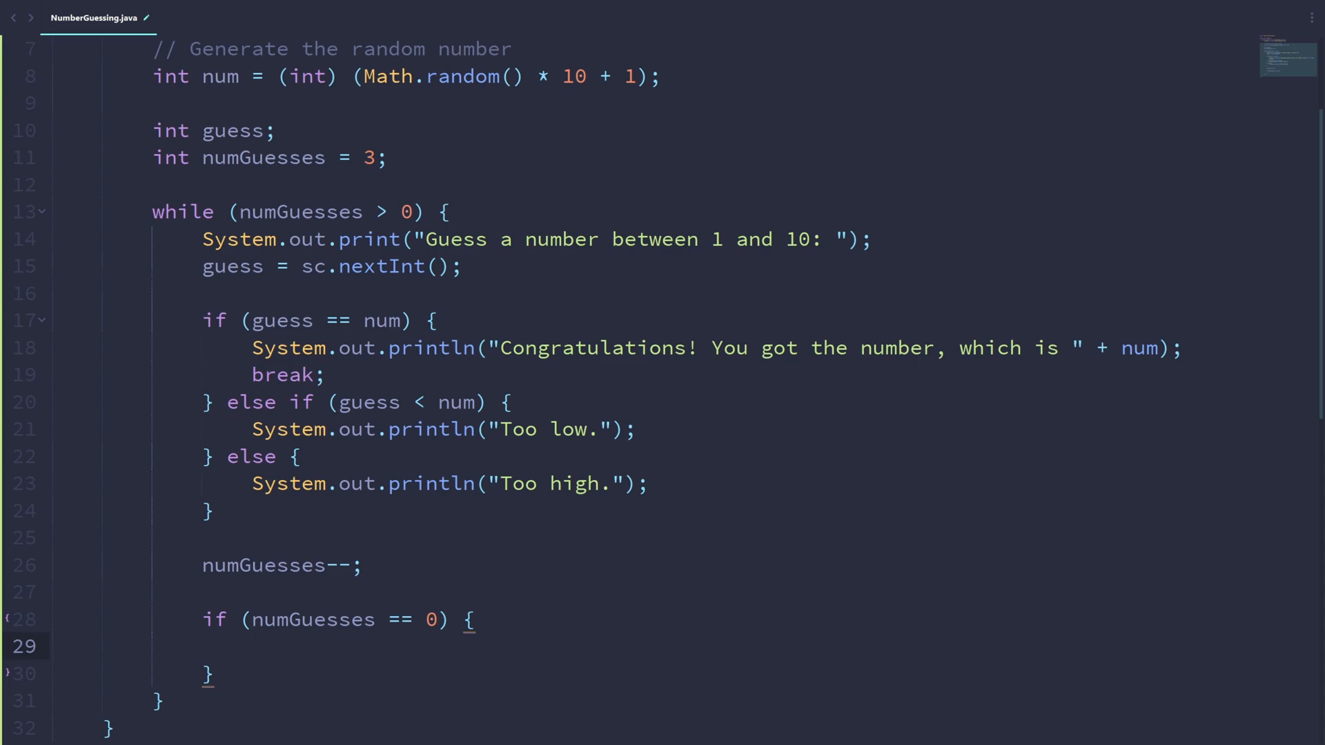
{"action": "type", "text": "System.out.println(\"You ran out \");"}
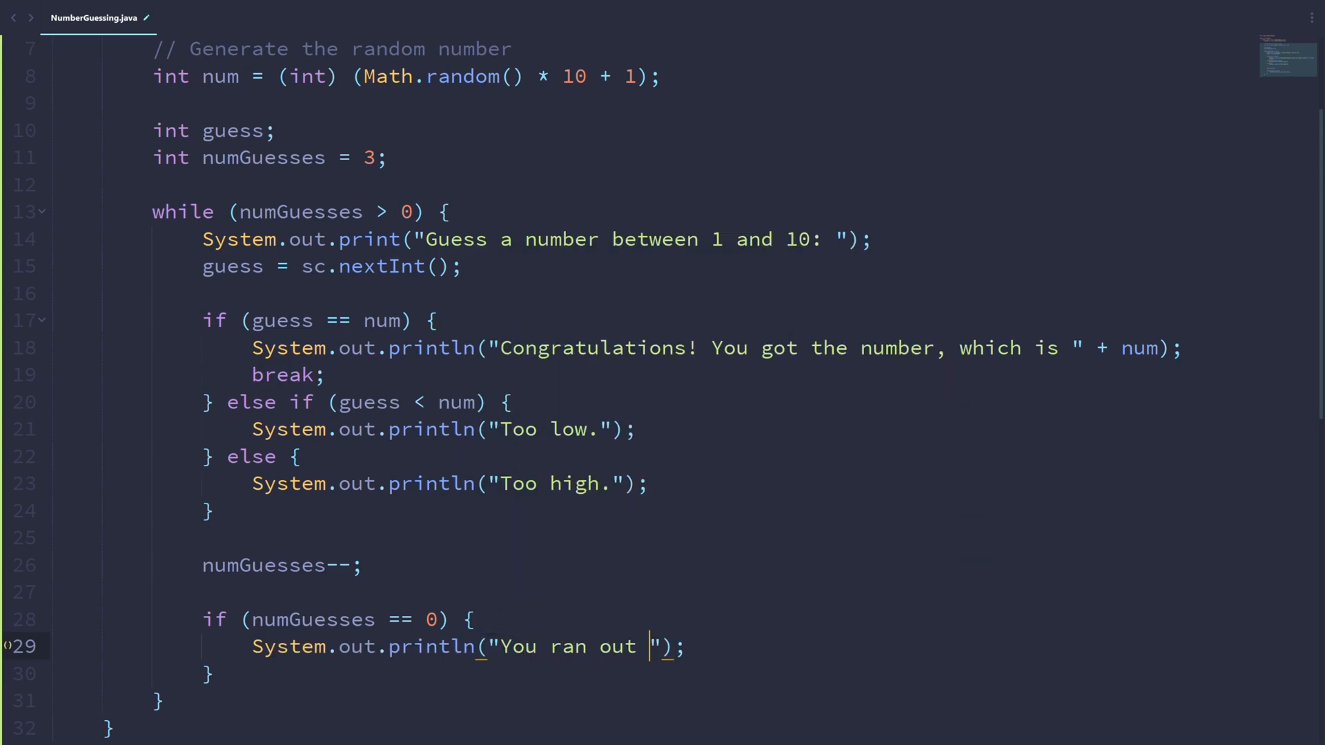
{"action": "type", "text": "of guesses, the number is"}
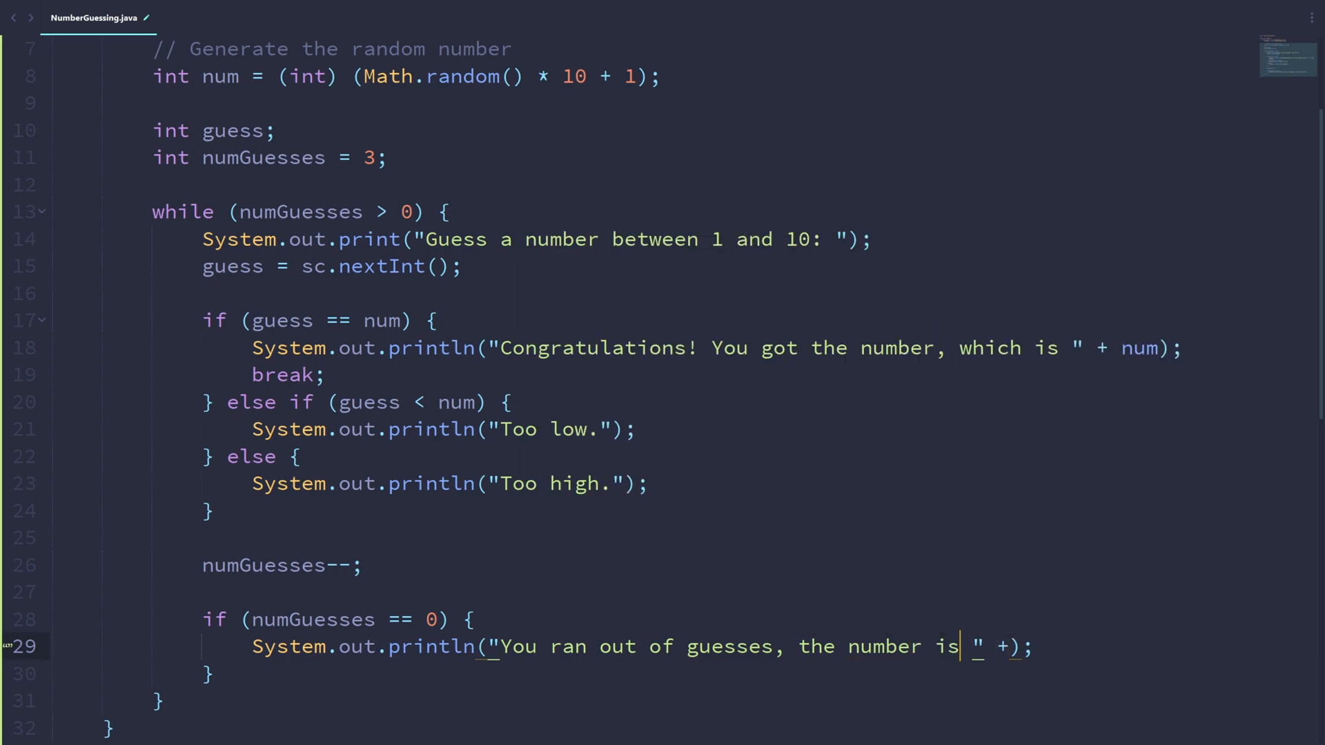
{"action": "type", "text": "was"}
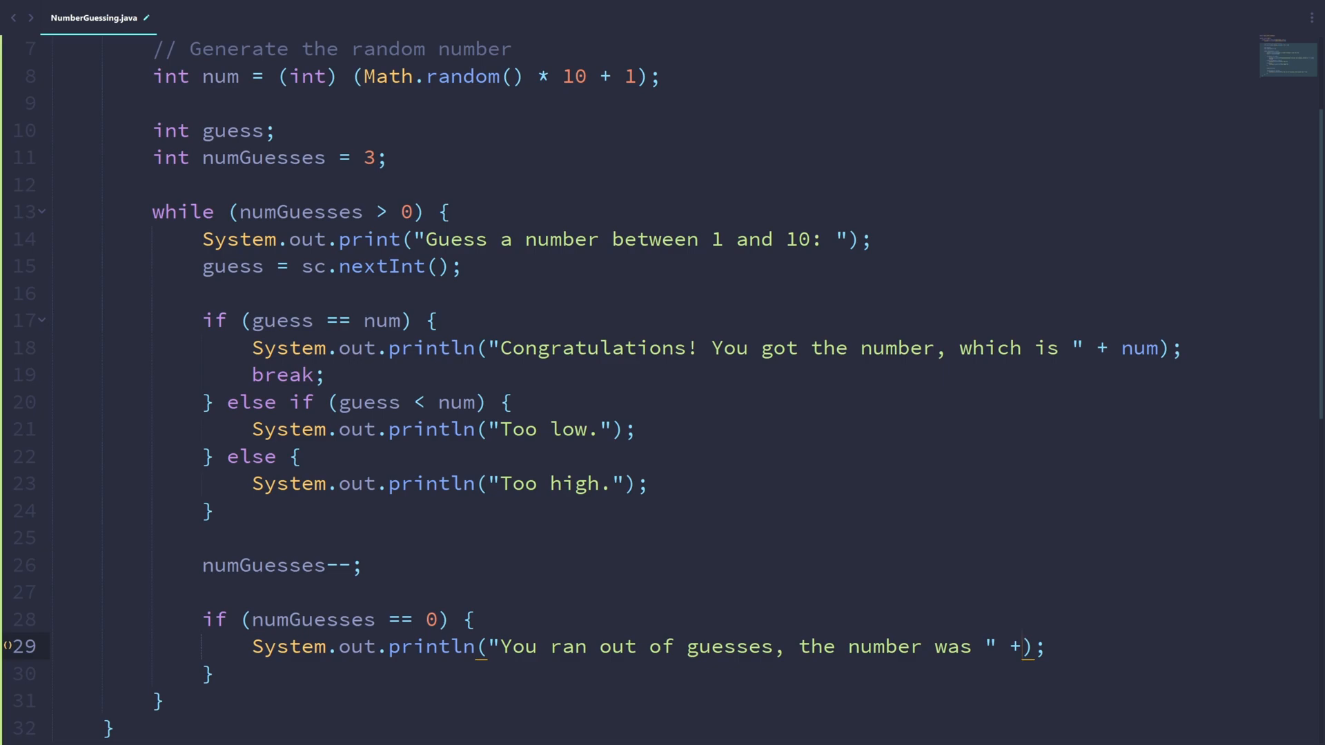
{"action": "type", "text": "num"}
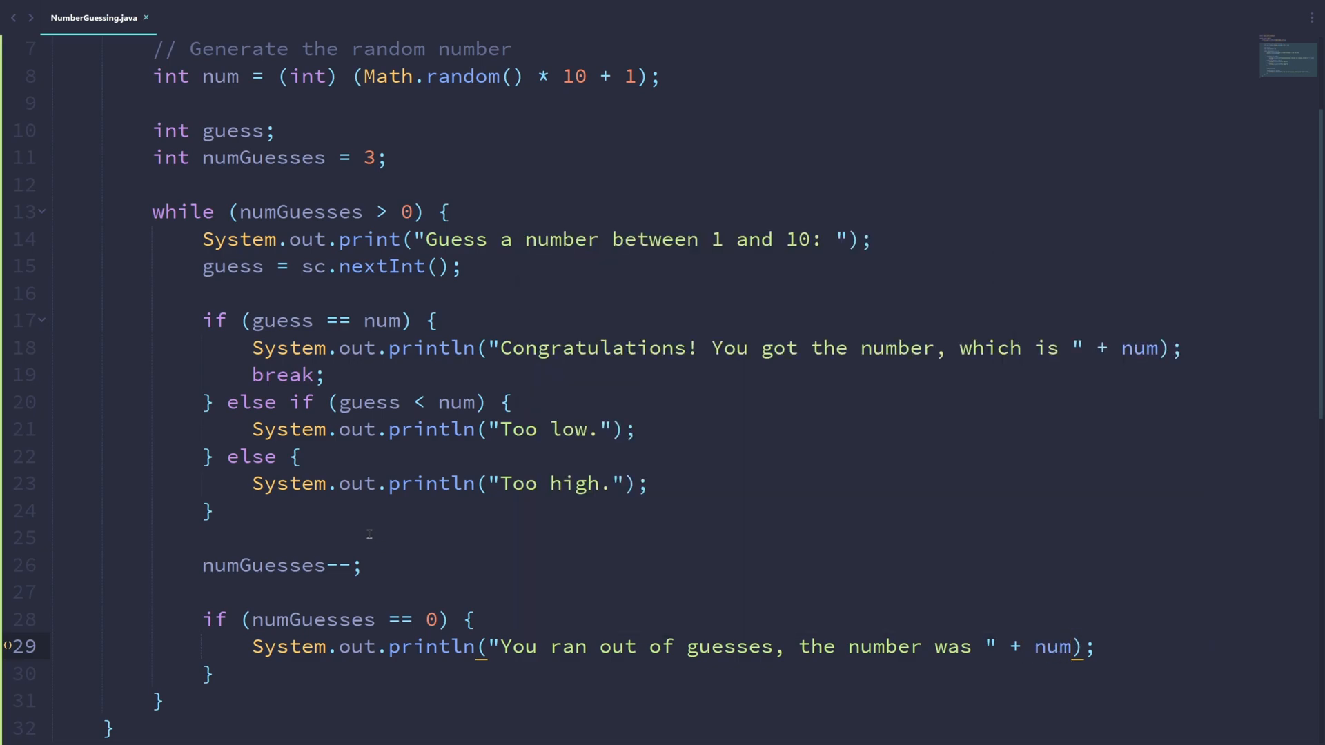
{"action": "scroll", "scroll_direction": "down", "scroll_amount": 3}
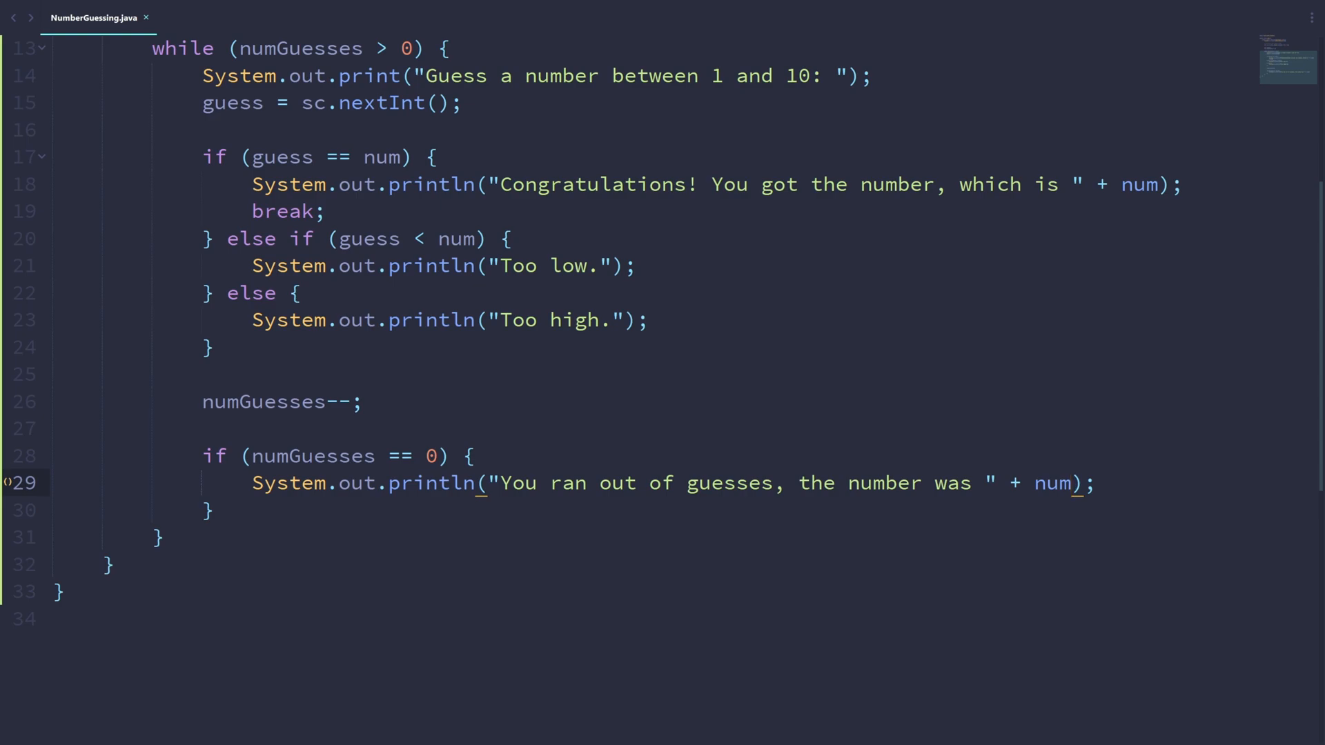
{"action": "scroll", "scroll_direction": "up", "scroll_amount": 3}
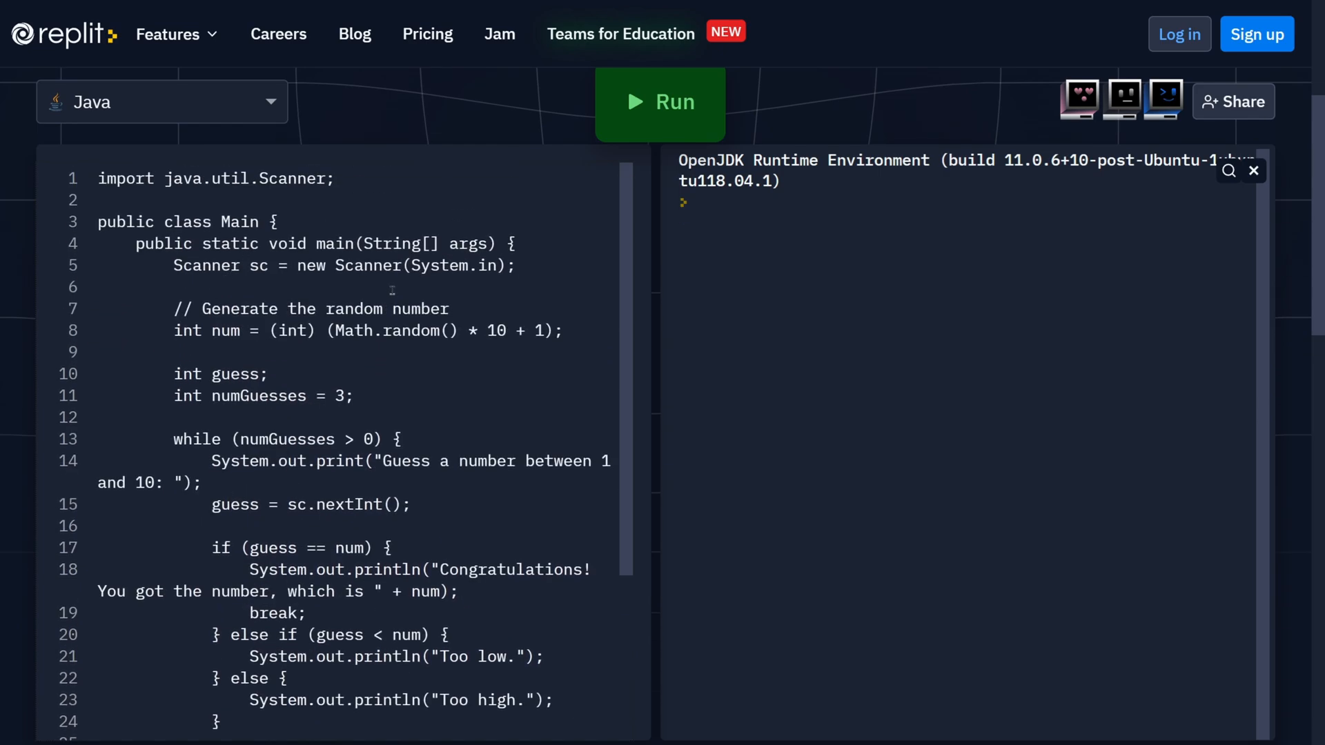
- Run the program in Replit and submit a first guess of 5, which is too high
{"action": "scroll", "scroll_direction": "down", "scroll_amount": 3}
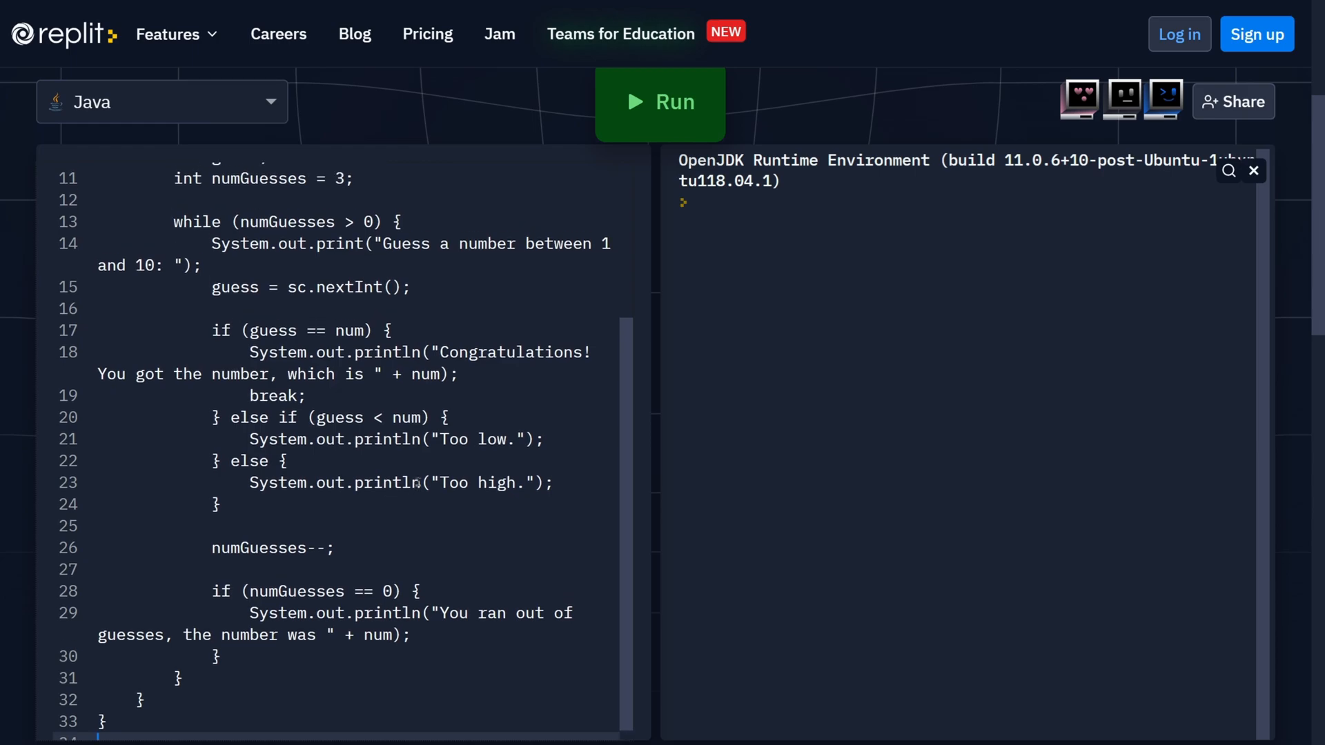
{"action": "left_click", "coordinate": [659, 103]}
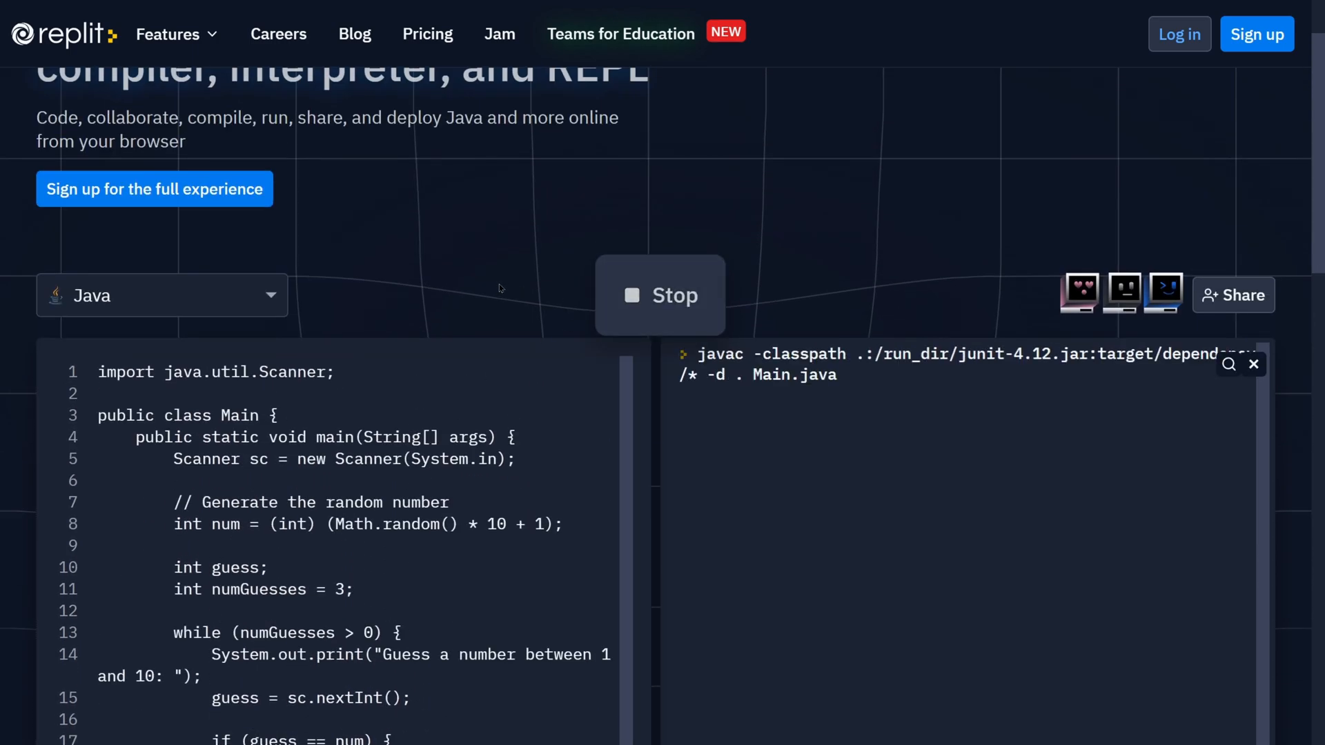
{"action": "mouse_move", "coordinate": [479, 295]}
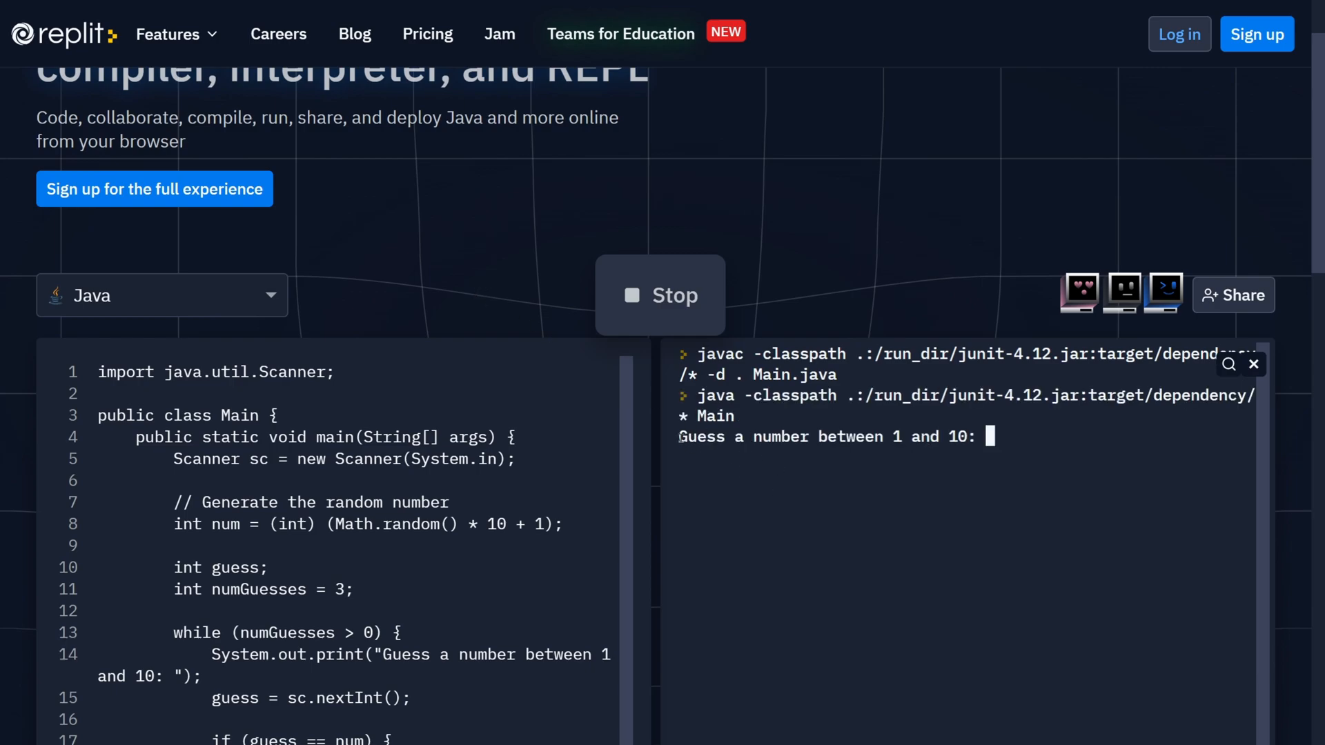
{"action": "mouse_move", "coordinate": [1020, 435]}
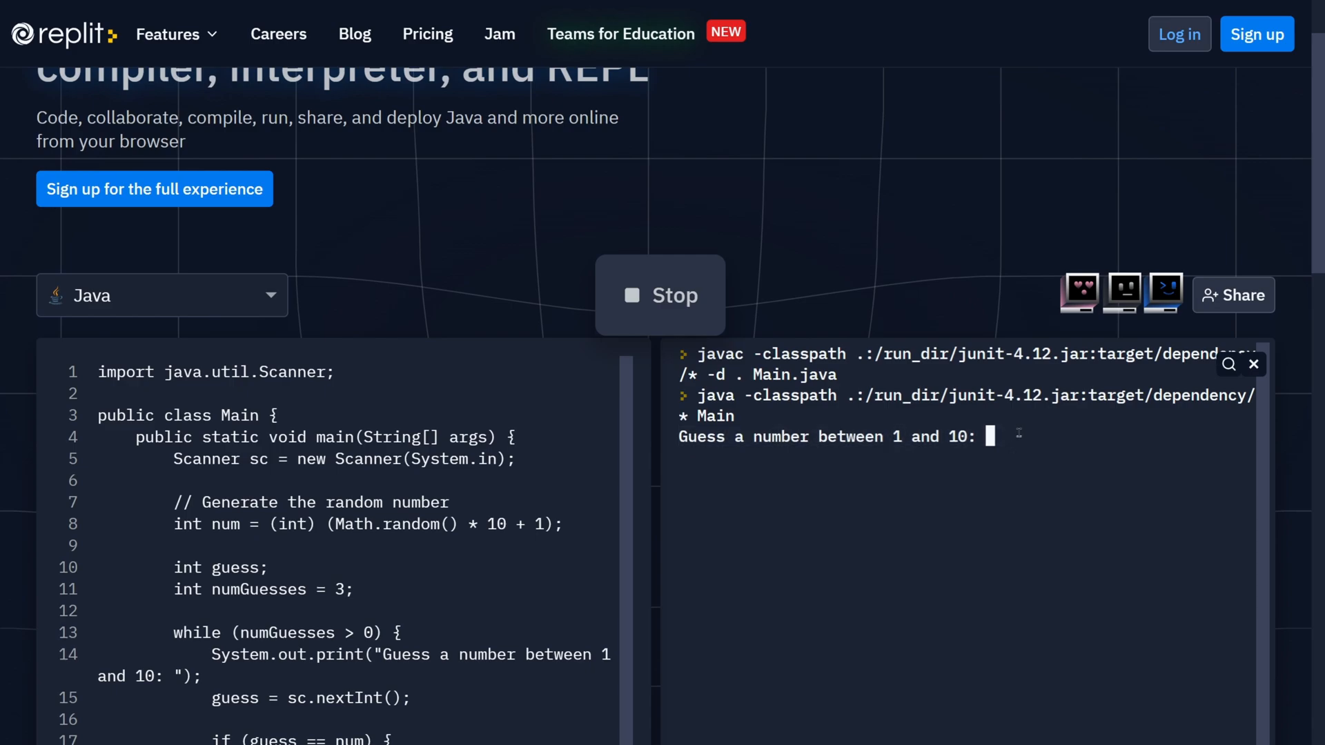
{"action": "type", "text": "5"}
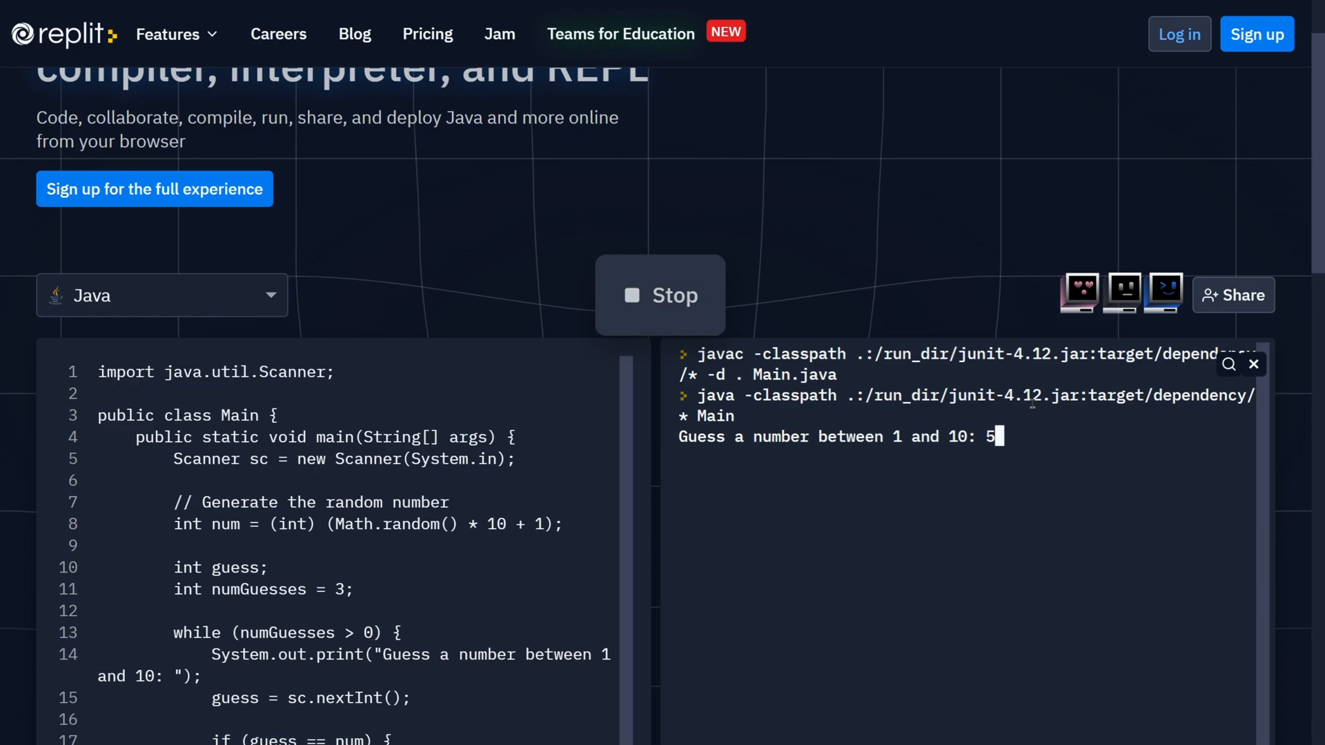
{"action": "left_click_drag", "start_coordinate": [271, 524], "coordinate": [556, 524]}
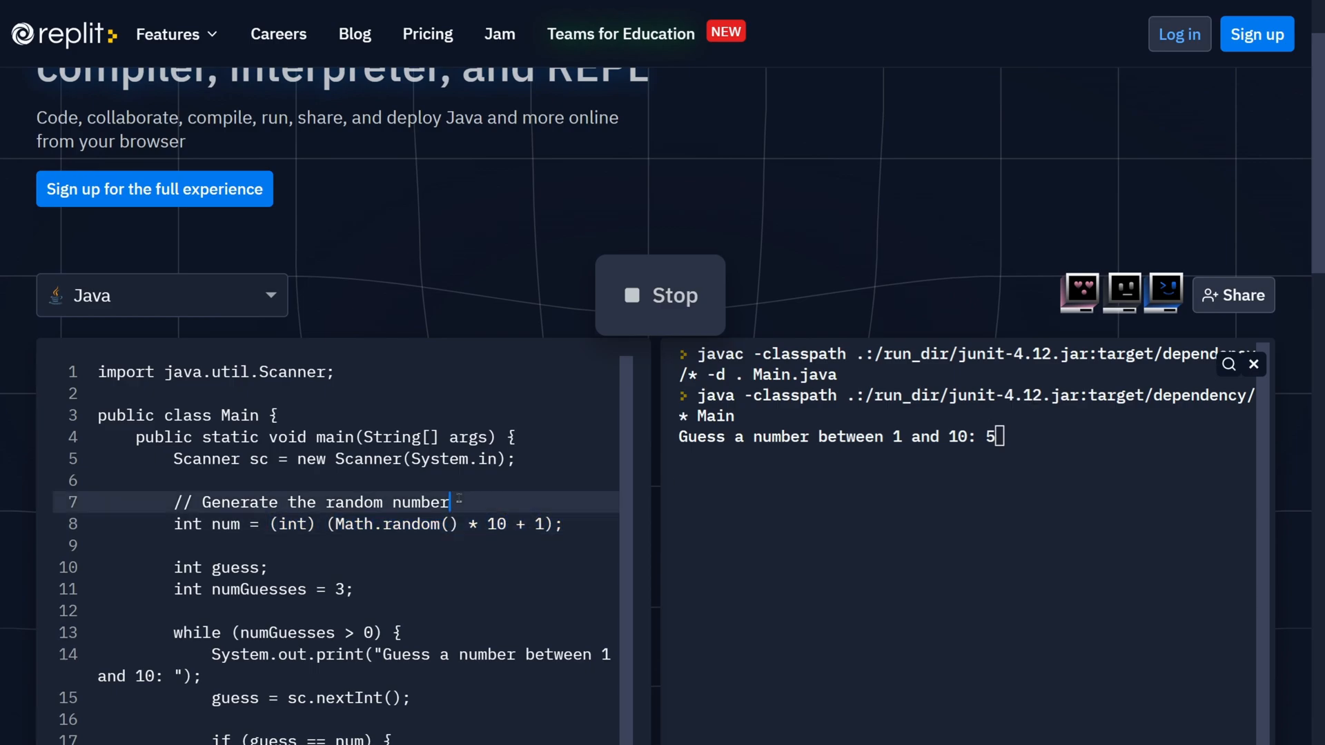
{"action": "key", "text": "Enter"}
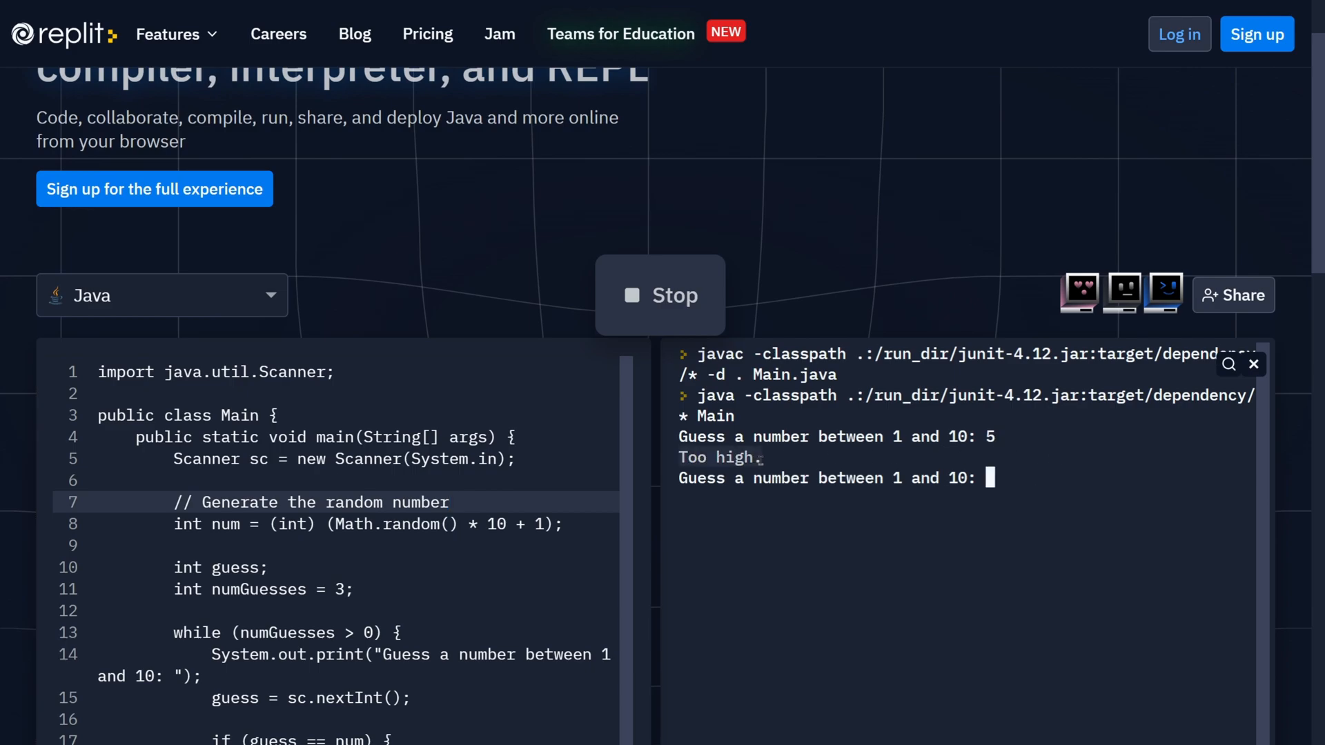
- Enter 3 for a Too low hint, then 4 to win the game
{"action": "type", "text": "3"}
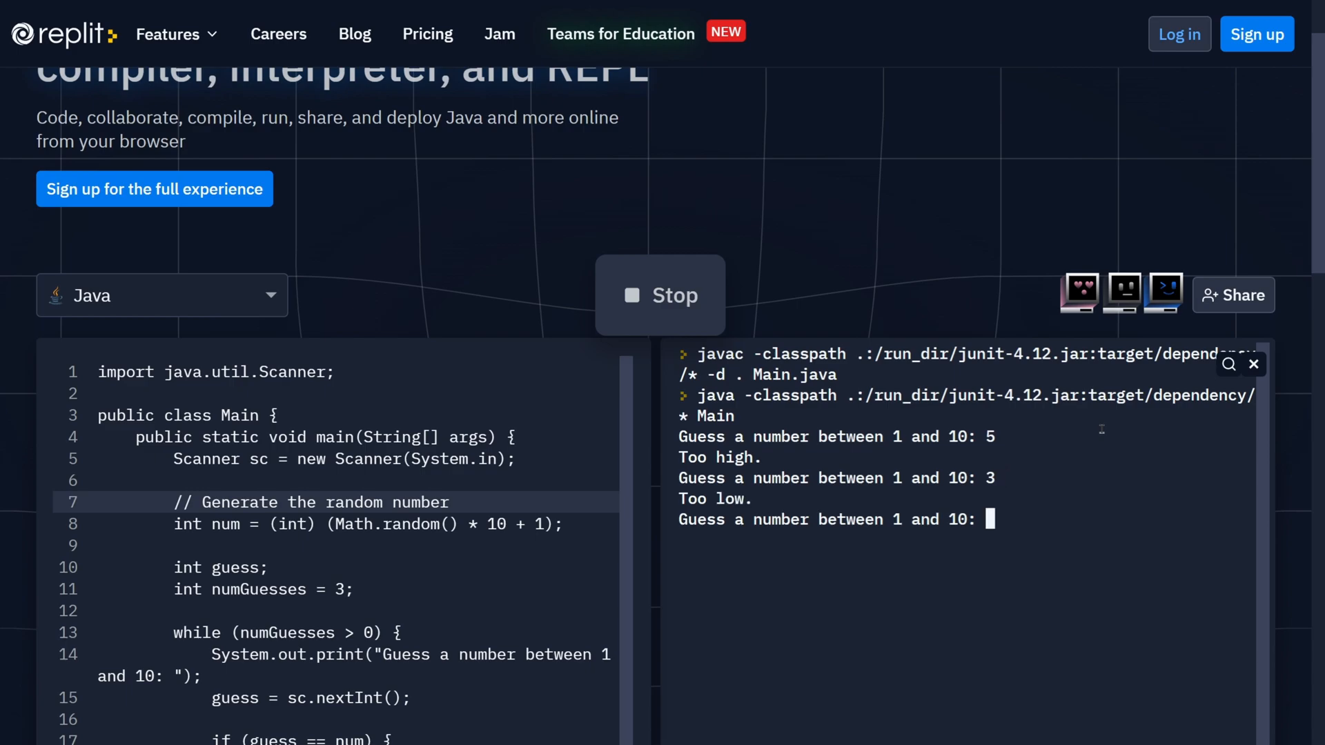
{"action": "type", "text": "4"}
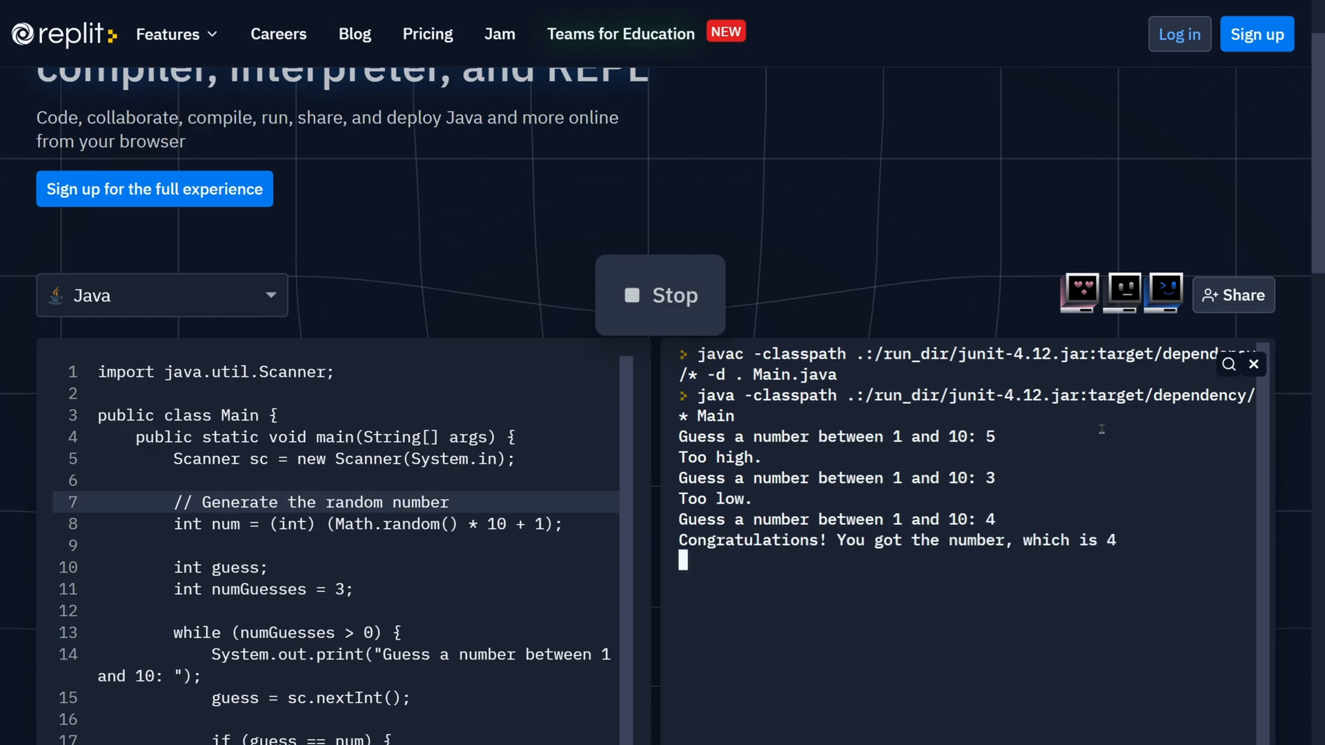
{"action": "left_click", "coordinate": [659, 295]}
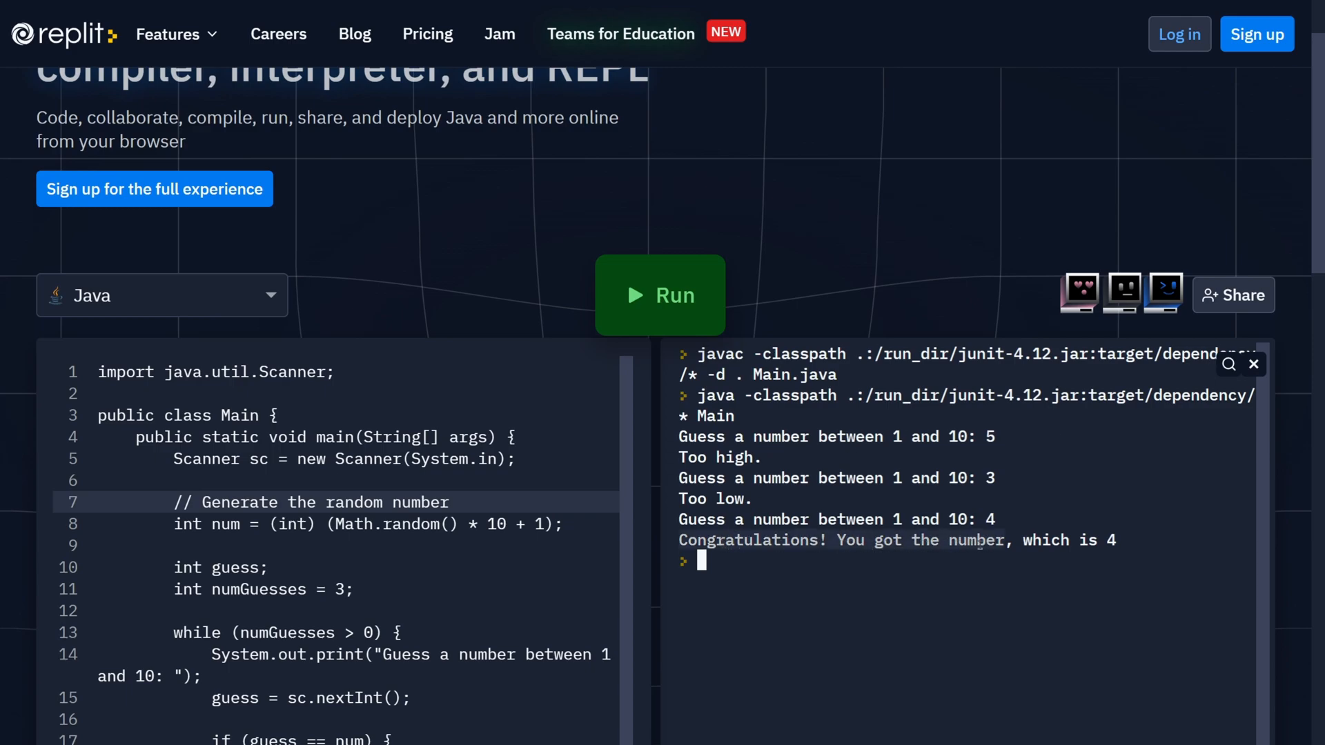
{"action": "left_click", "coordinate": [660, 295]}
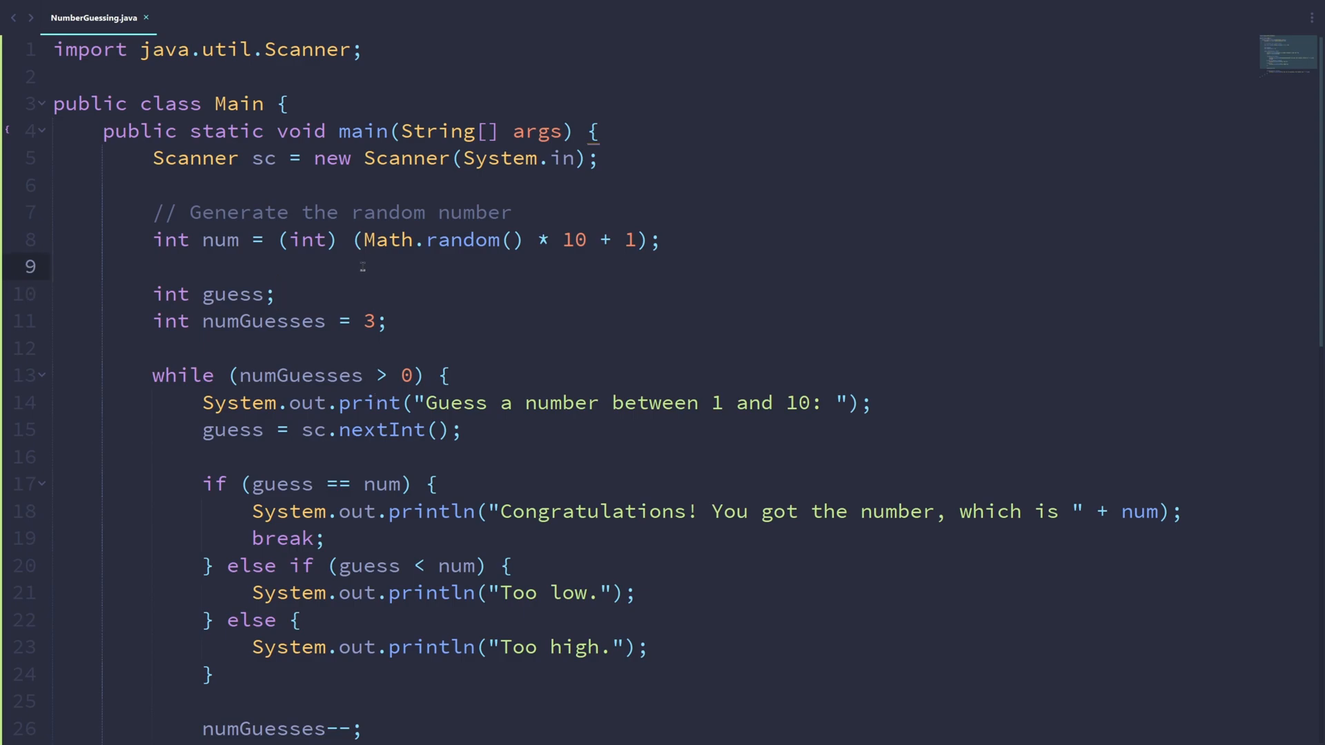
{"action": "scroll", "scroll_direction": "down", "scroll_amount": 3}
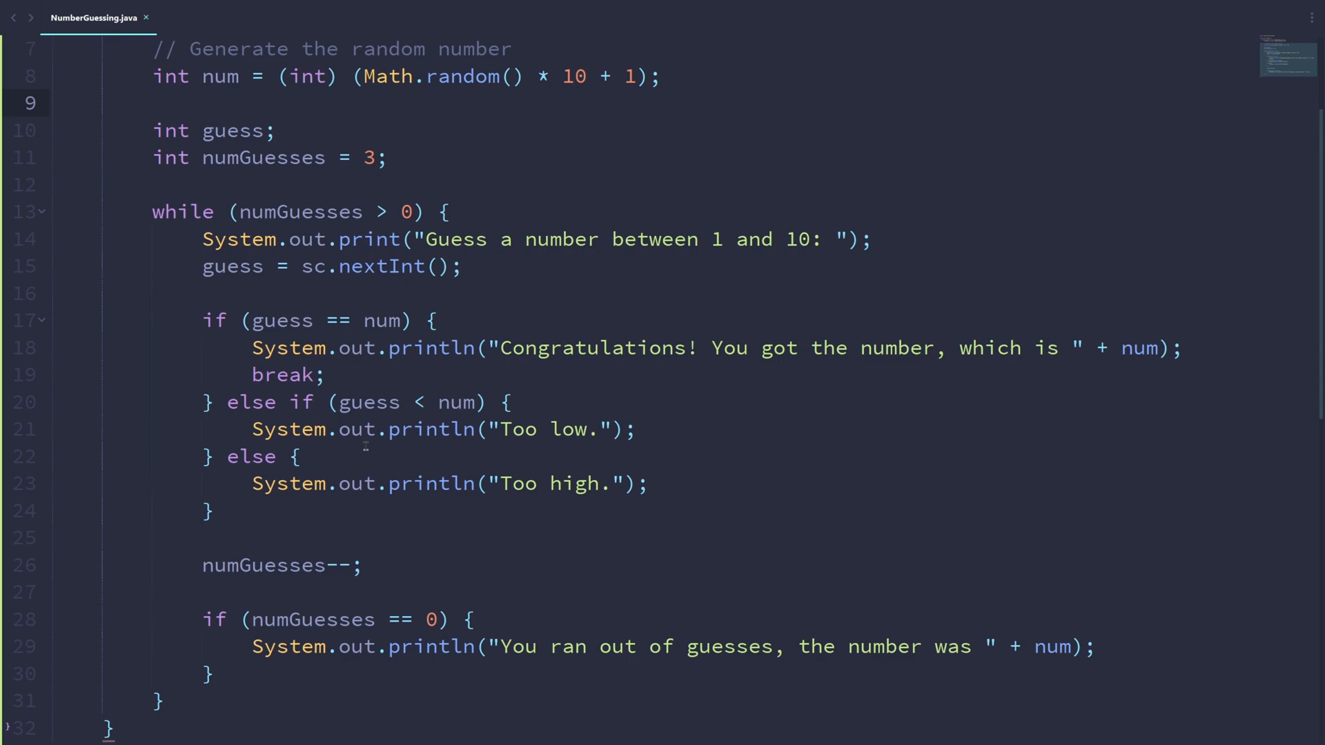
{"action": "scroll", "scroll_direction": "down", "scroll_amount": 3}
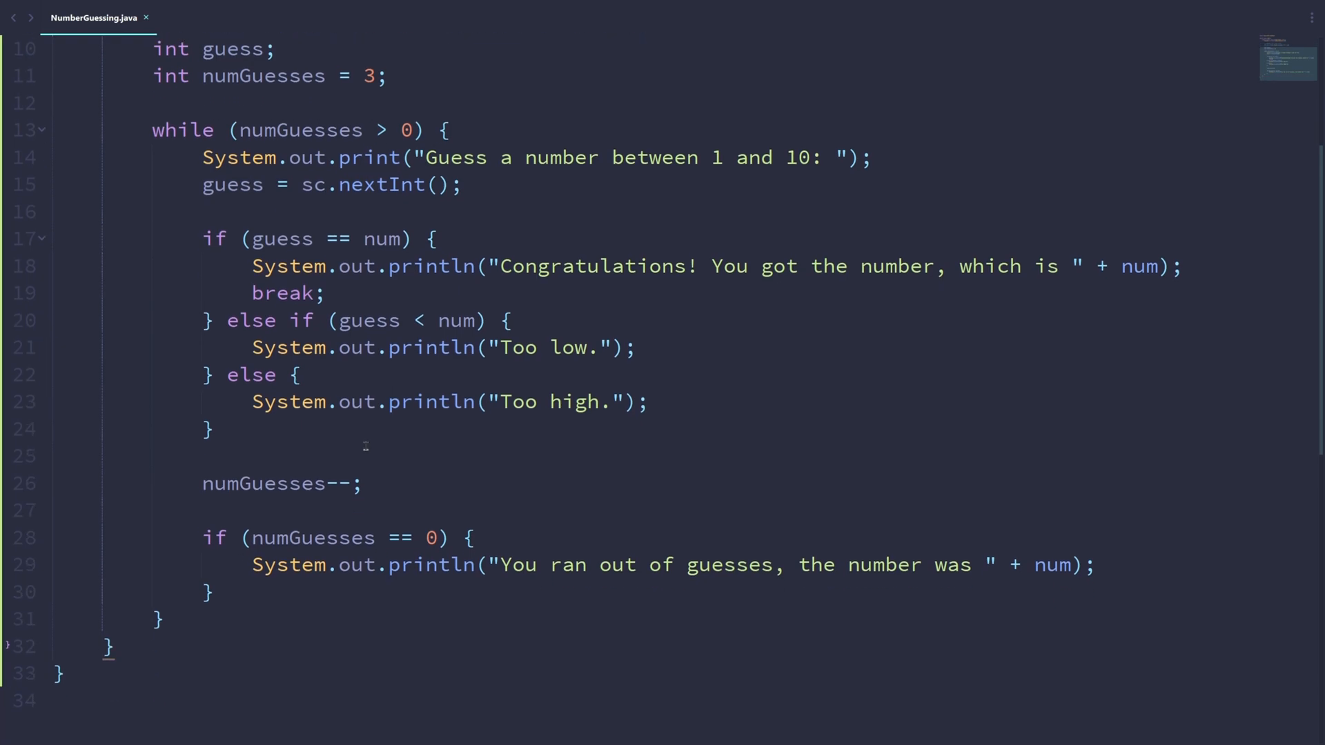
{"action": "scroll", "scroll_direction": "up", "scroll_amount": 3}
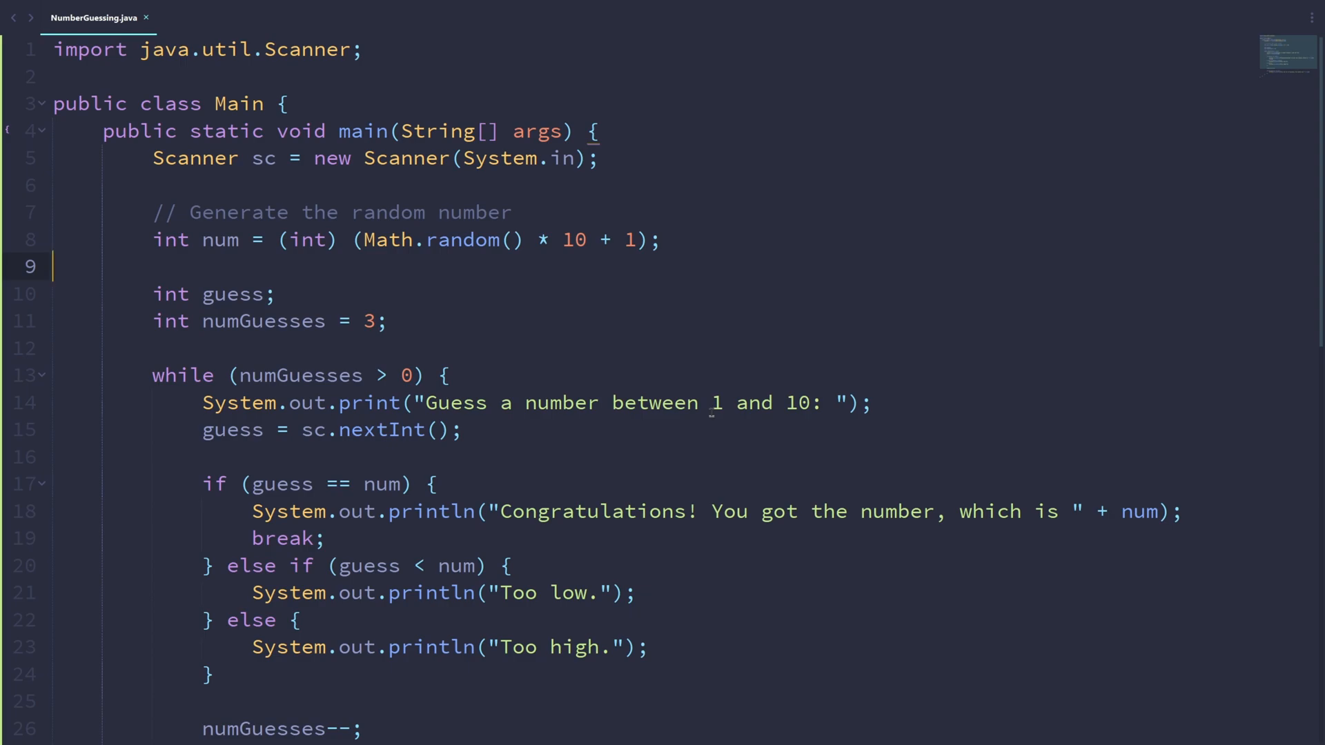
{"action": "left_click", "coordinate": [873, 402]}
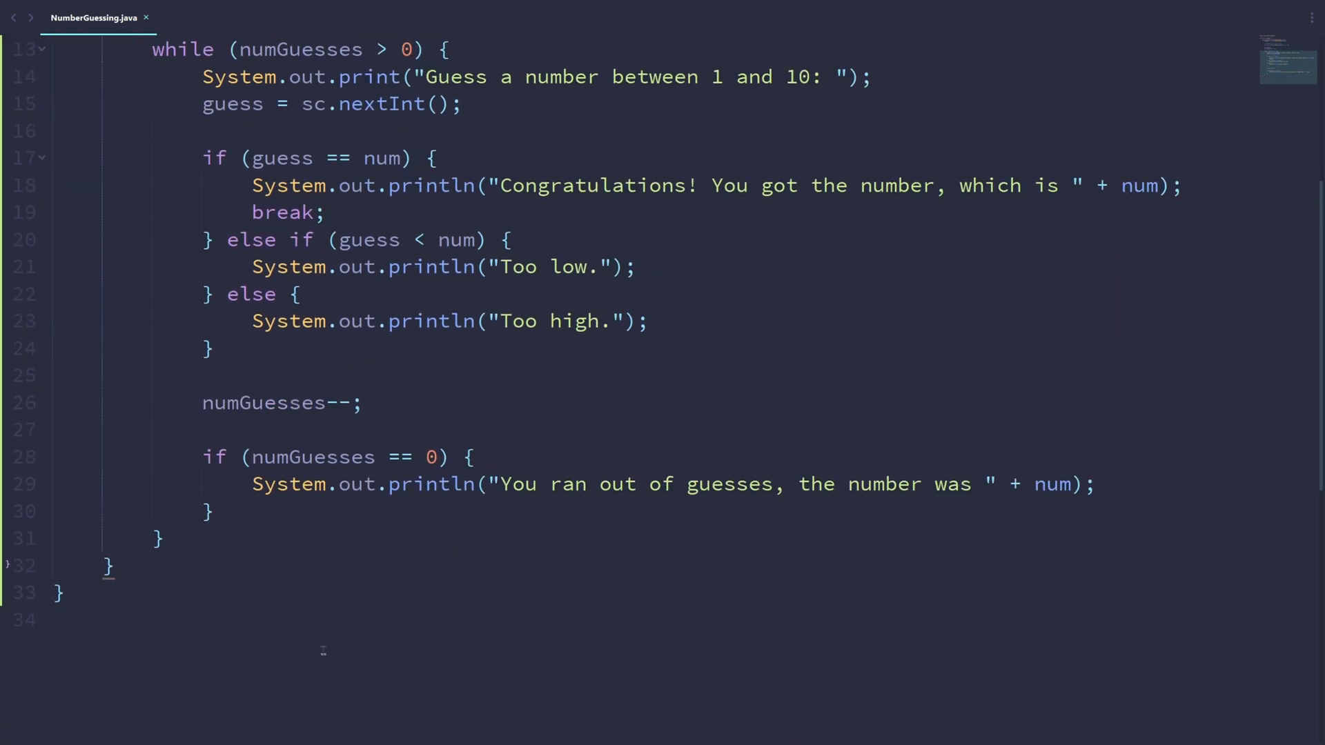
{"action": "scroll", "scroll_direction": "up", "scroll_amount": 3}
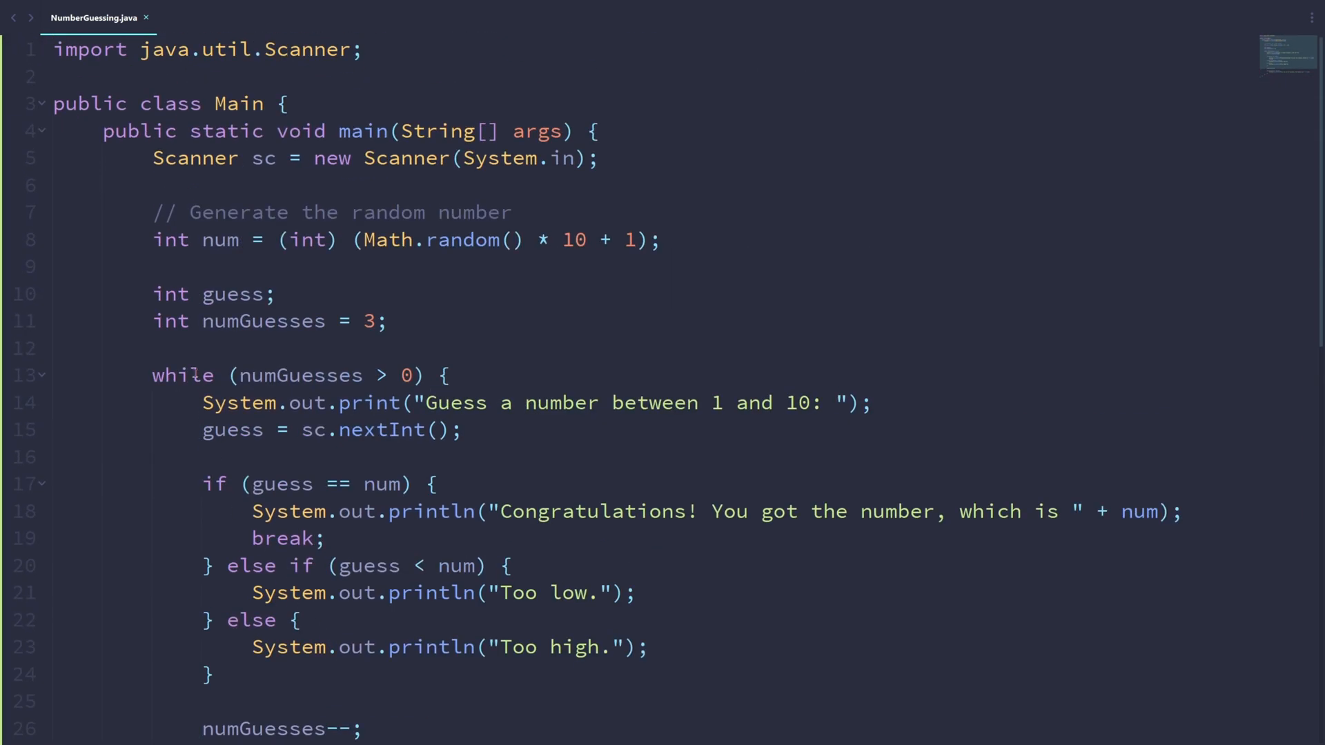